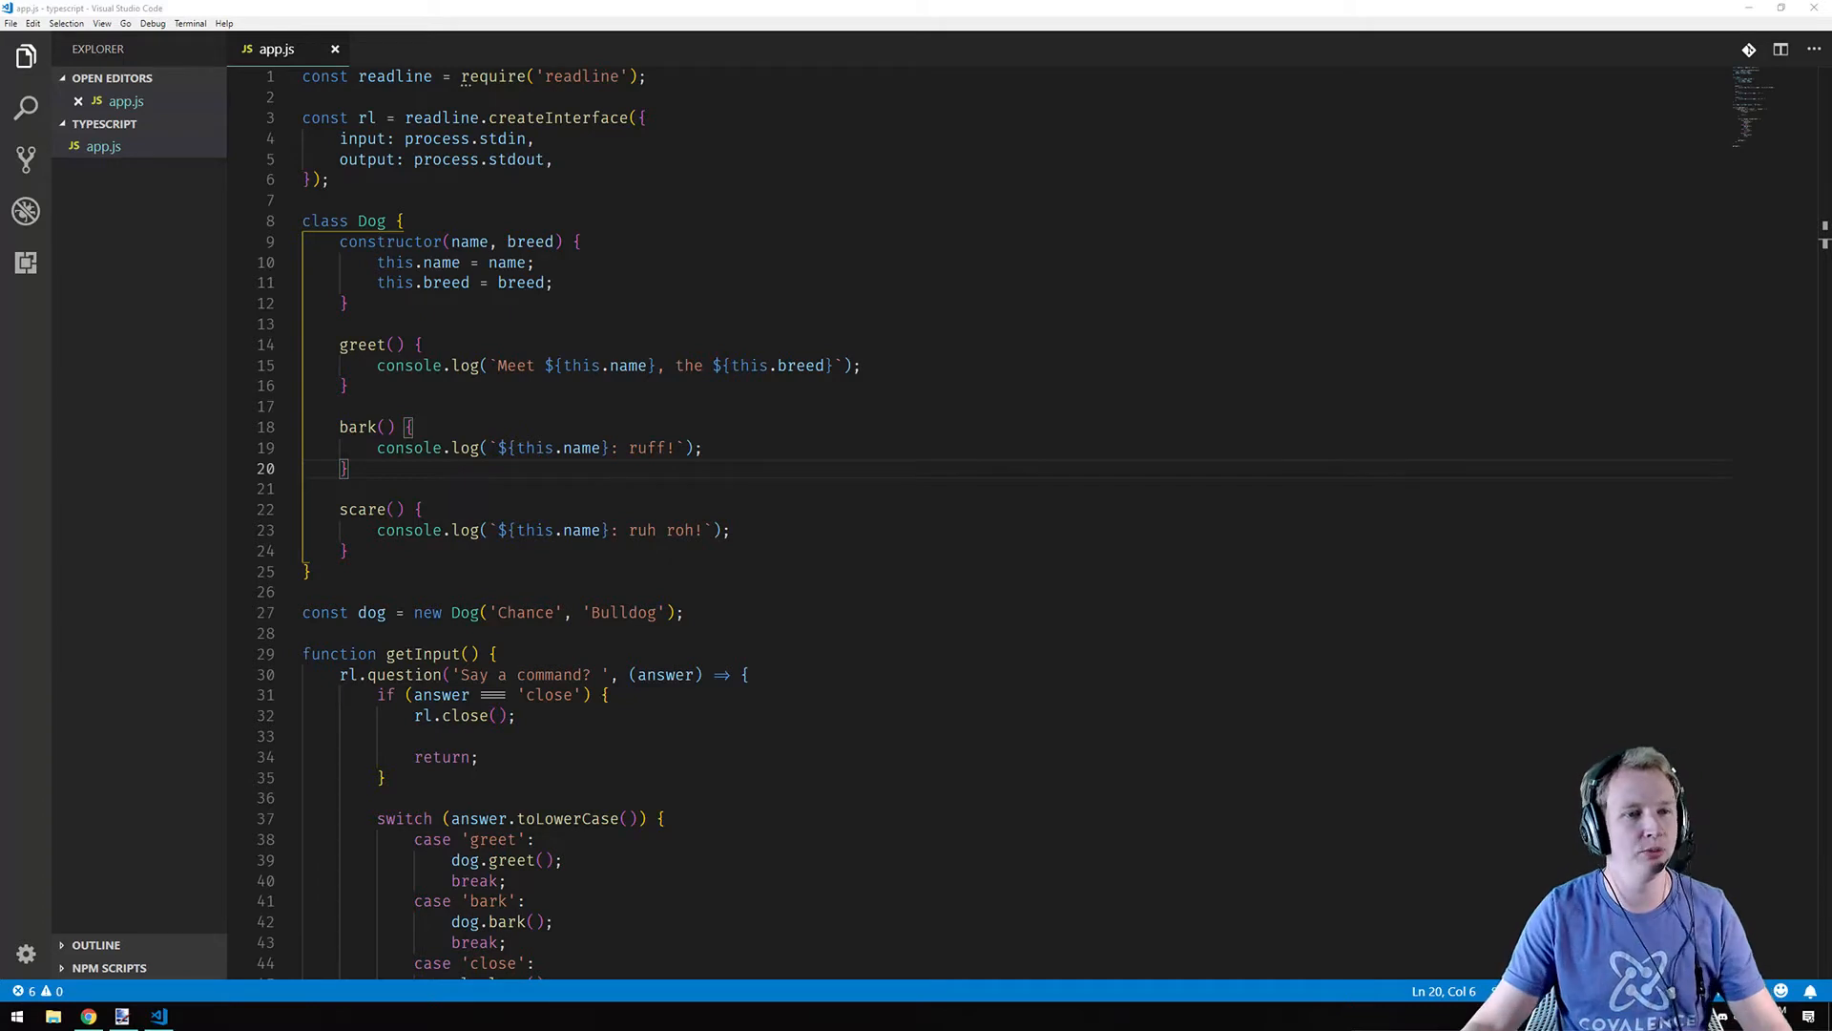
- Read through app.js's readline setup and Dog greet method, with a terminal opened below
{"action": "left_click", "coordinate": [346, 385]}
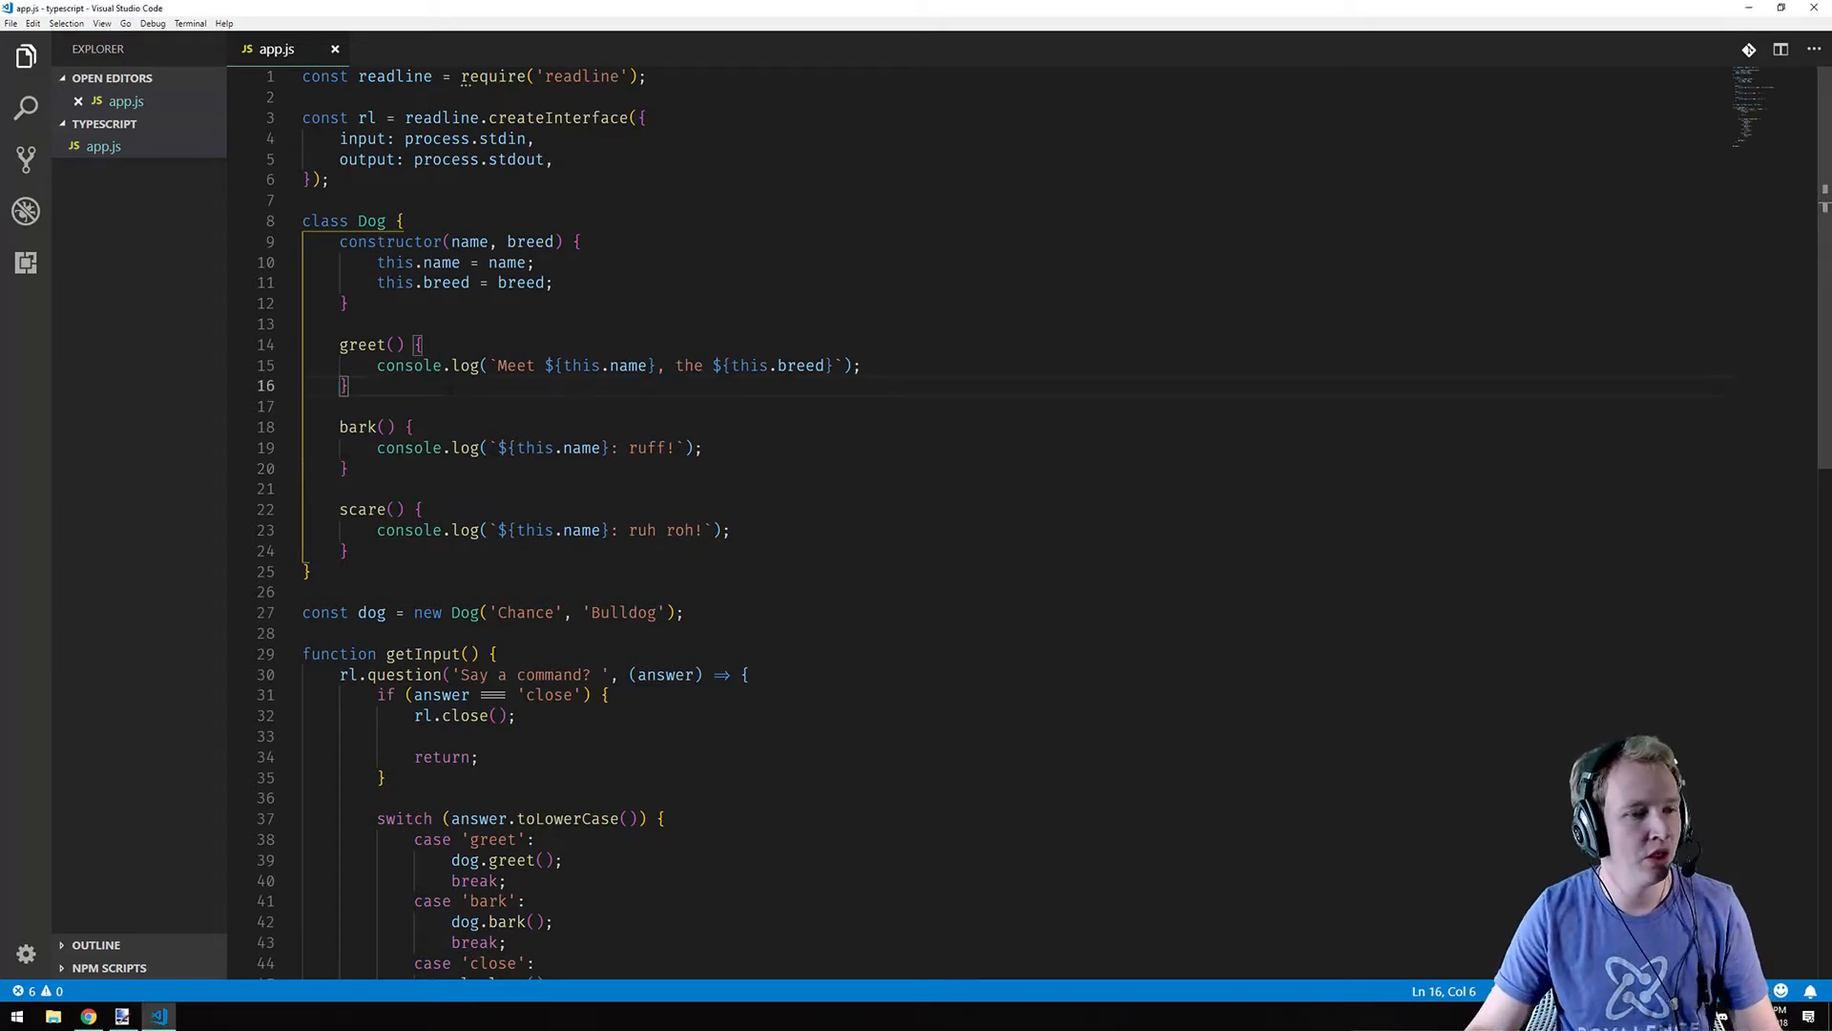
{"action": "left_click", "coordinate": [327, 178]}
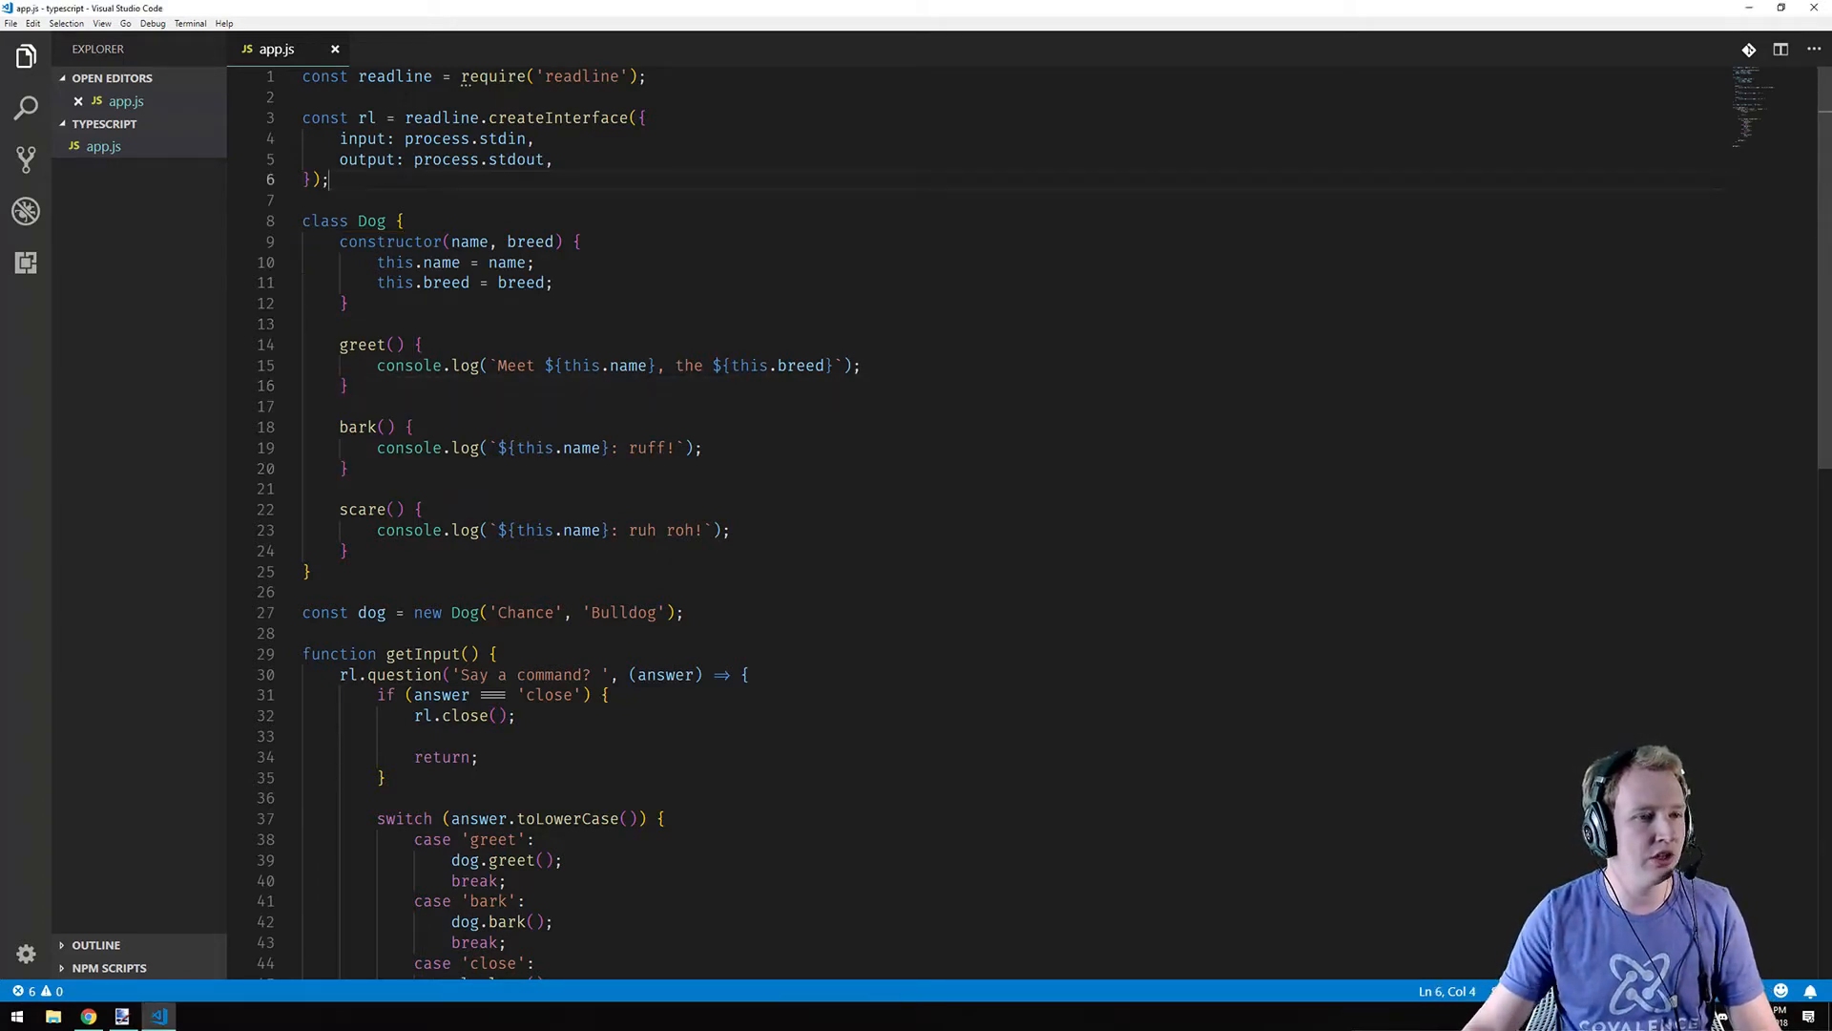
{"action": "scroll", "scroll_direction": "down", "scroll_amount": 3}
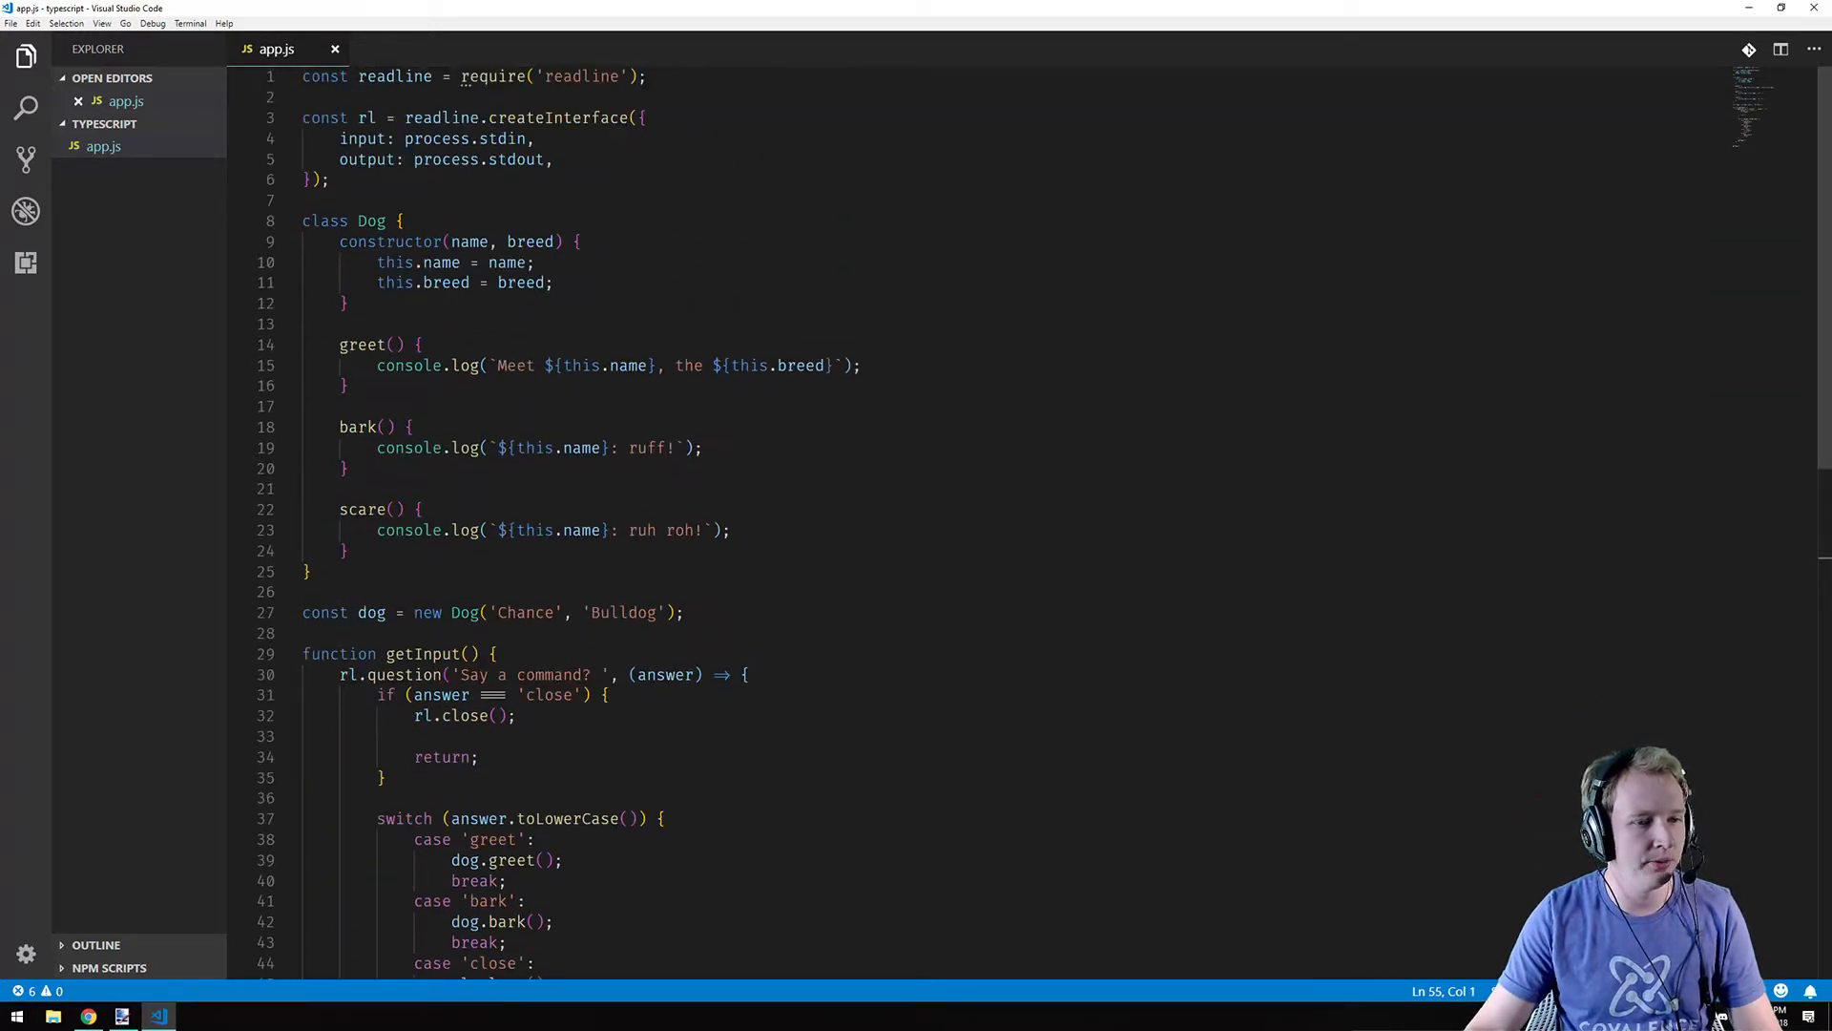
{"action": "left_click", "coordinate": [339, 344]}
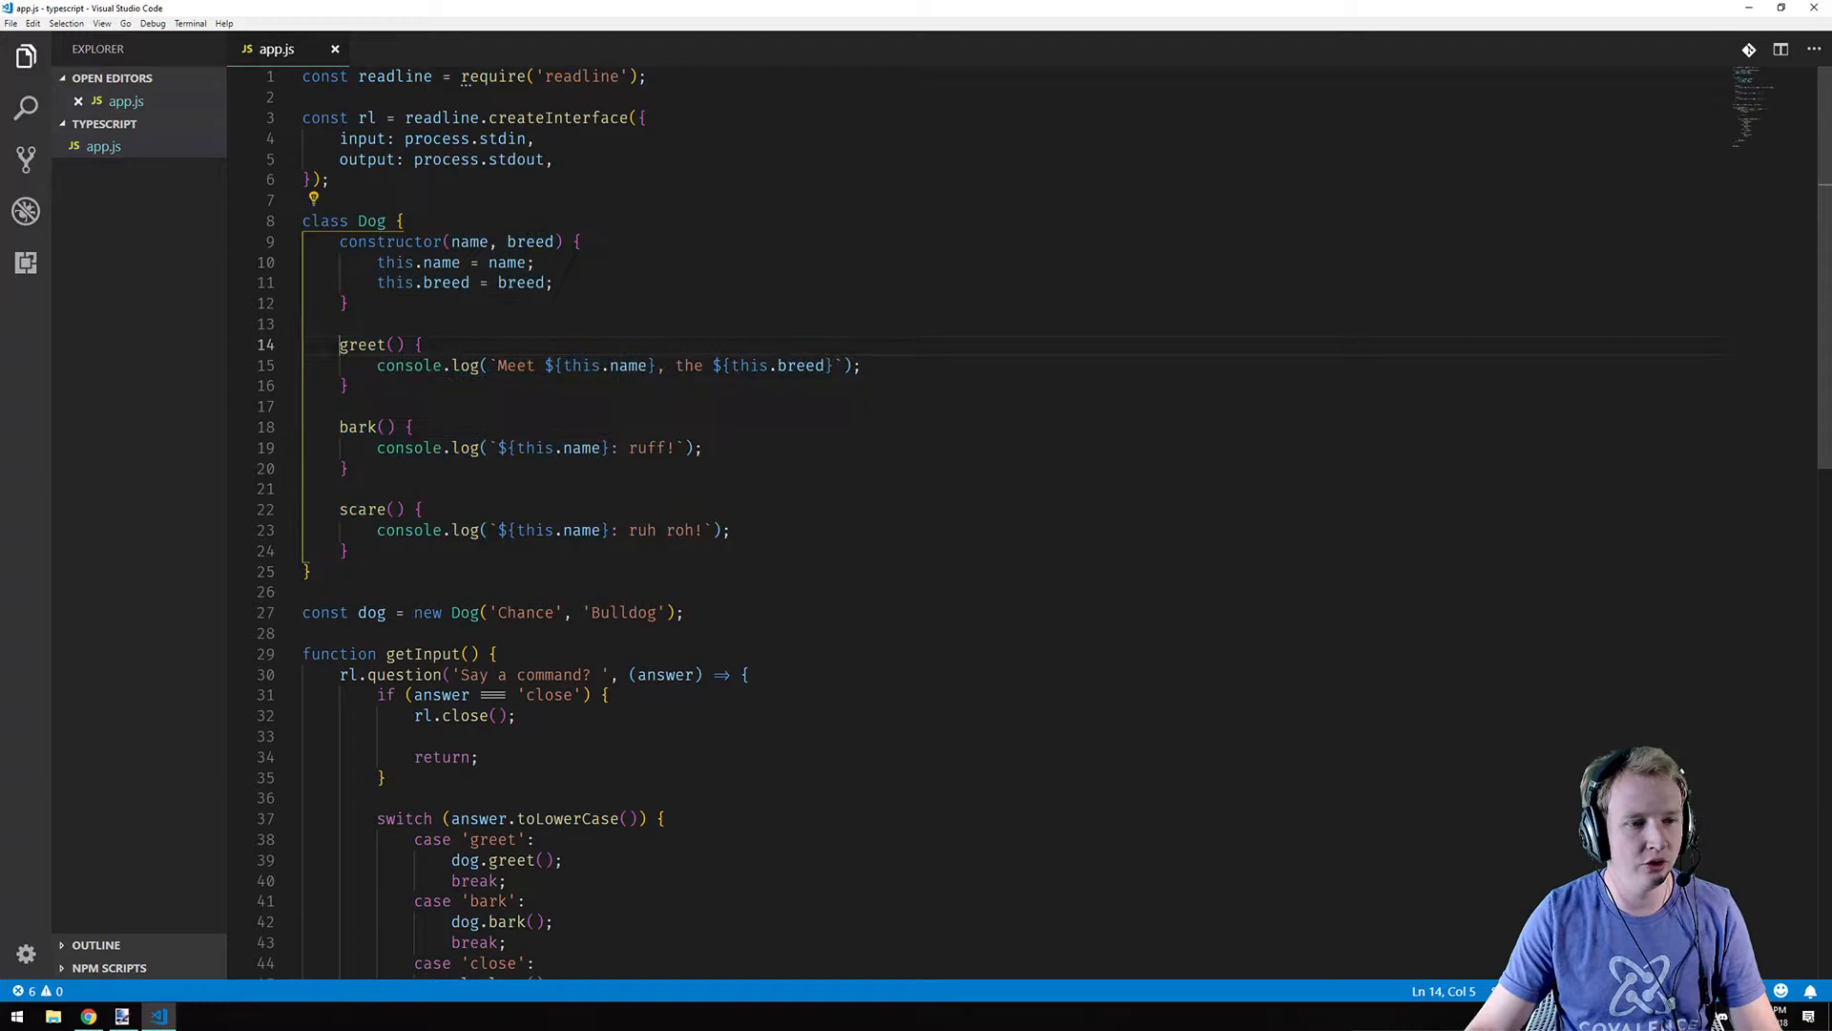
{"action": "scroll", "scroll_direction": "down", "scroll_amount": 3}
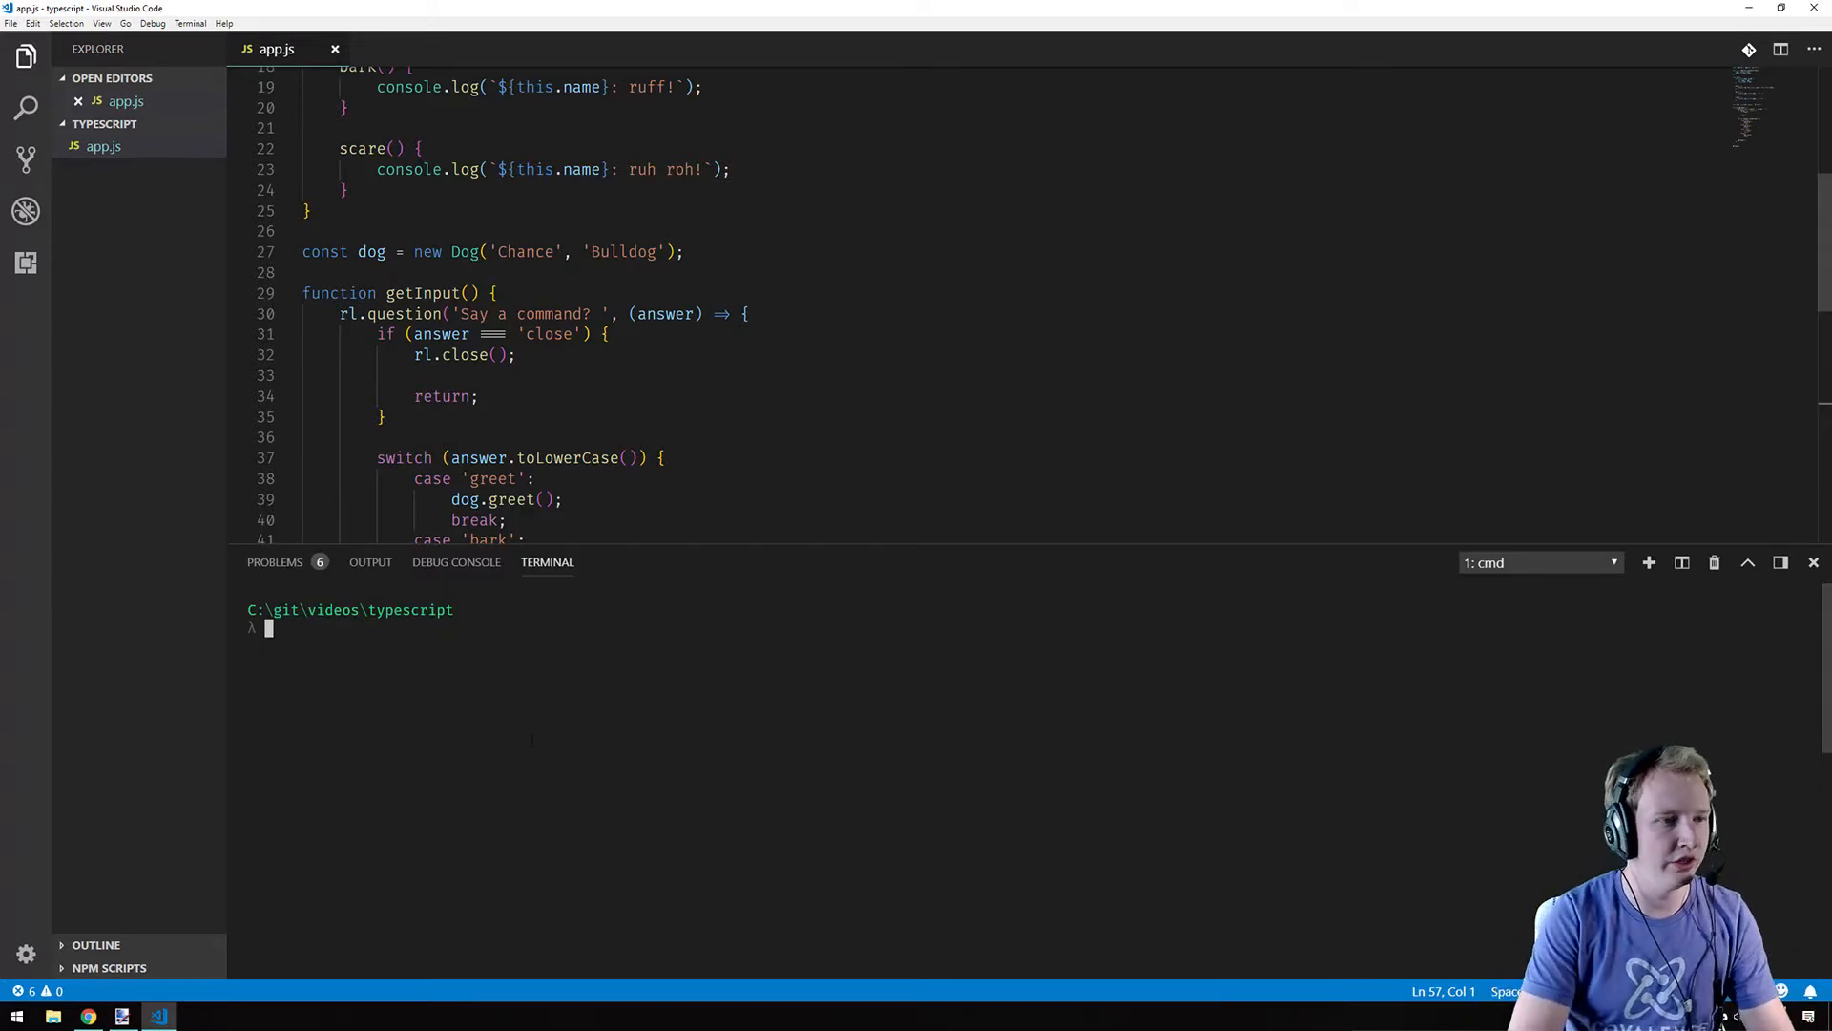
- Run node app.js, try greet, bark and asdf, then close the app
{"action": "type", "text": "node app.js"}
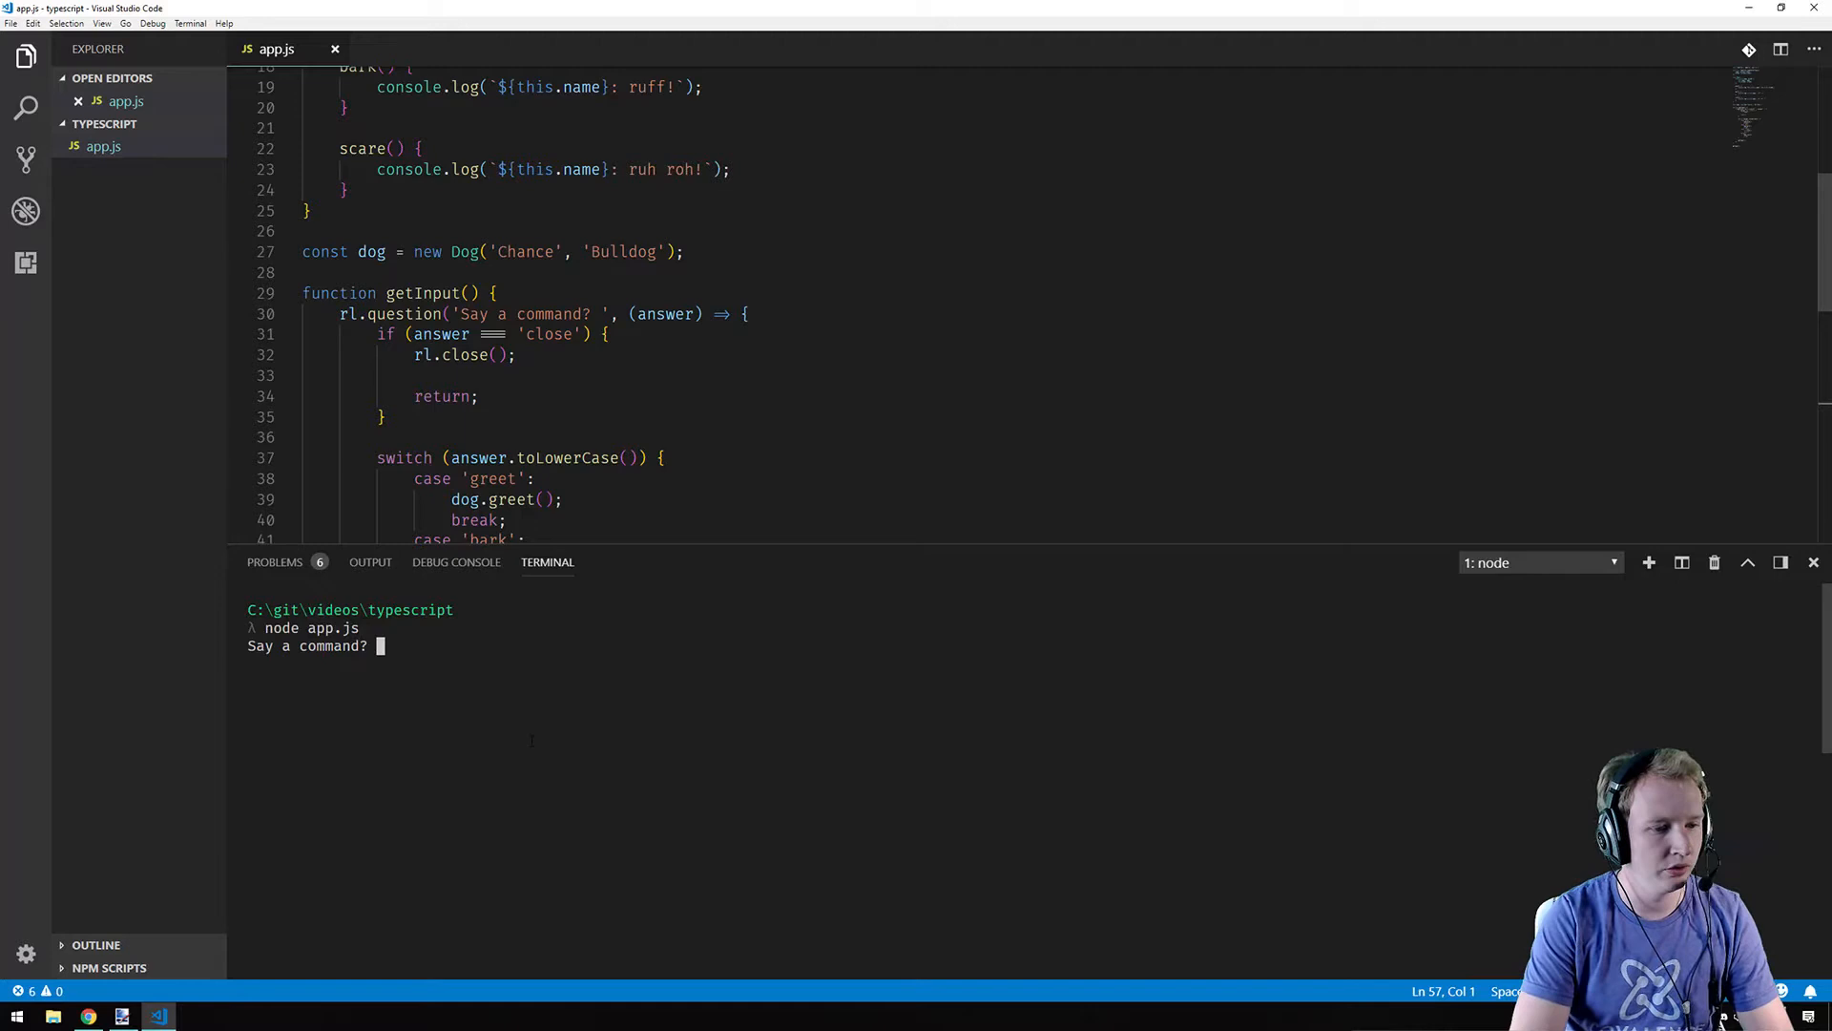
{"action": "type", "text": "greet"}
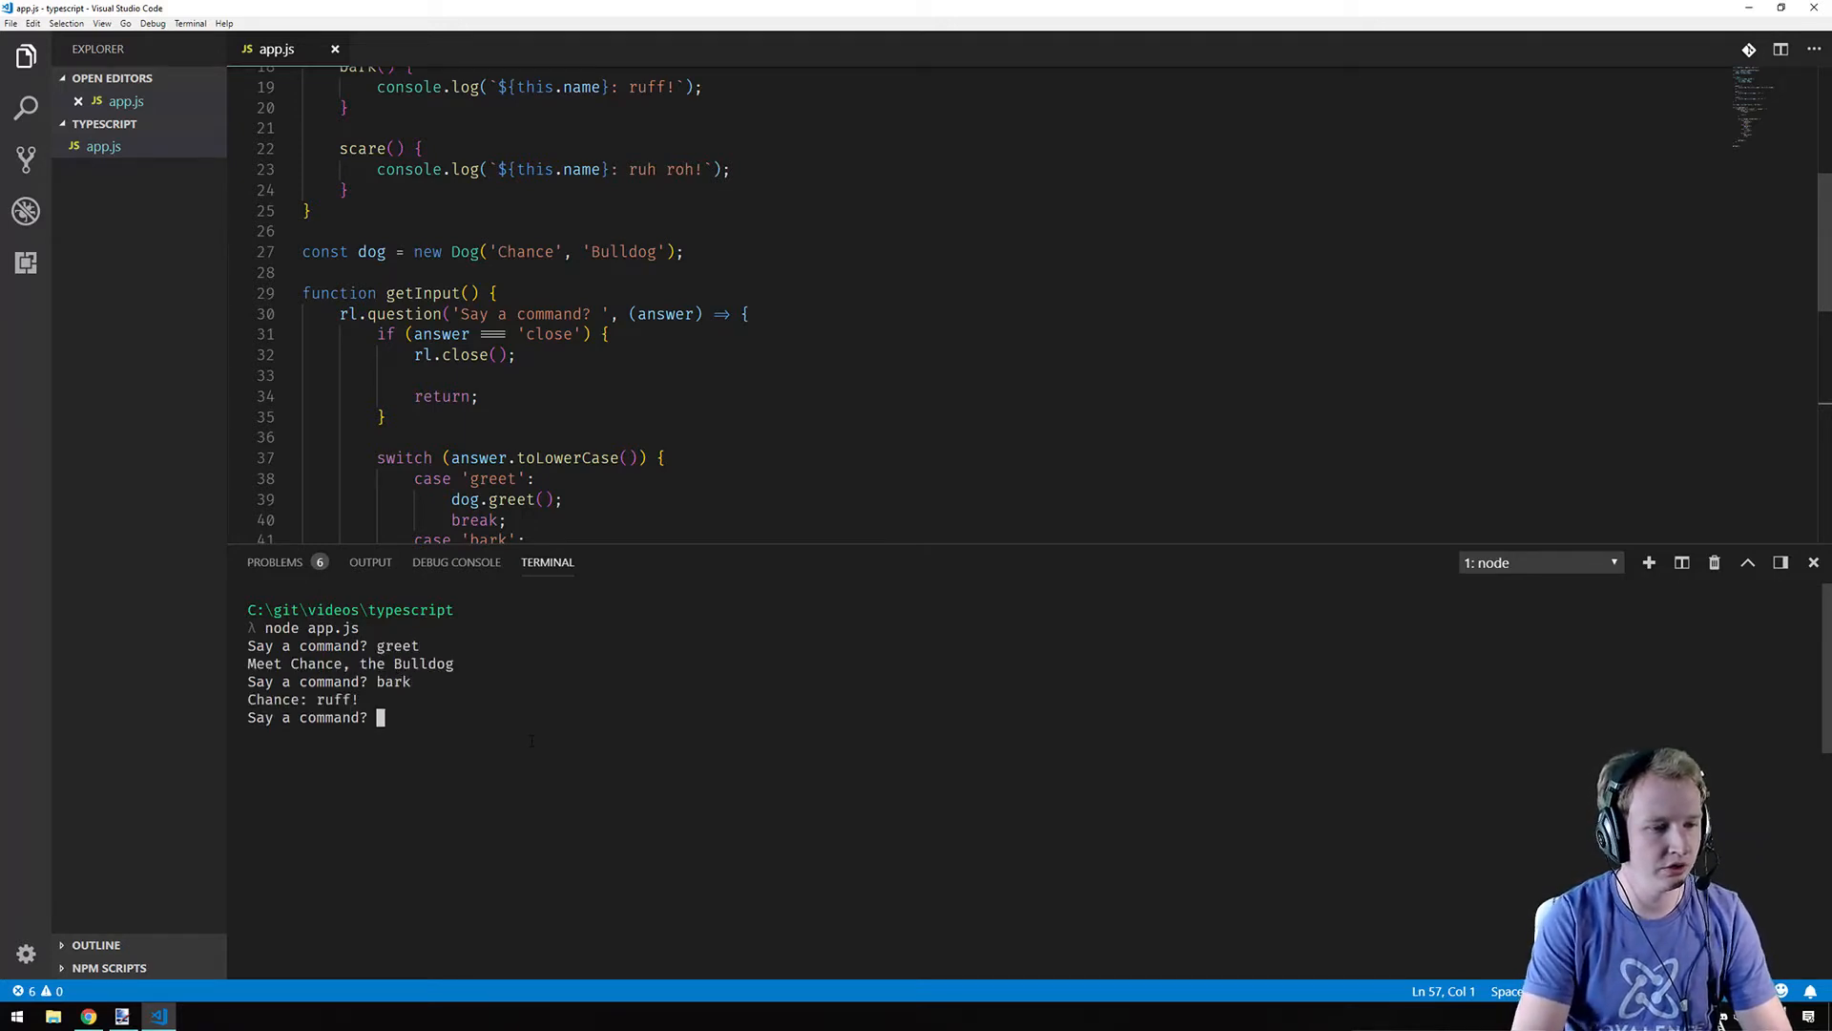
{"action": "type", "text": "asdf"}
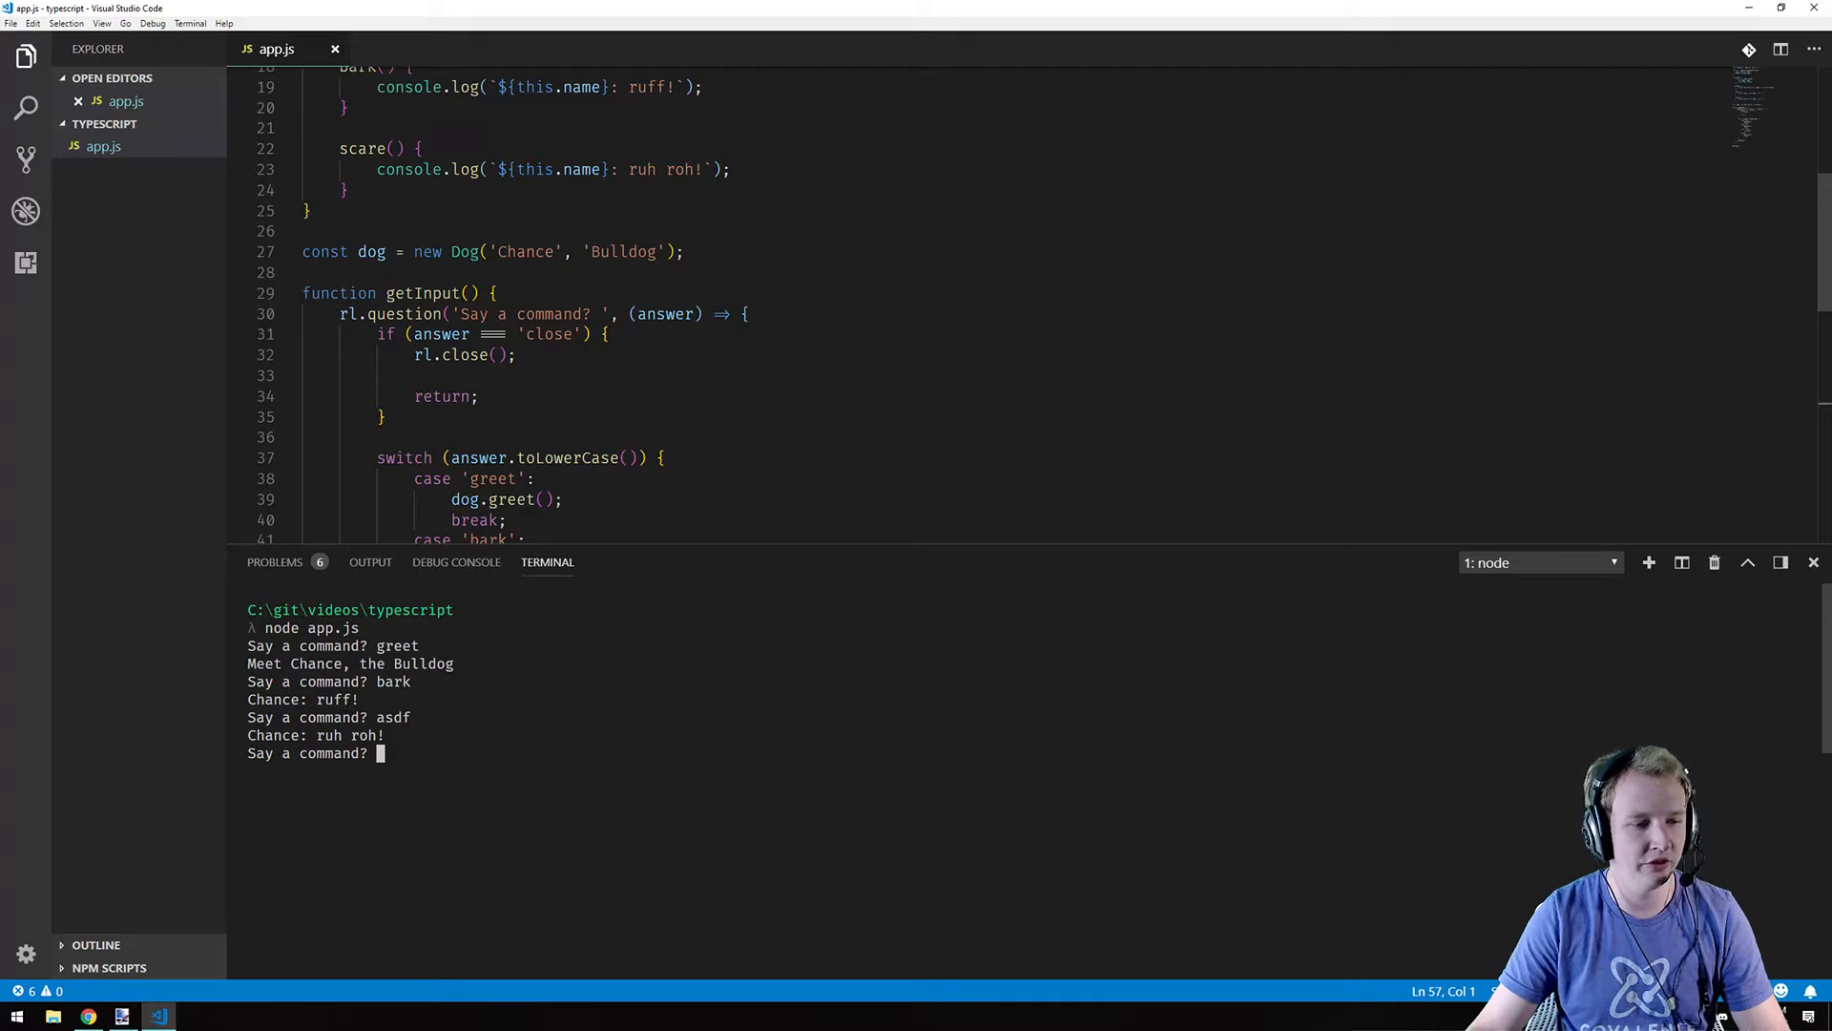
{"action": "type", "text": "cl"}
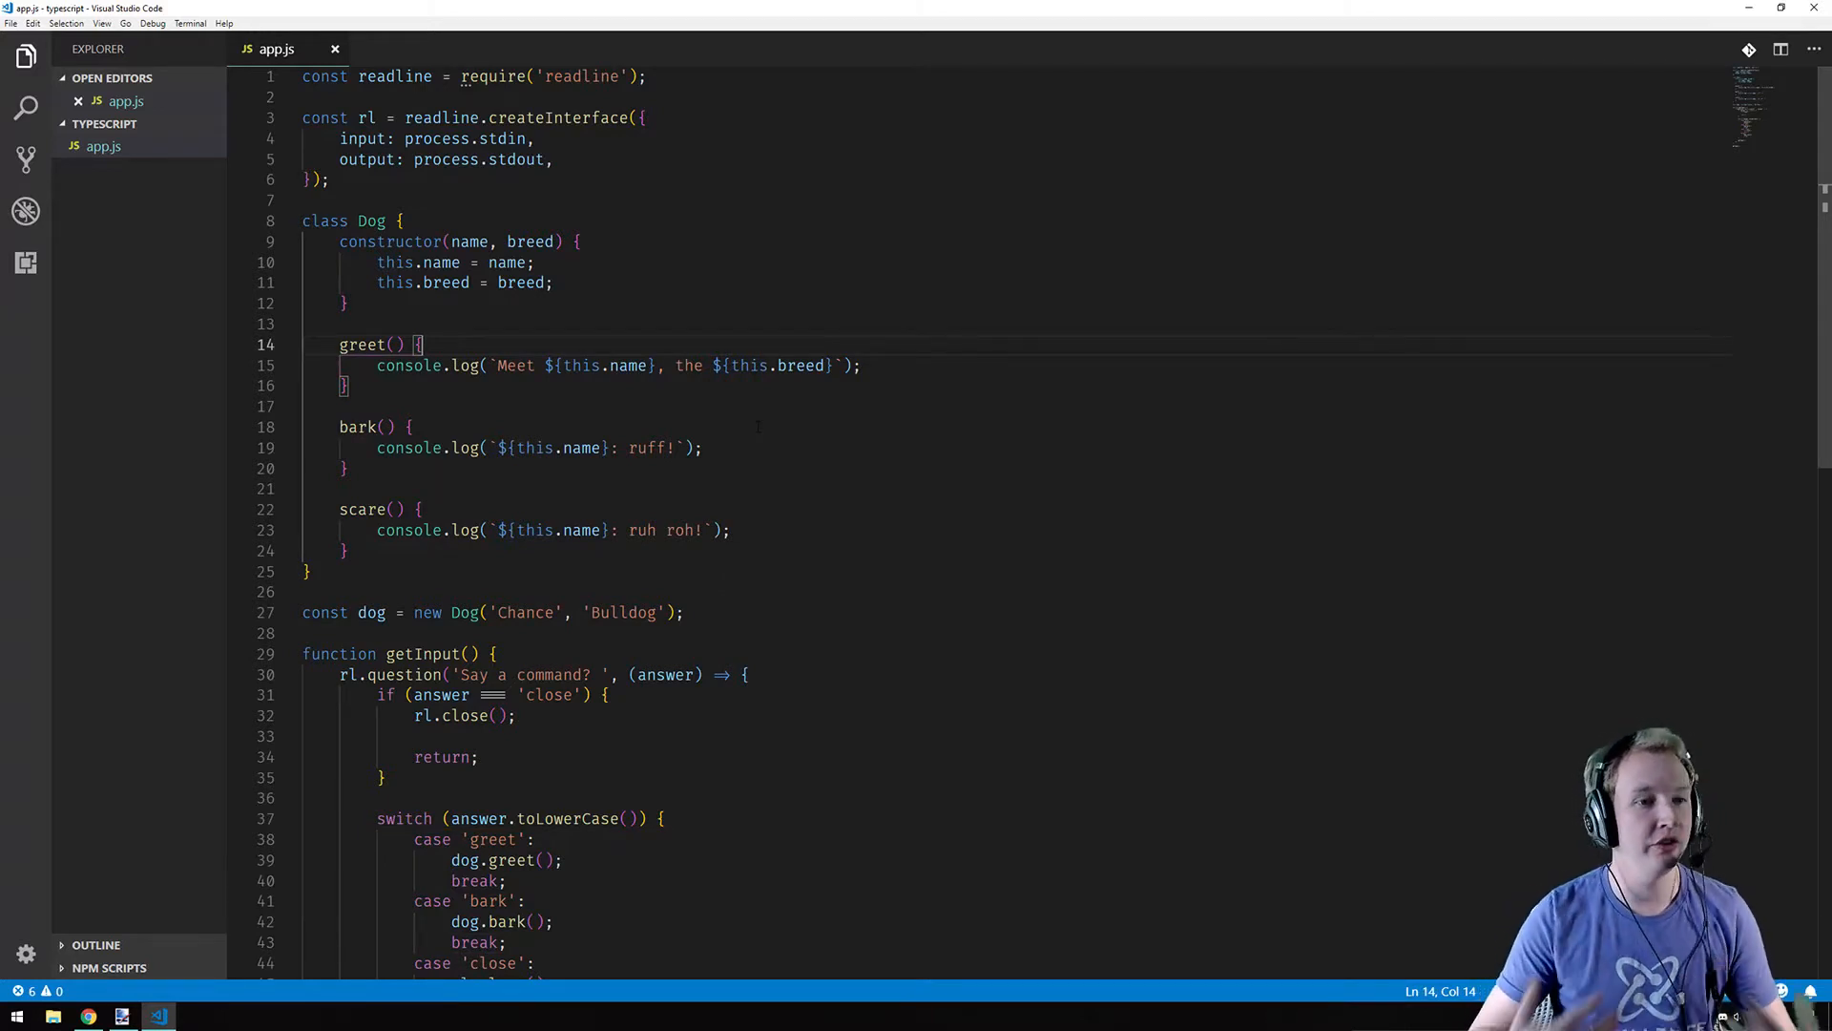
- Rename app.js to app.ts in the Explorer sidebar
{"action": "left_click", "coordinate": [350, 324]}
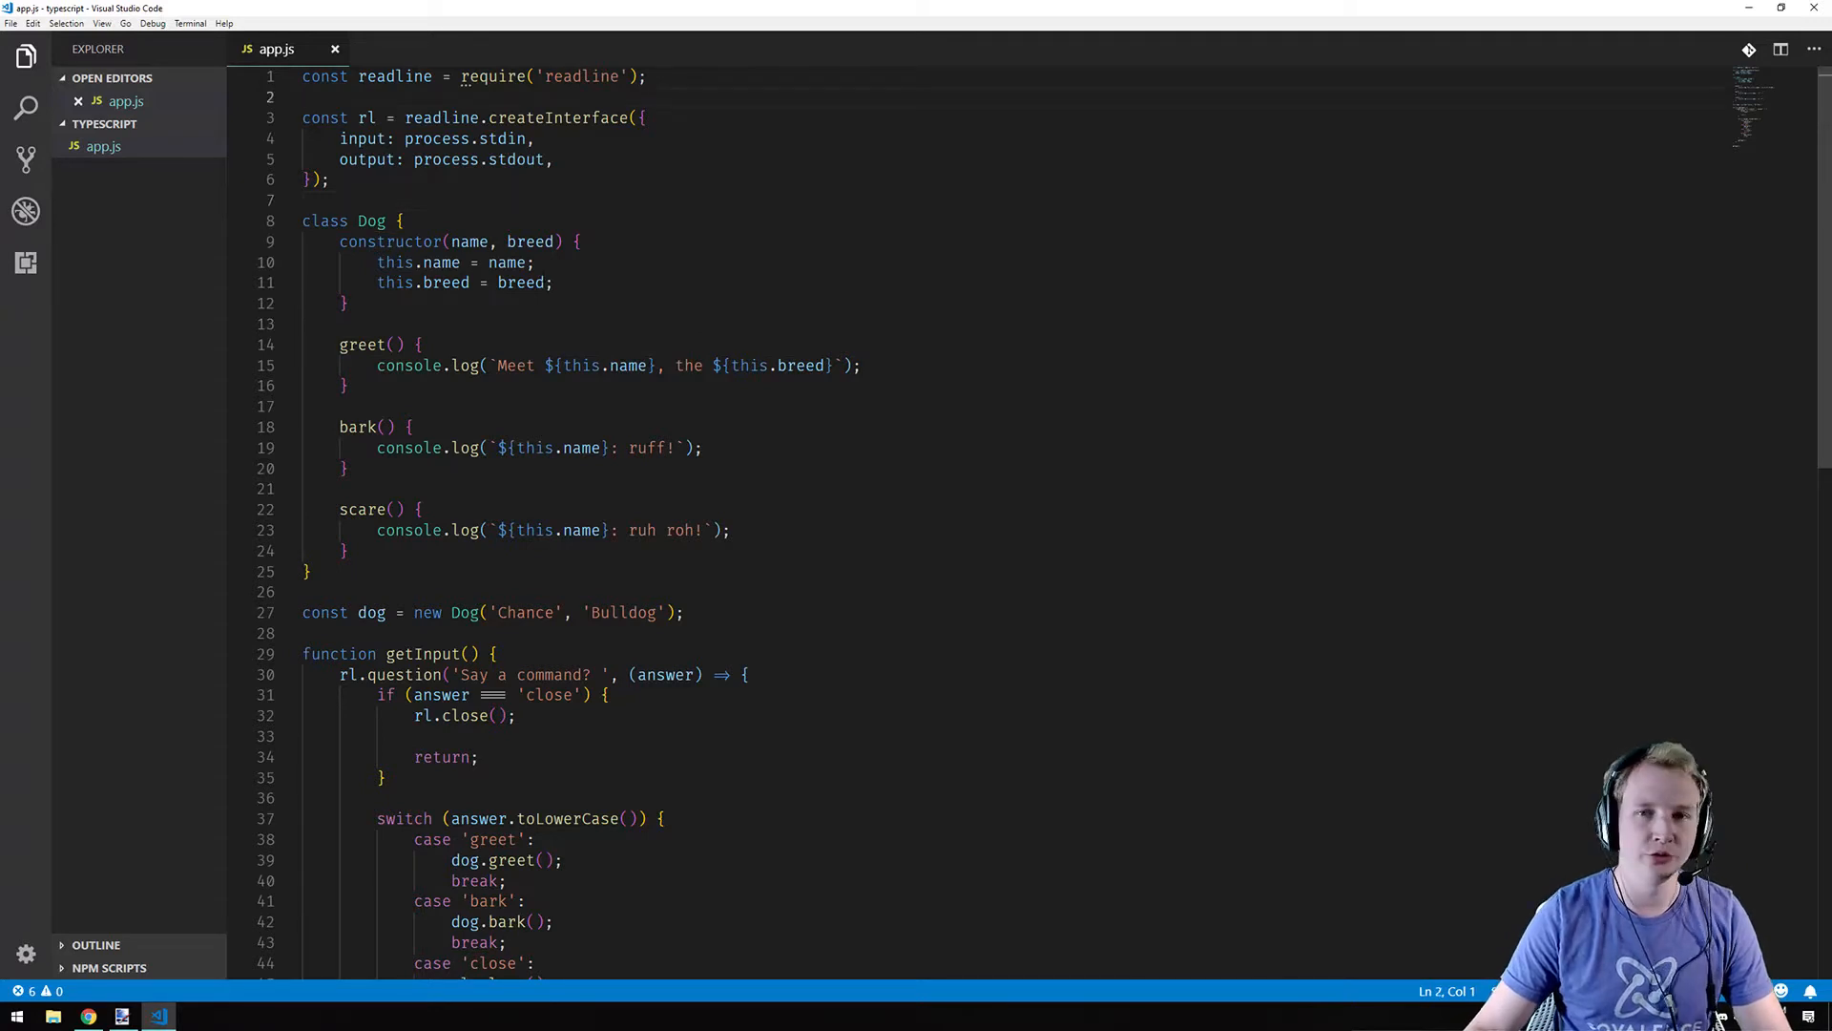
{"action": "left_click", "coordinate": [104, 146]}
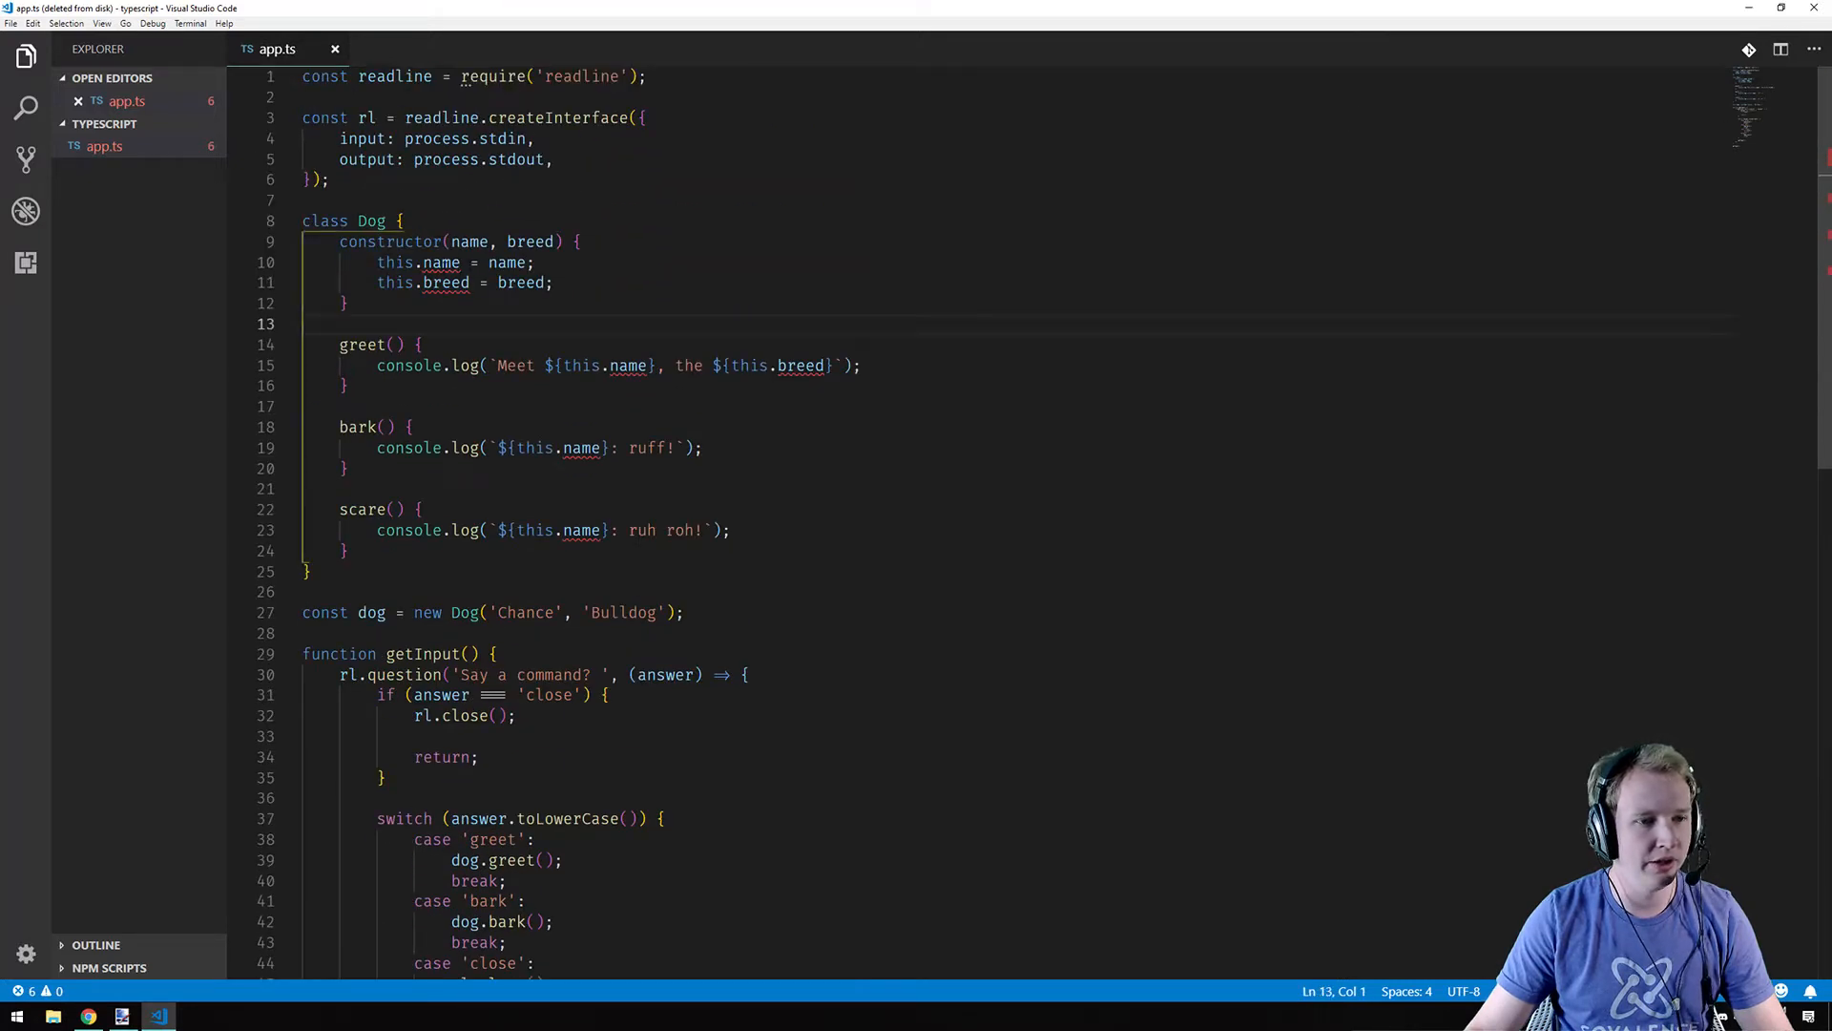
{"action": "mouse_move", "coordinate": [468, 240]}
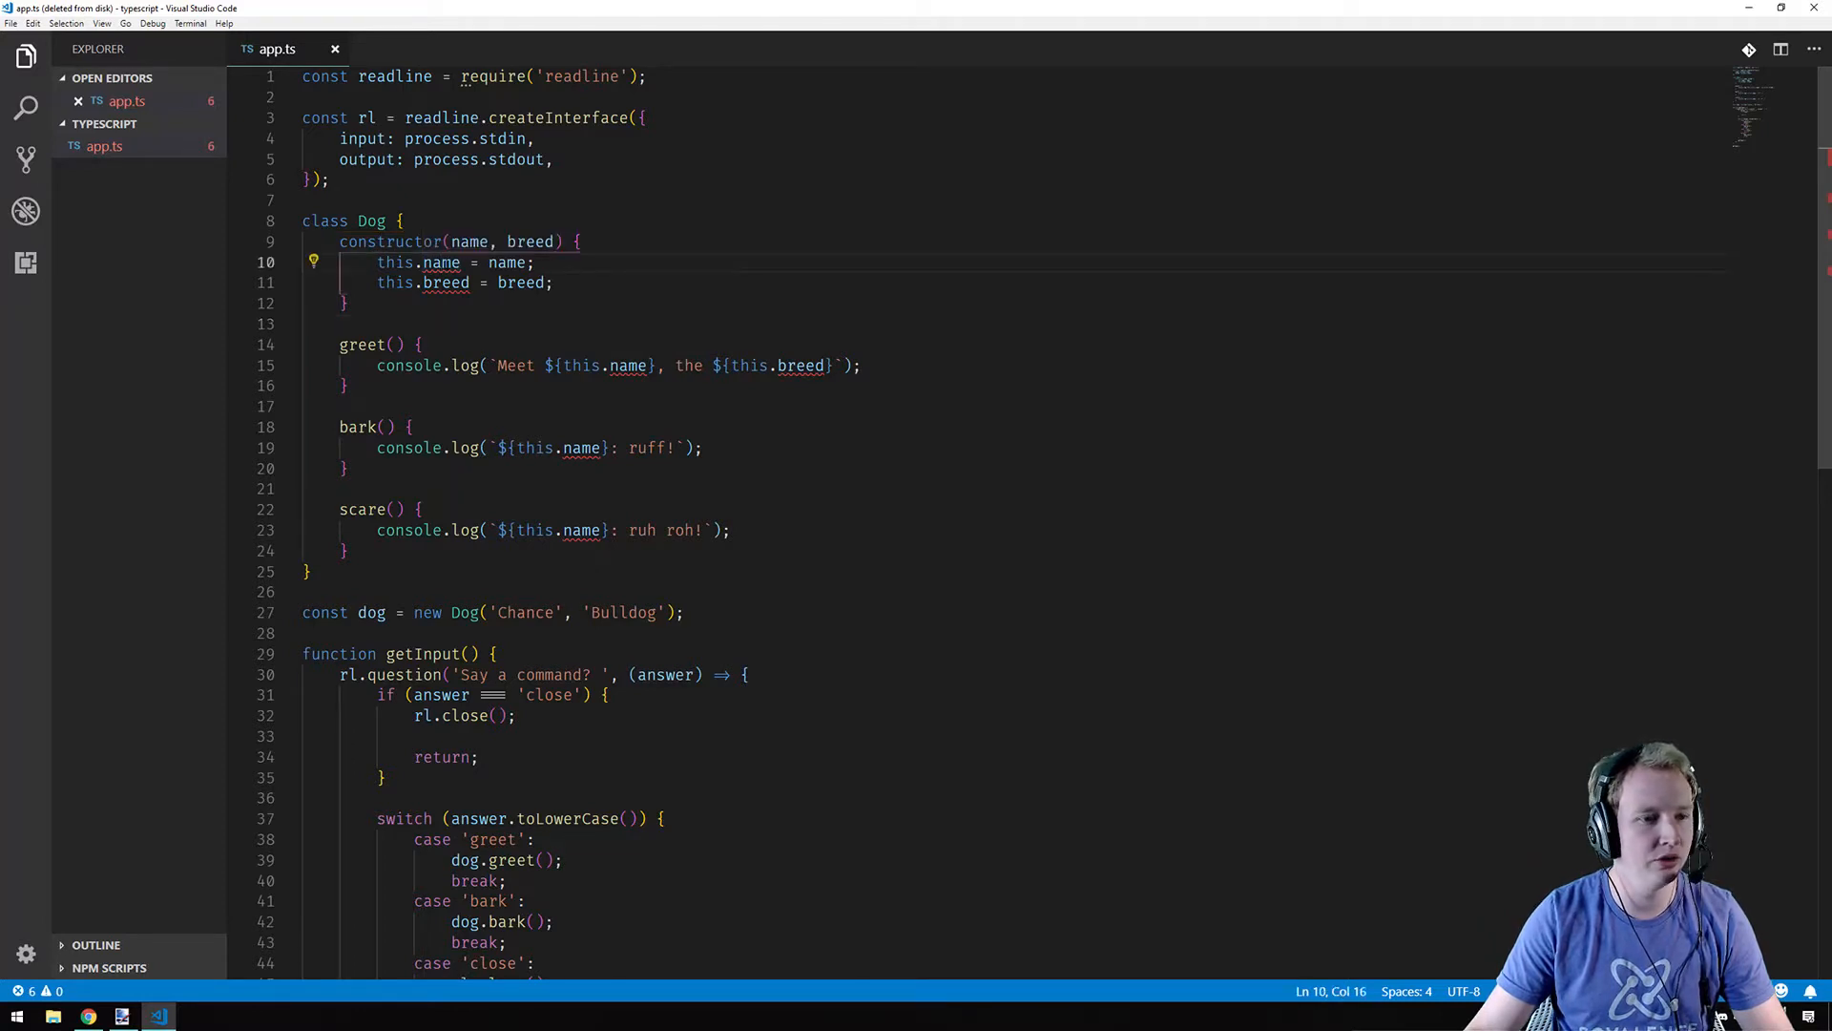
- Add any-typed name and breed declarations via 'Add all missing members', then save app.ts
{"action": "left_click", "coordinate": [313, 260]}
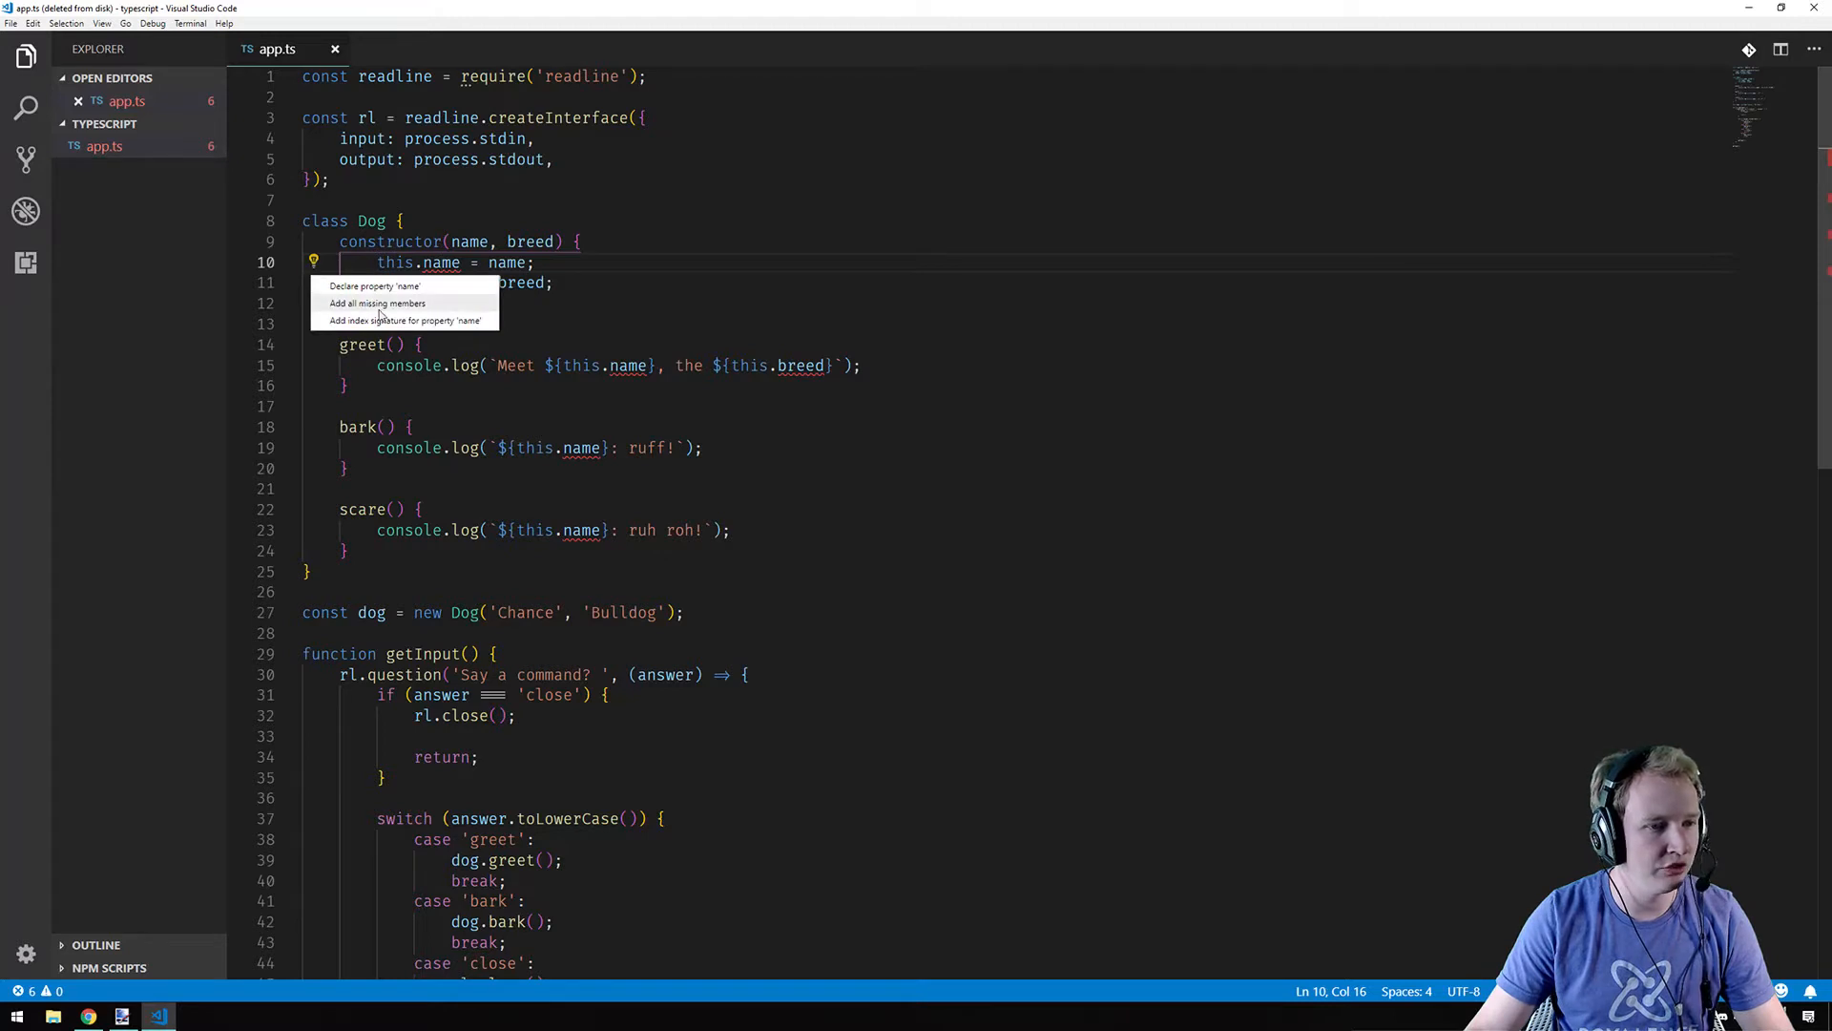
{"action": "left_click", "coordinate": [378, 304]}
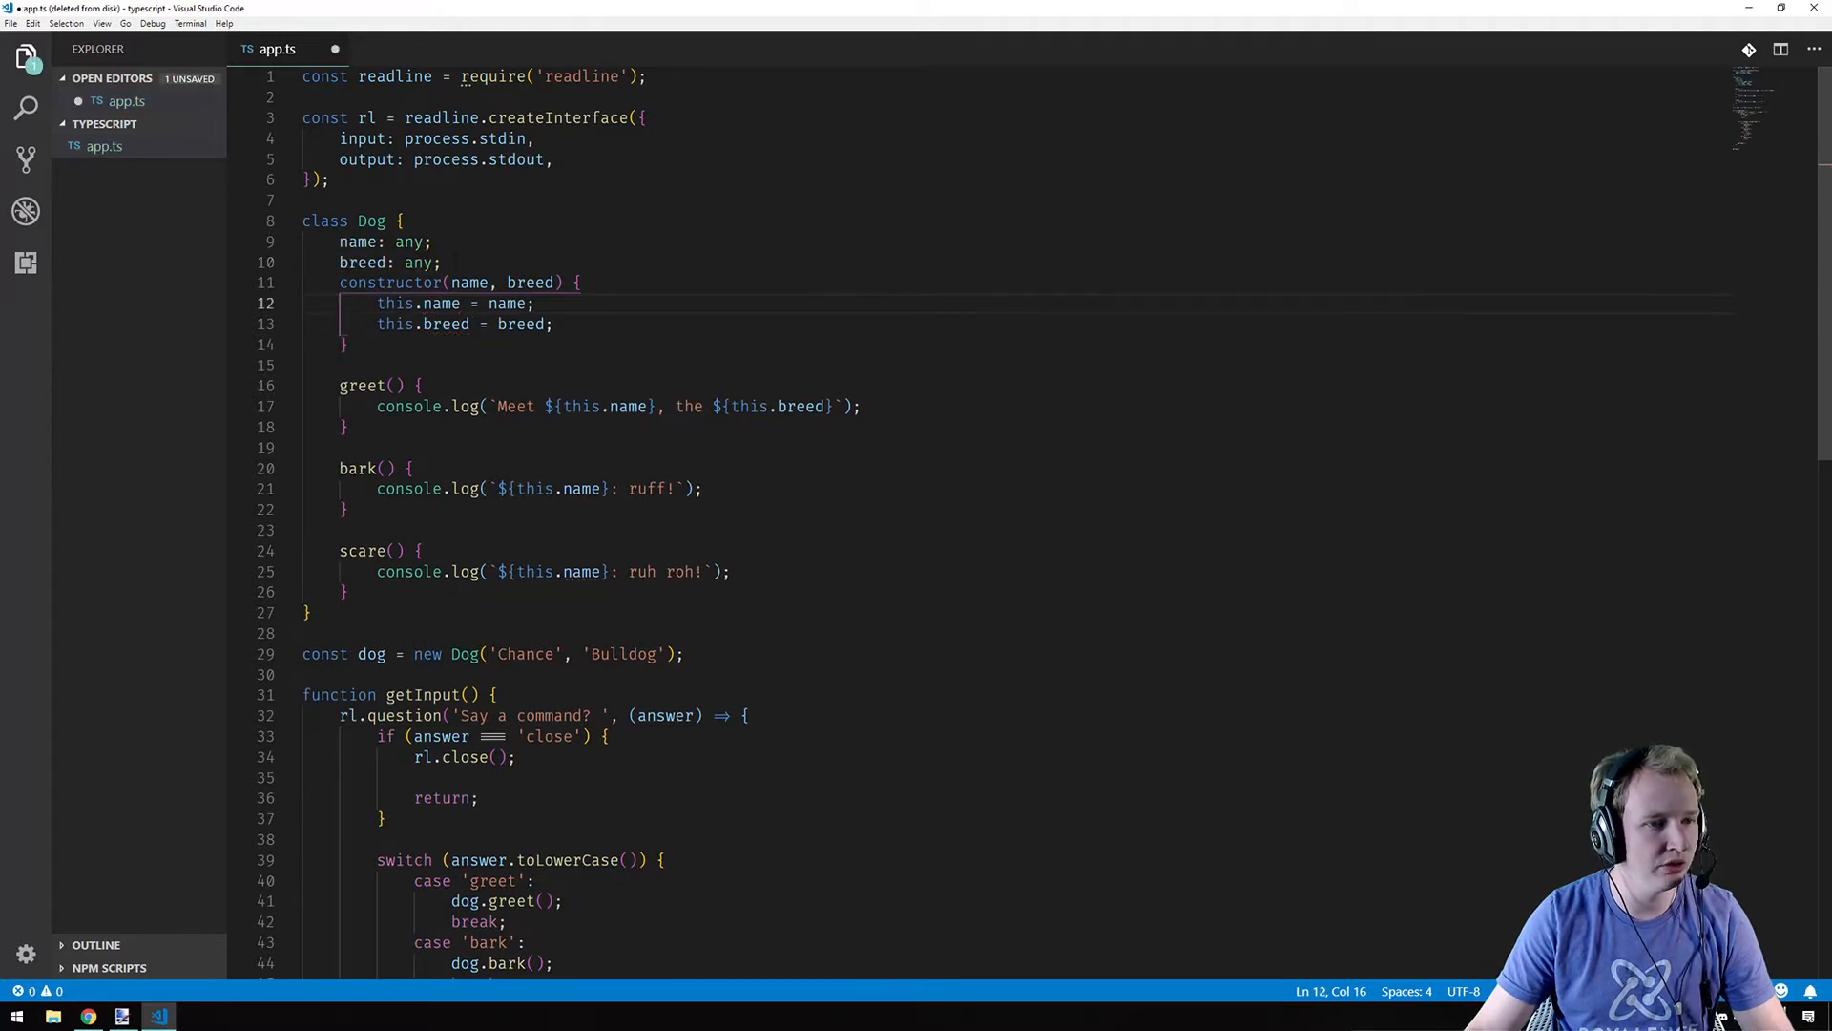
{"action": "key", "text": "Enter"}
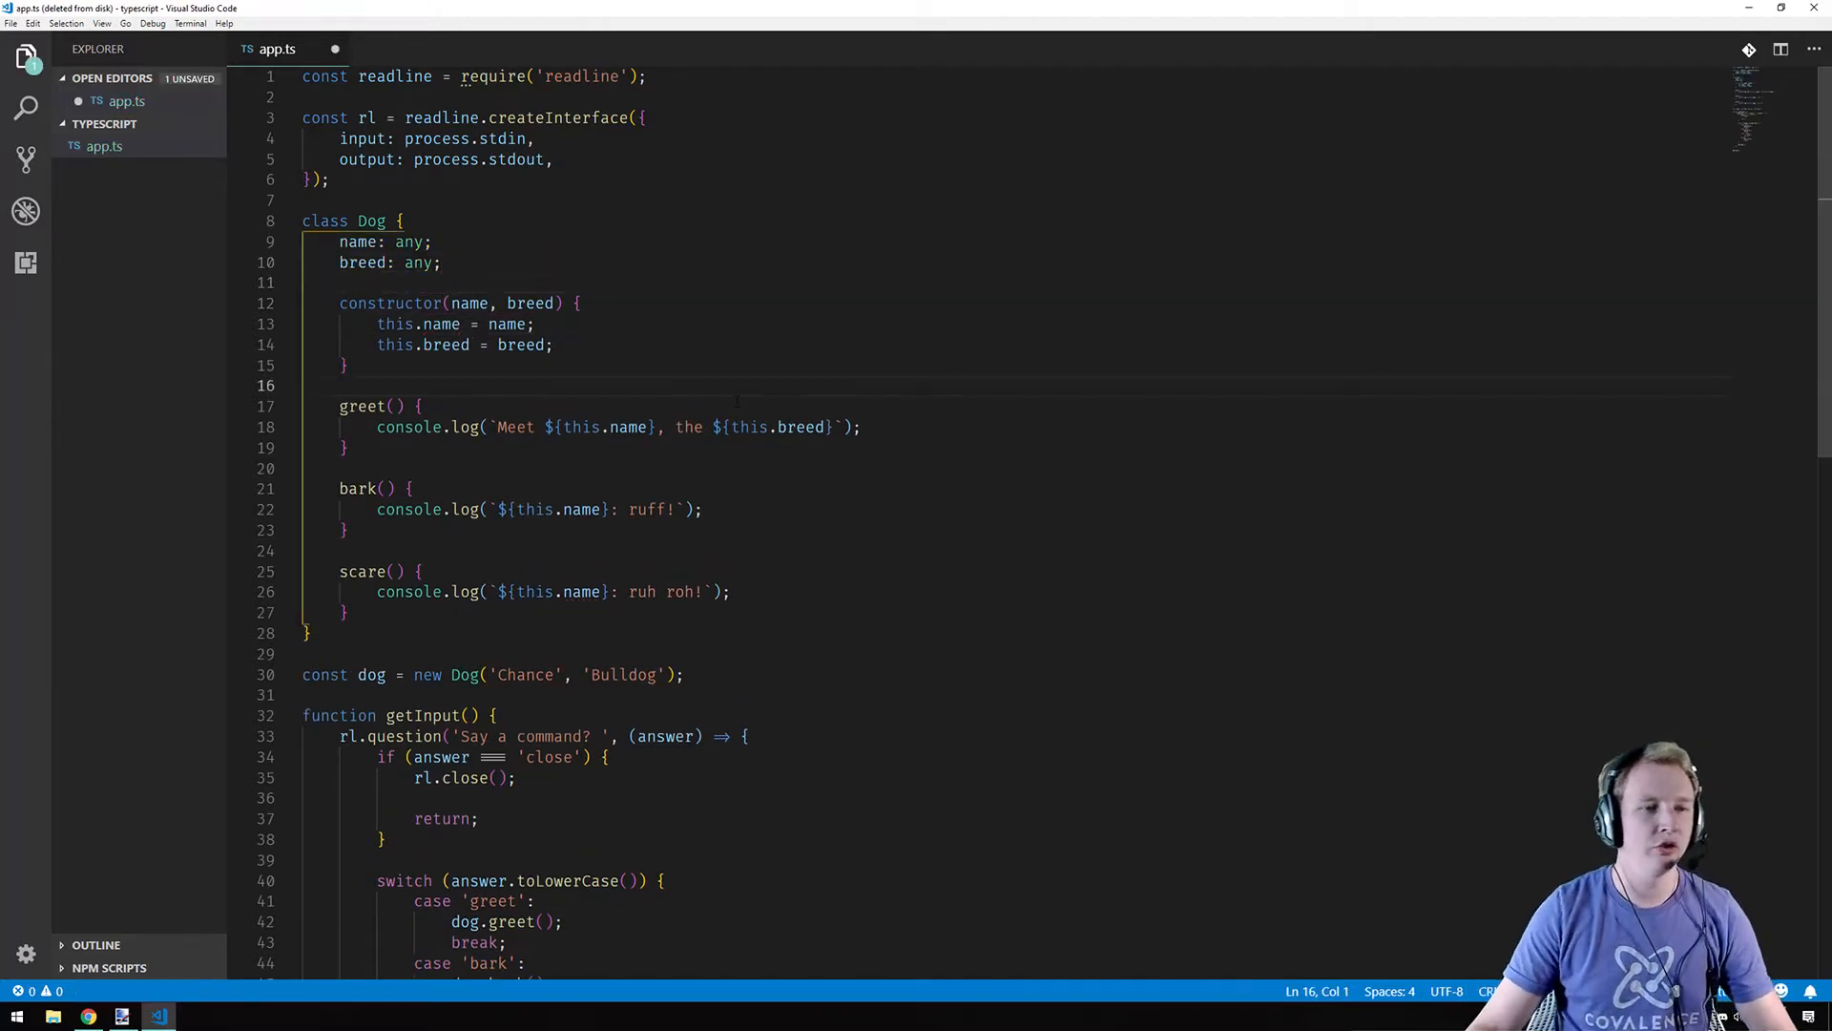
{"action": "key", "text": "ctrl+s"}
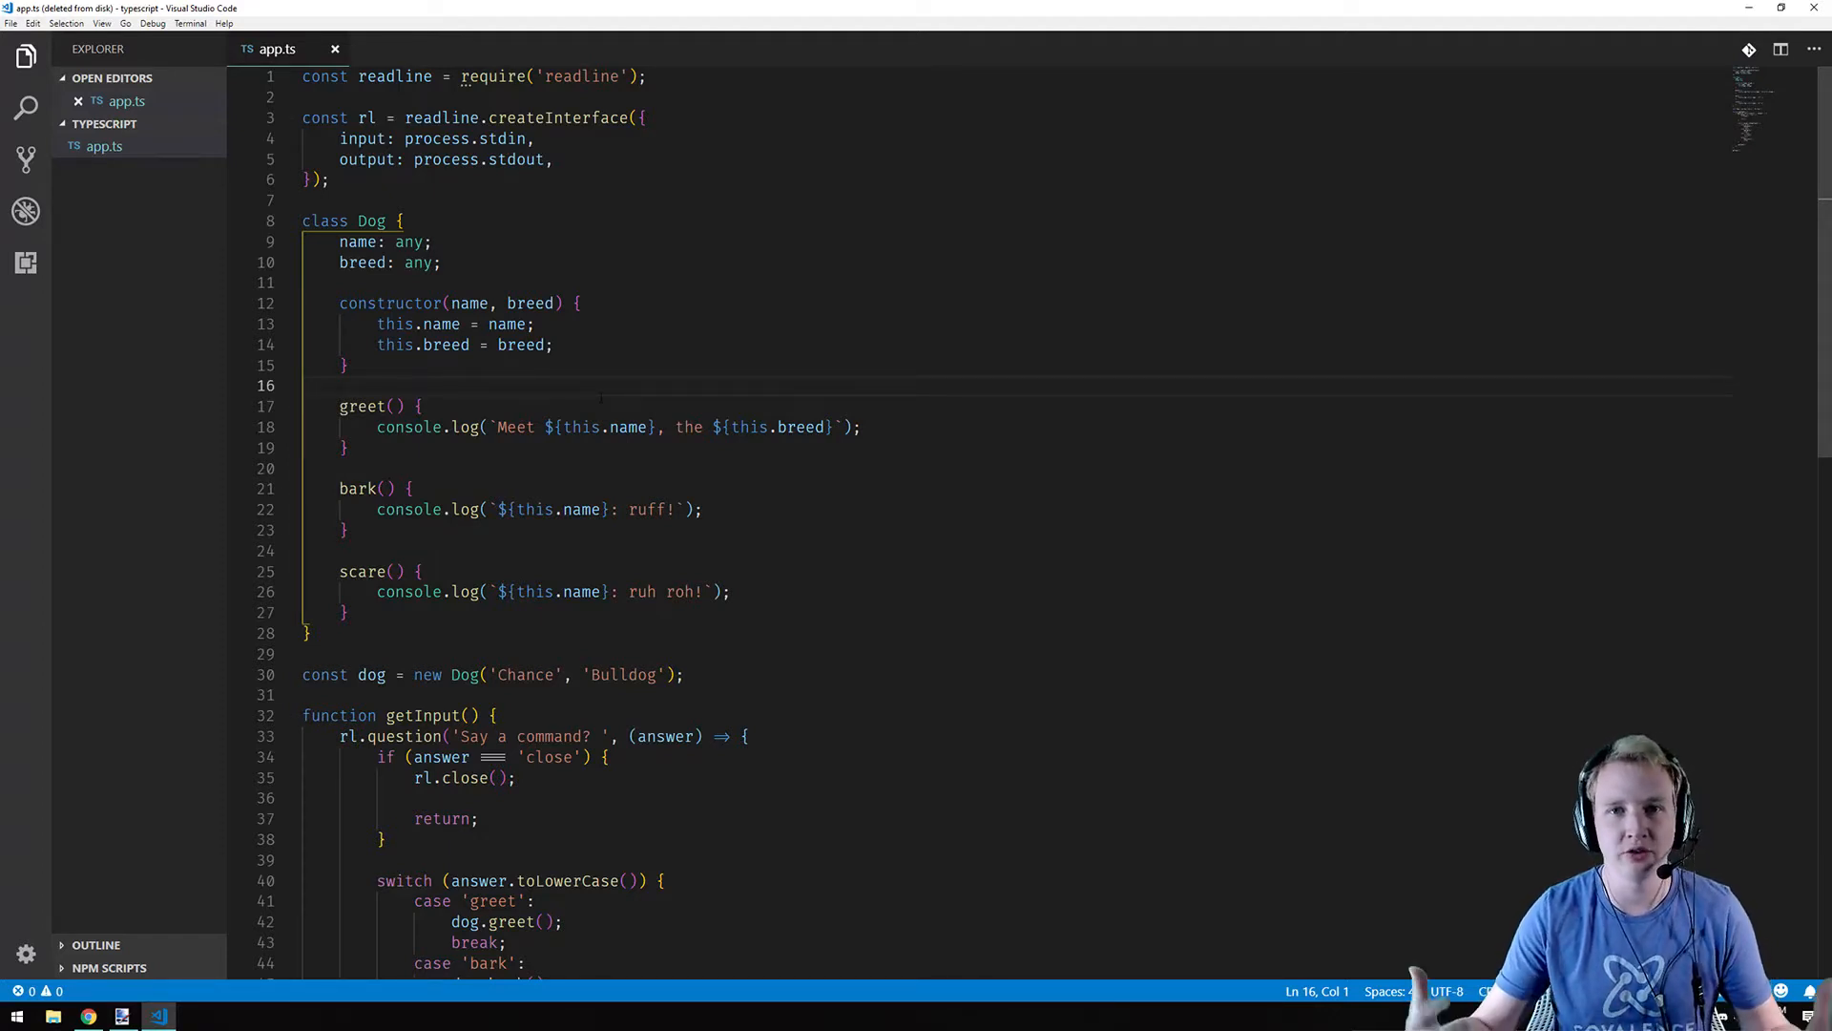
{"action": "left_click_drag", "start_coordinate": [394, 324], "coordinate": [553, 344]}
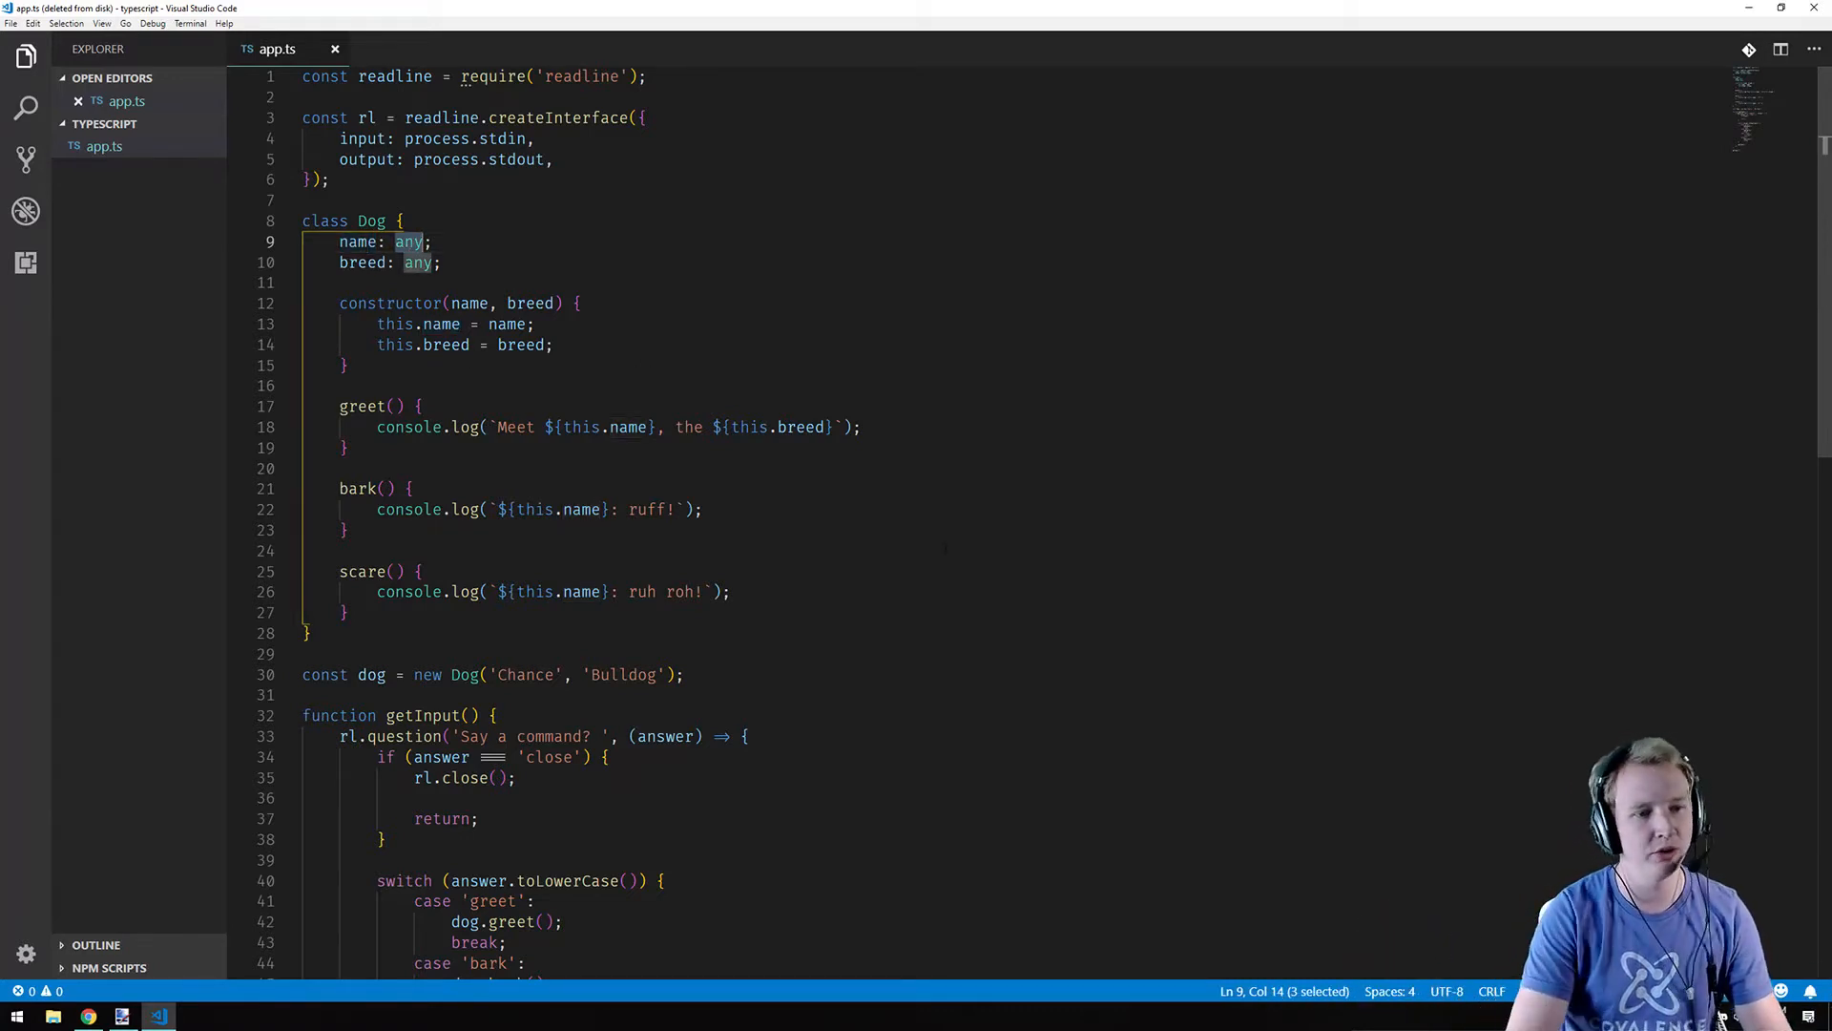
{"action": "type", "text": "string"}
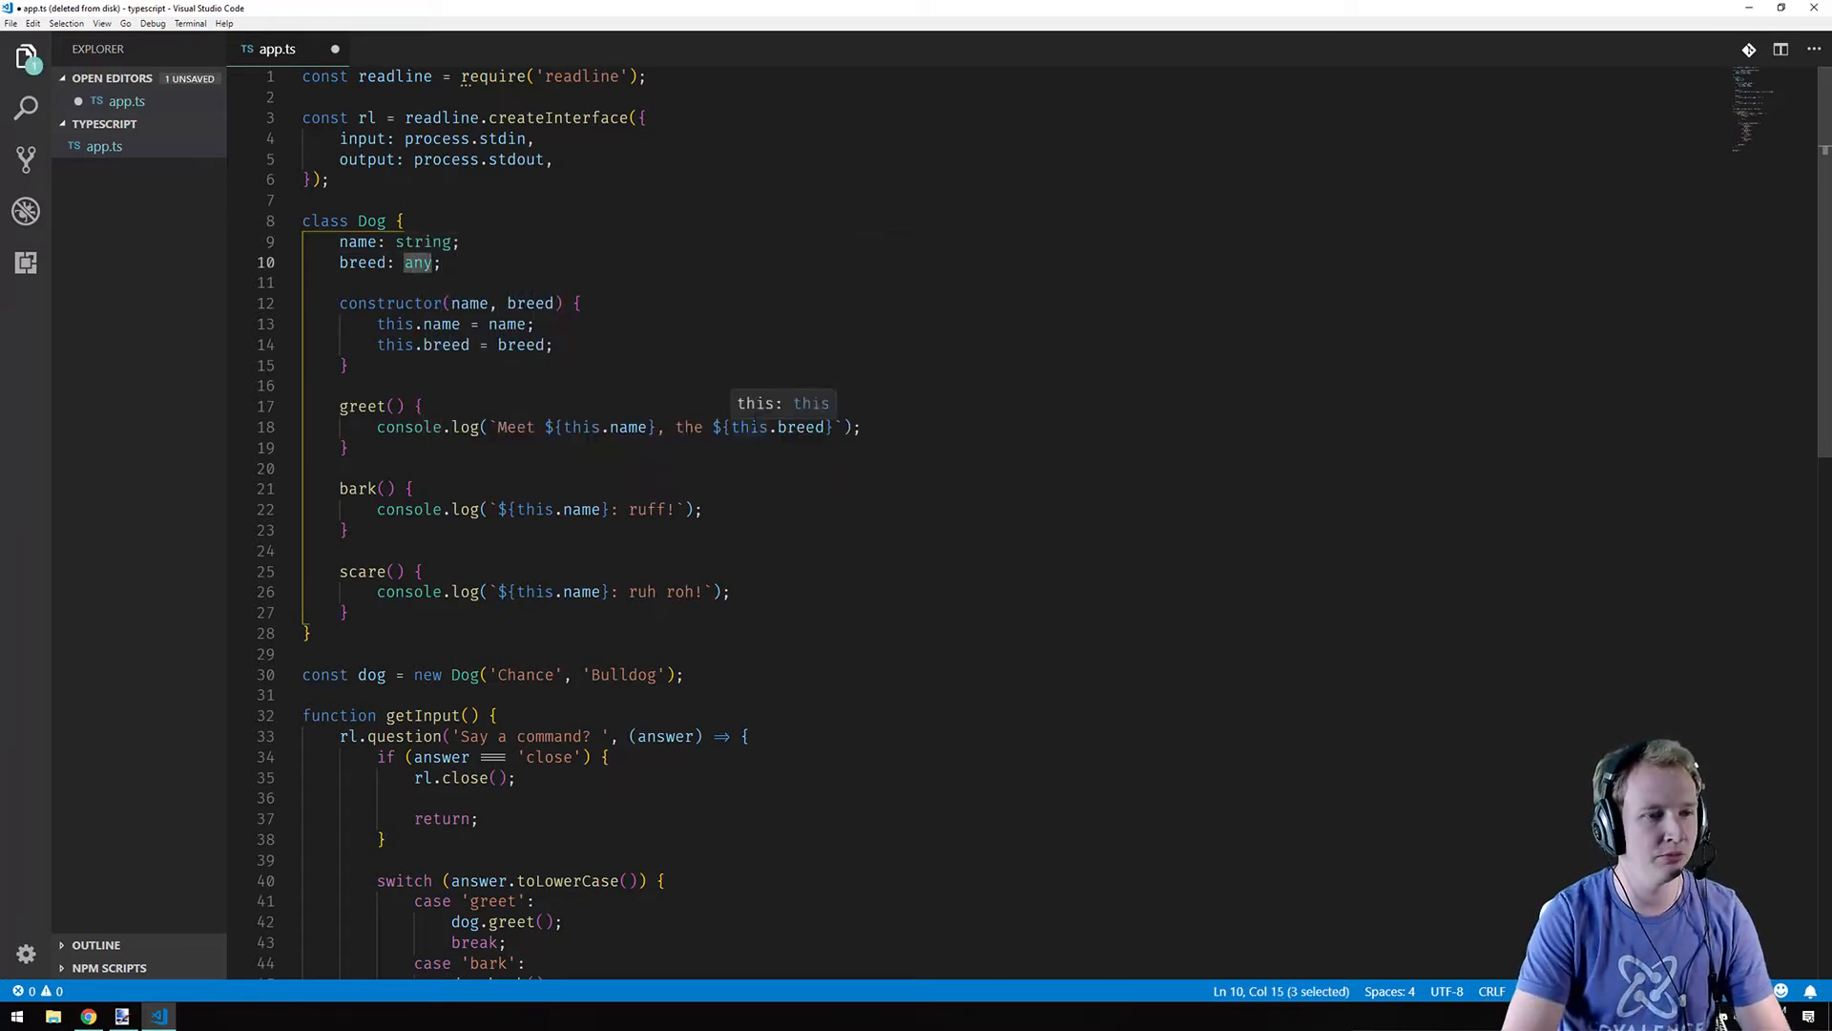
{"action": "type", "text": "string"}
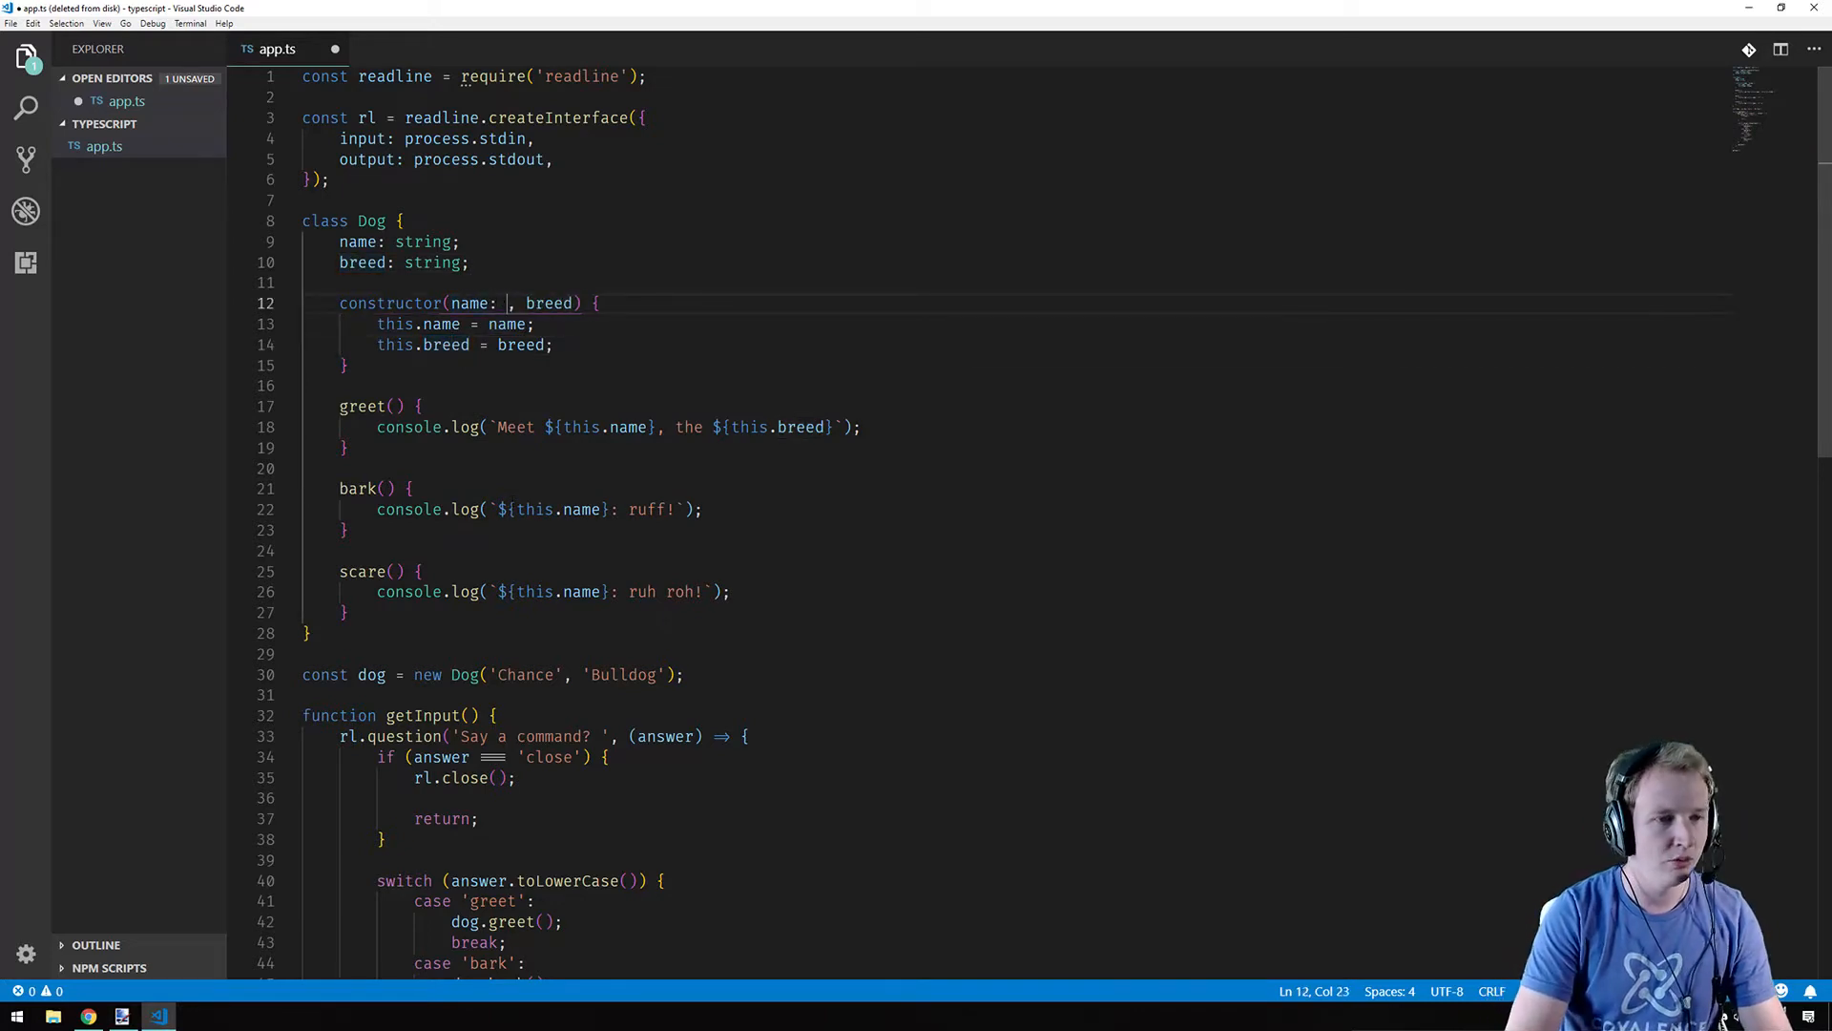
{"action": "type", "text": "string"}
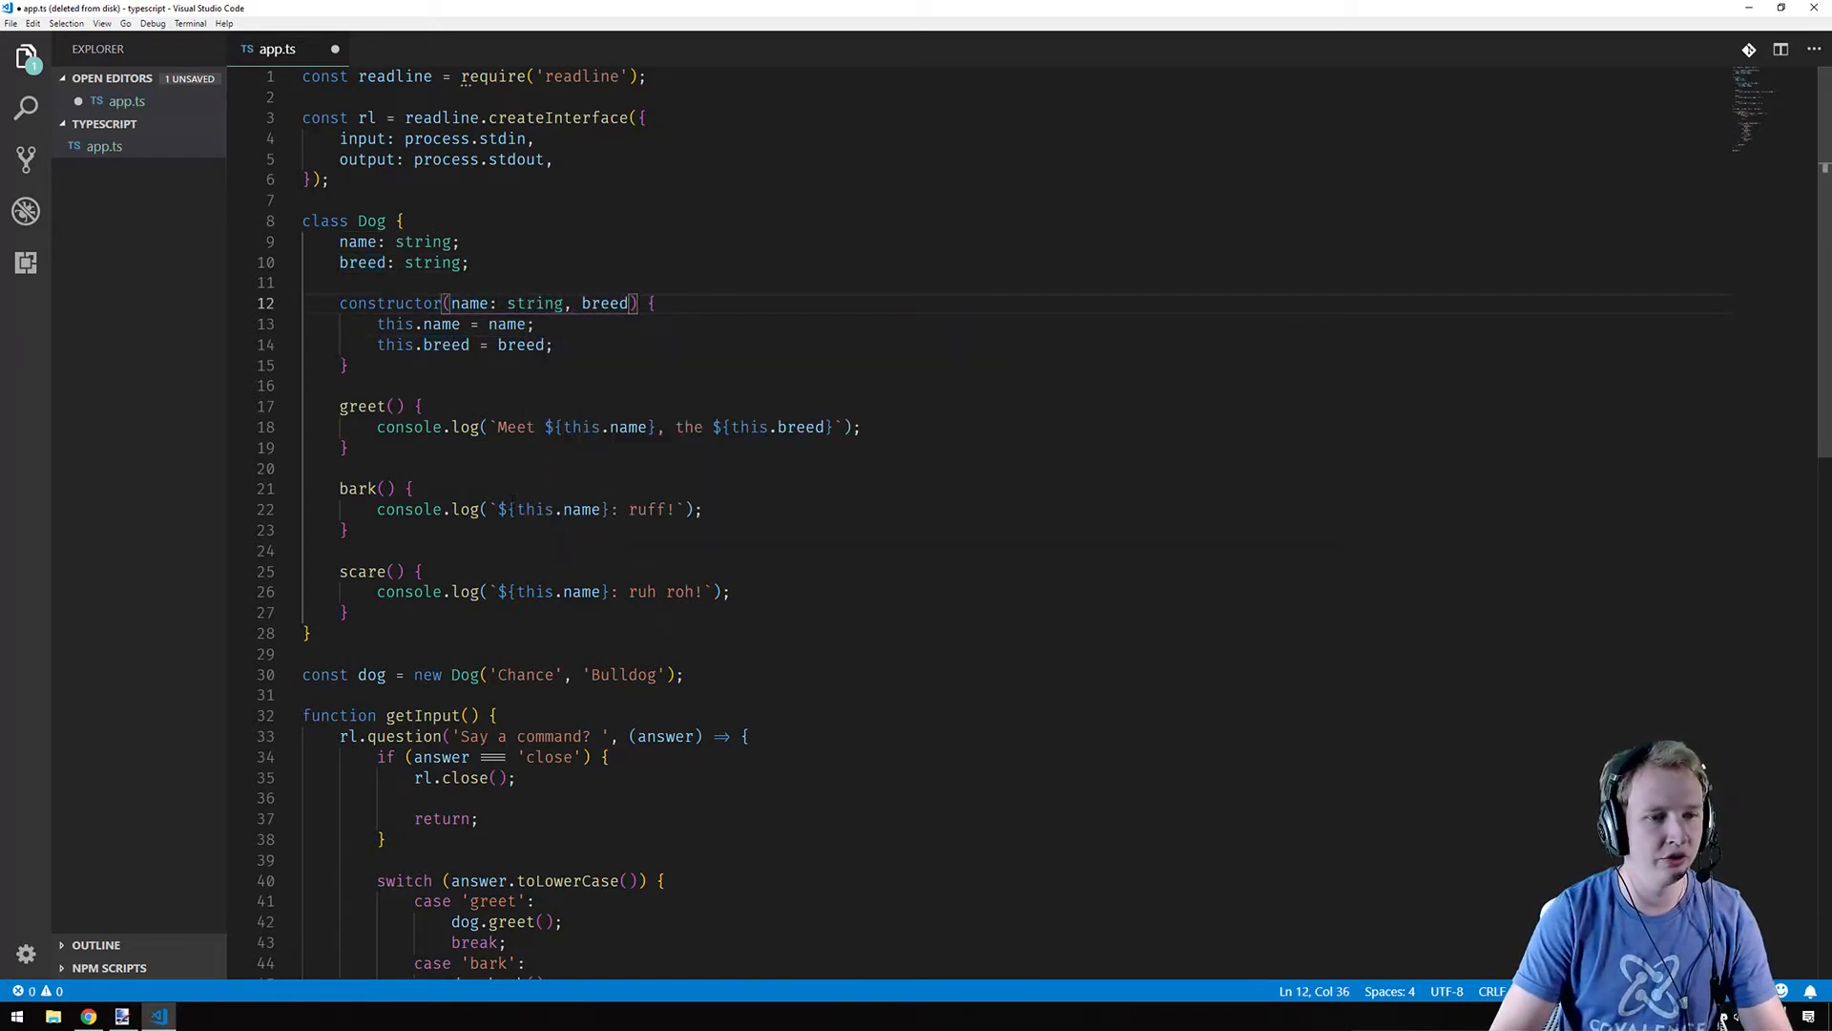
{"action": "type", "text": ": string"}
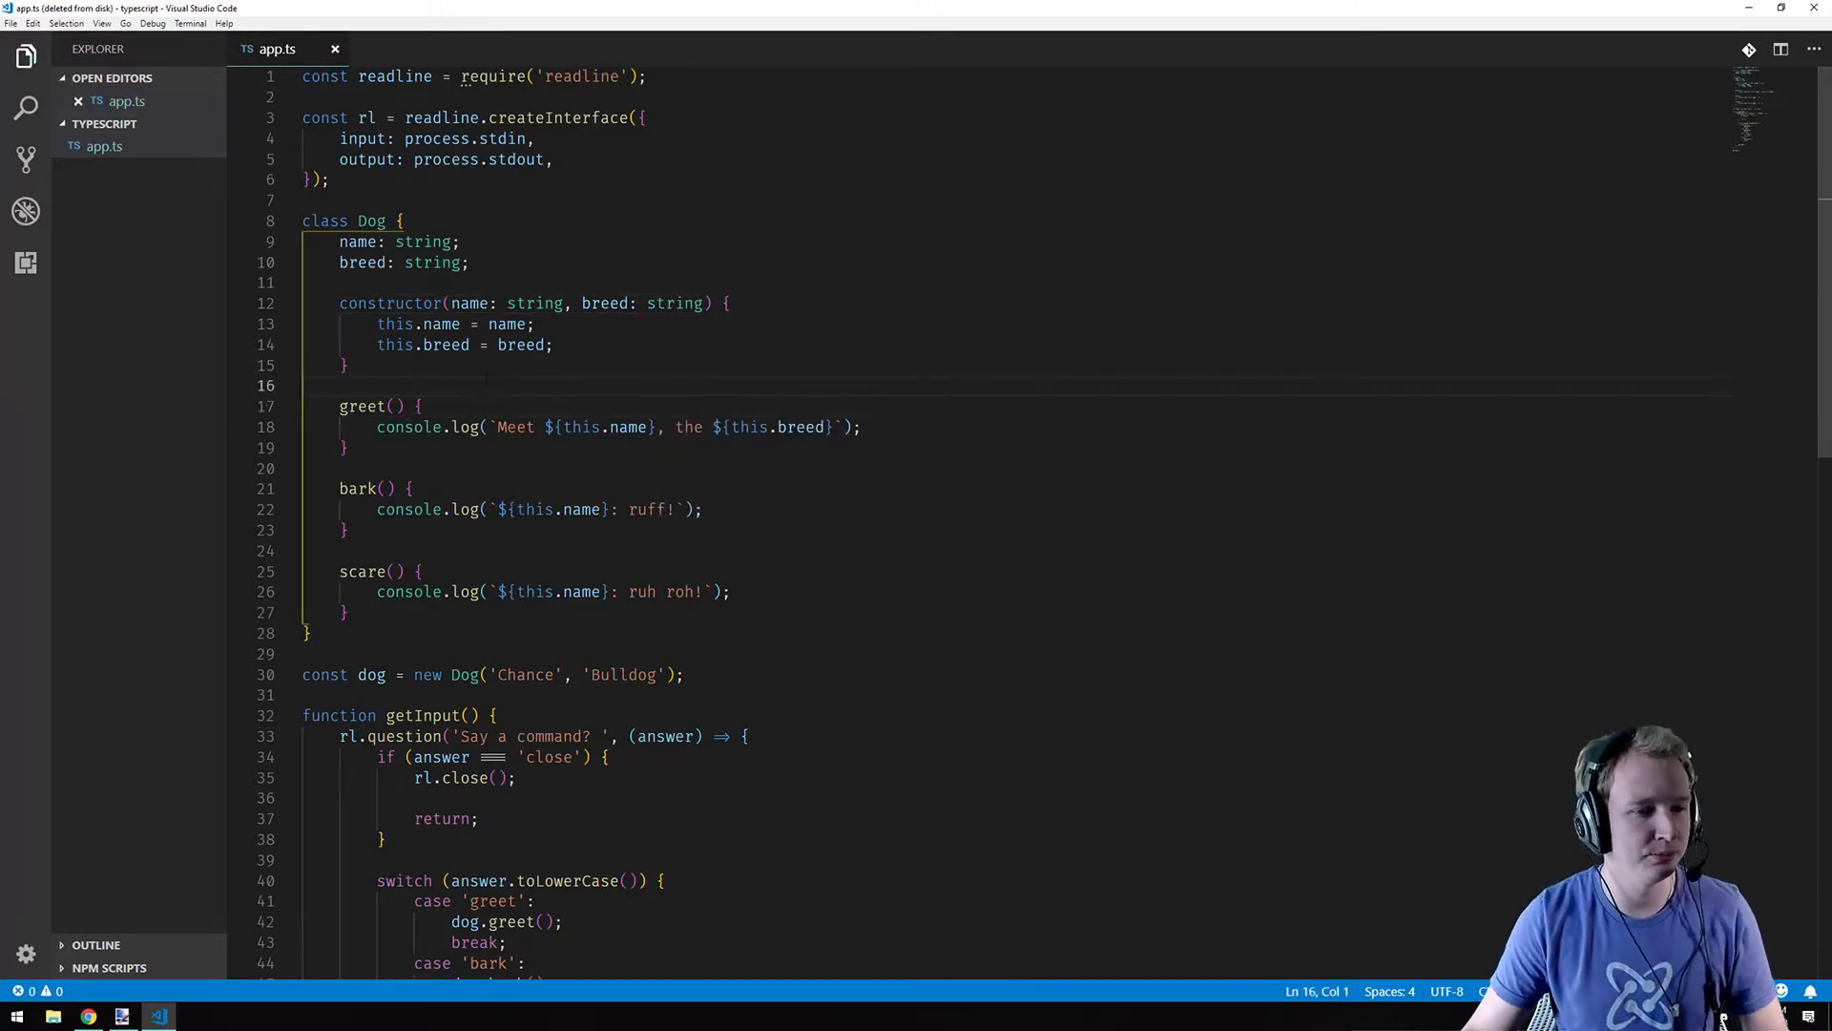
{"action": "left_click", "coordinate": [468, 469]}
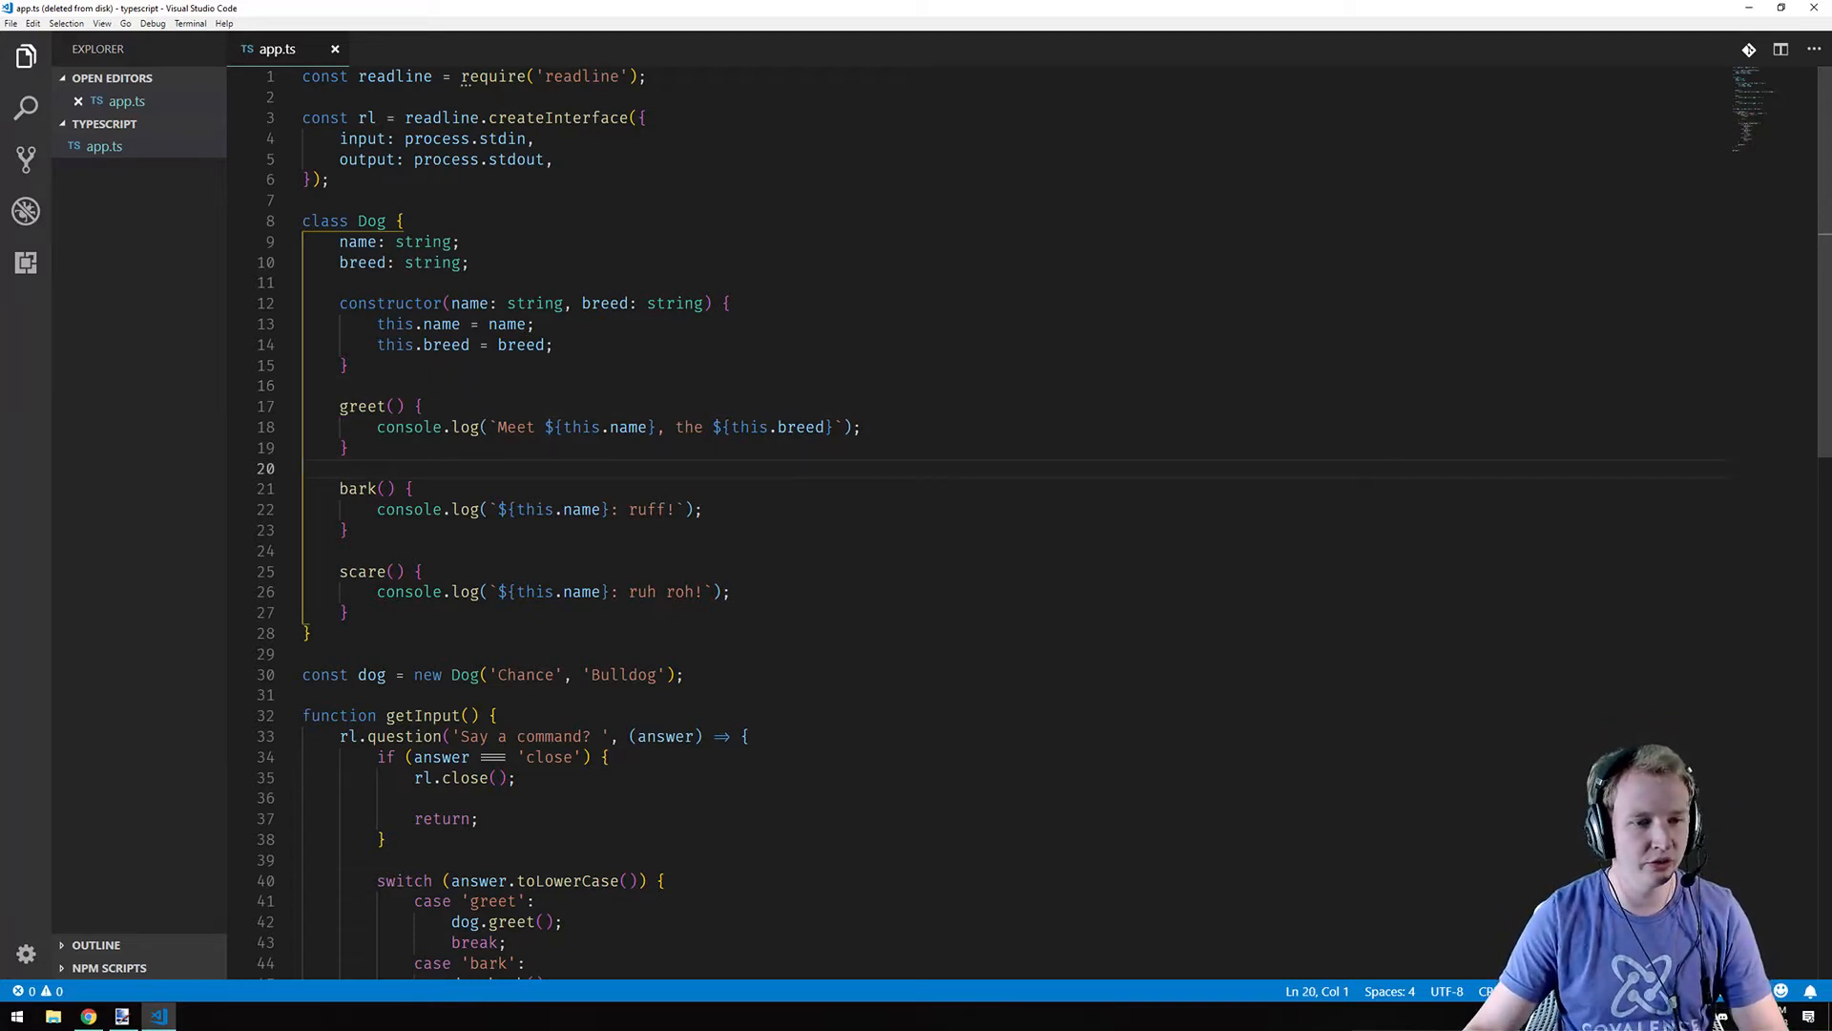
{"action": "mouse_move", "coordinate": [625, 427]}
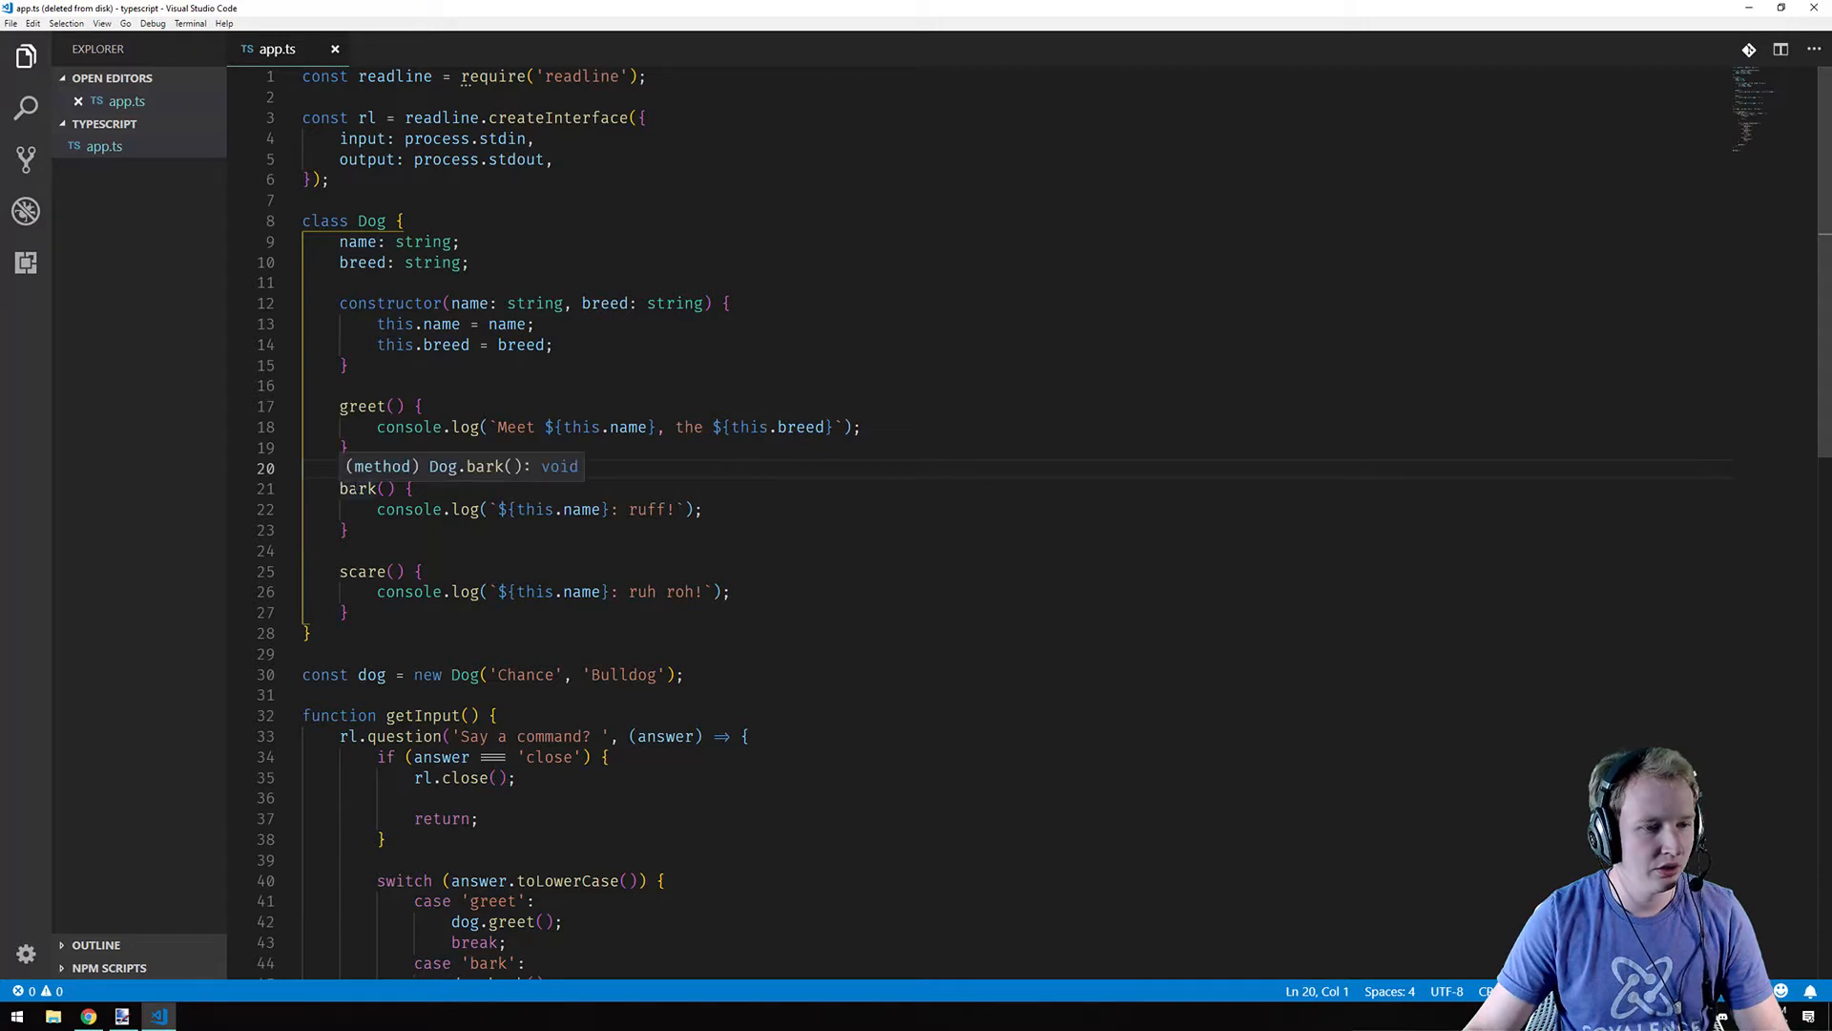
{"action": "scroll", "scroll_direction": "down", "scroll_amount": 3}
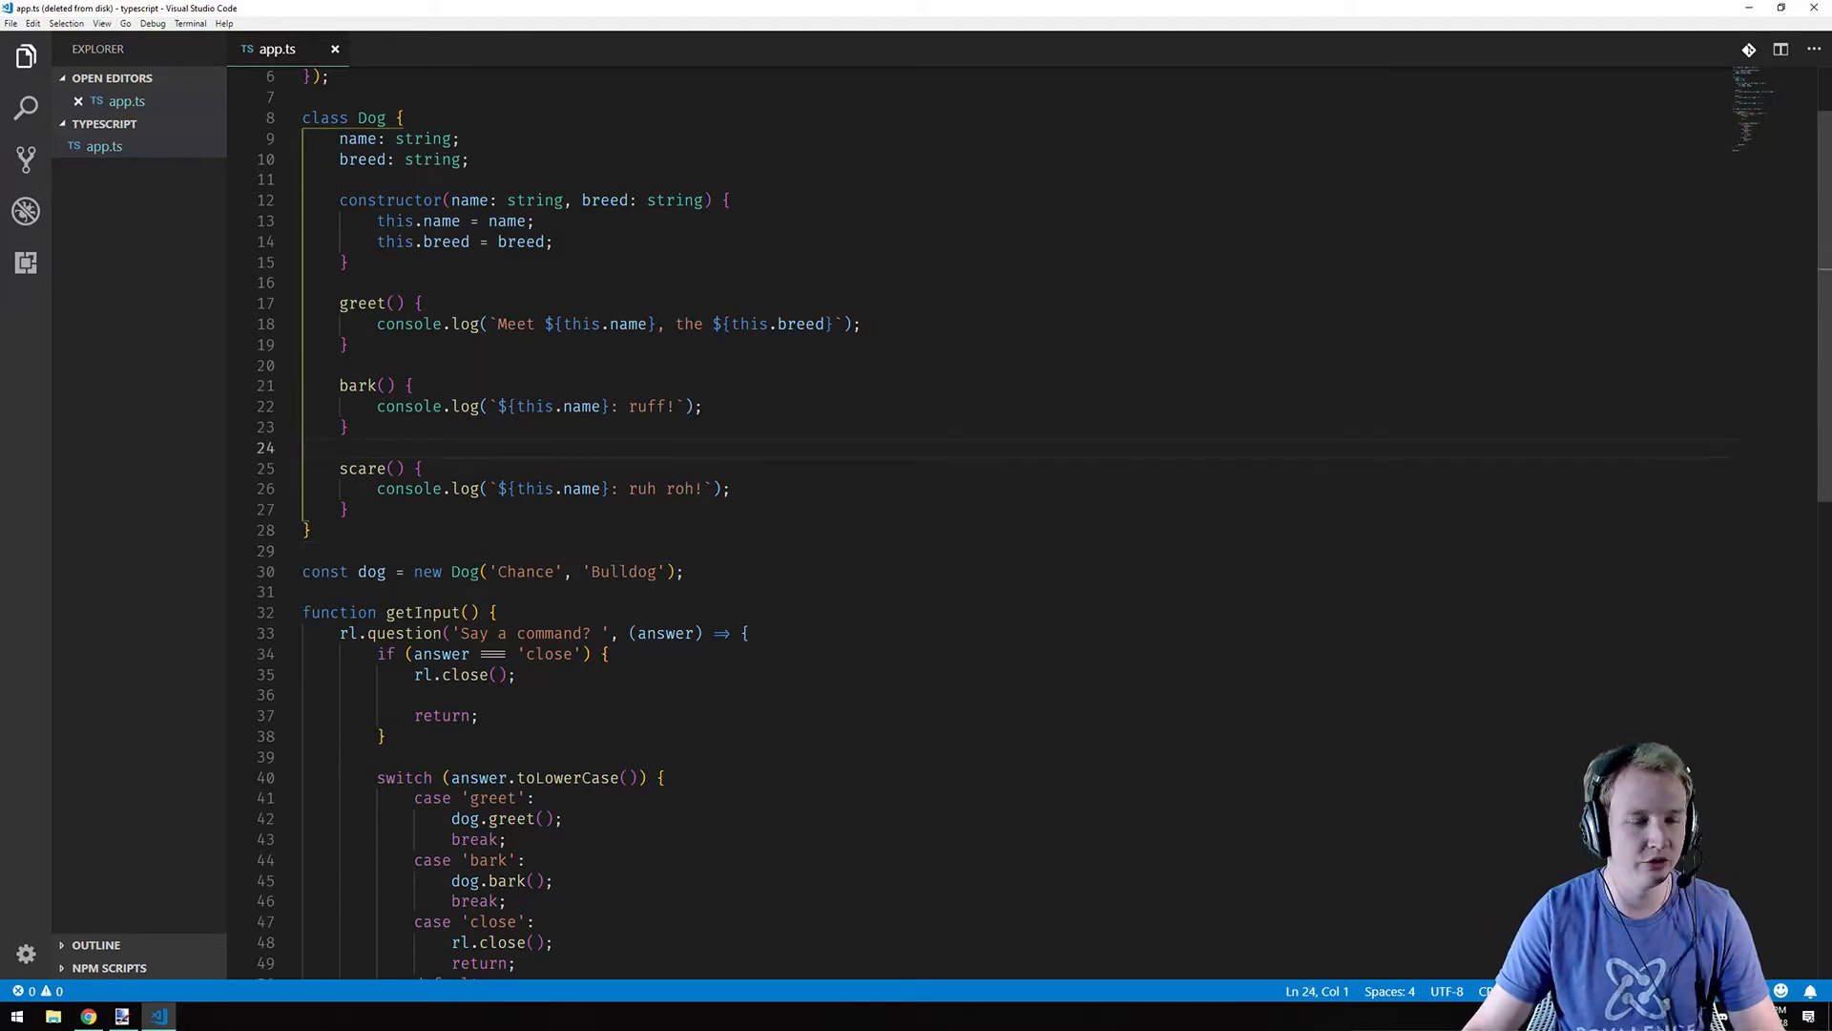
{"action": "scroll", "scroll_direction": "down", "scroll_amount": 3}
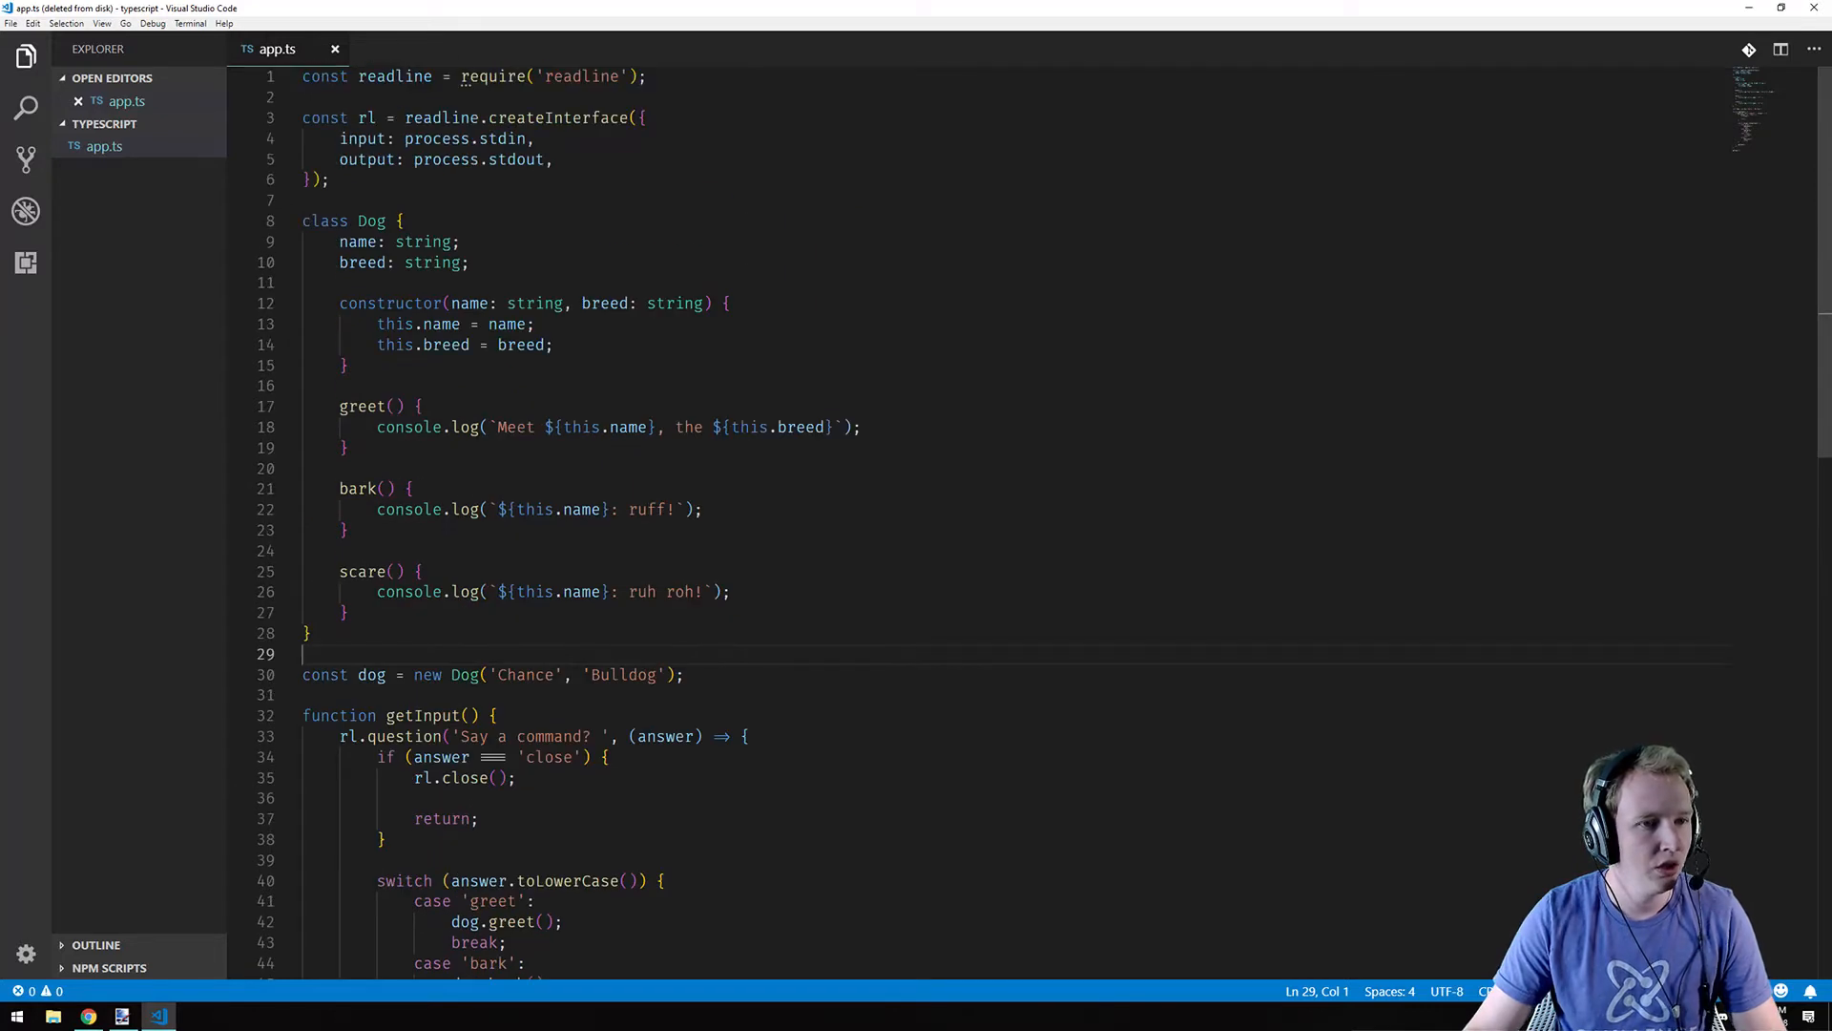
{"action": "scroll", "scroll_direction": "down", "scroll_amount": 3}
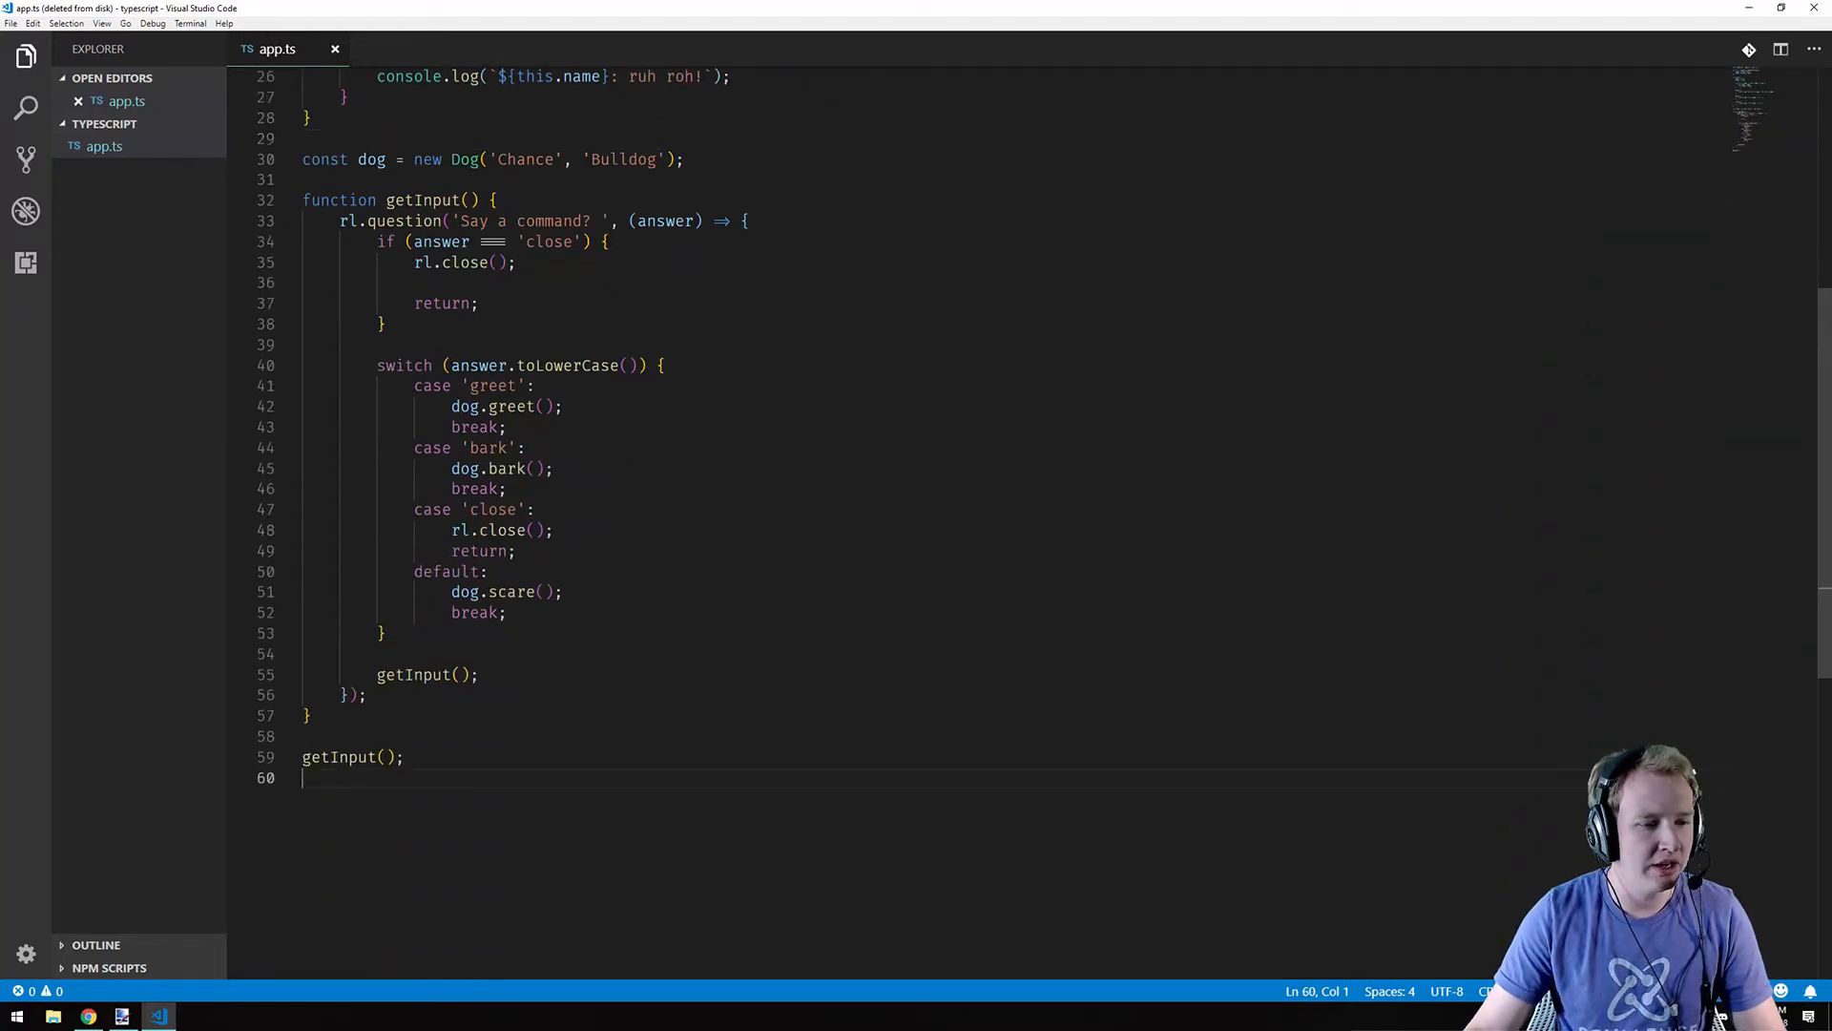
{"action": "scroll", "scroll_direction": "up", "scroll_amount": 3}
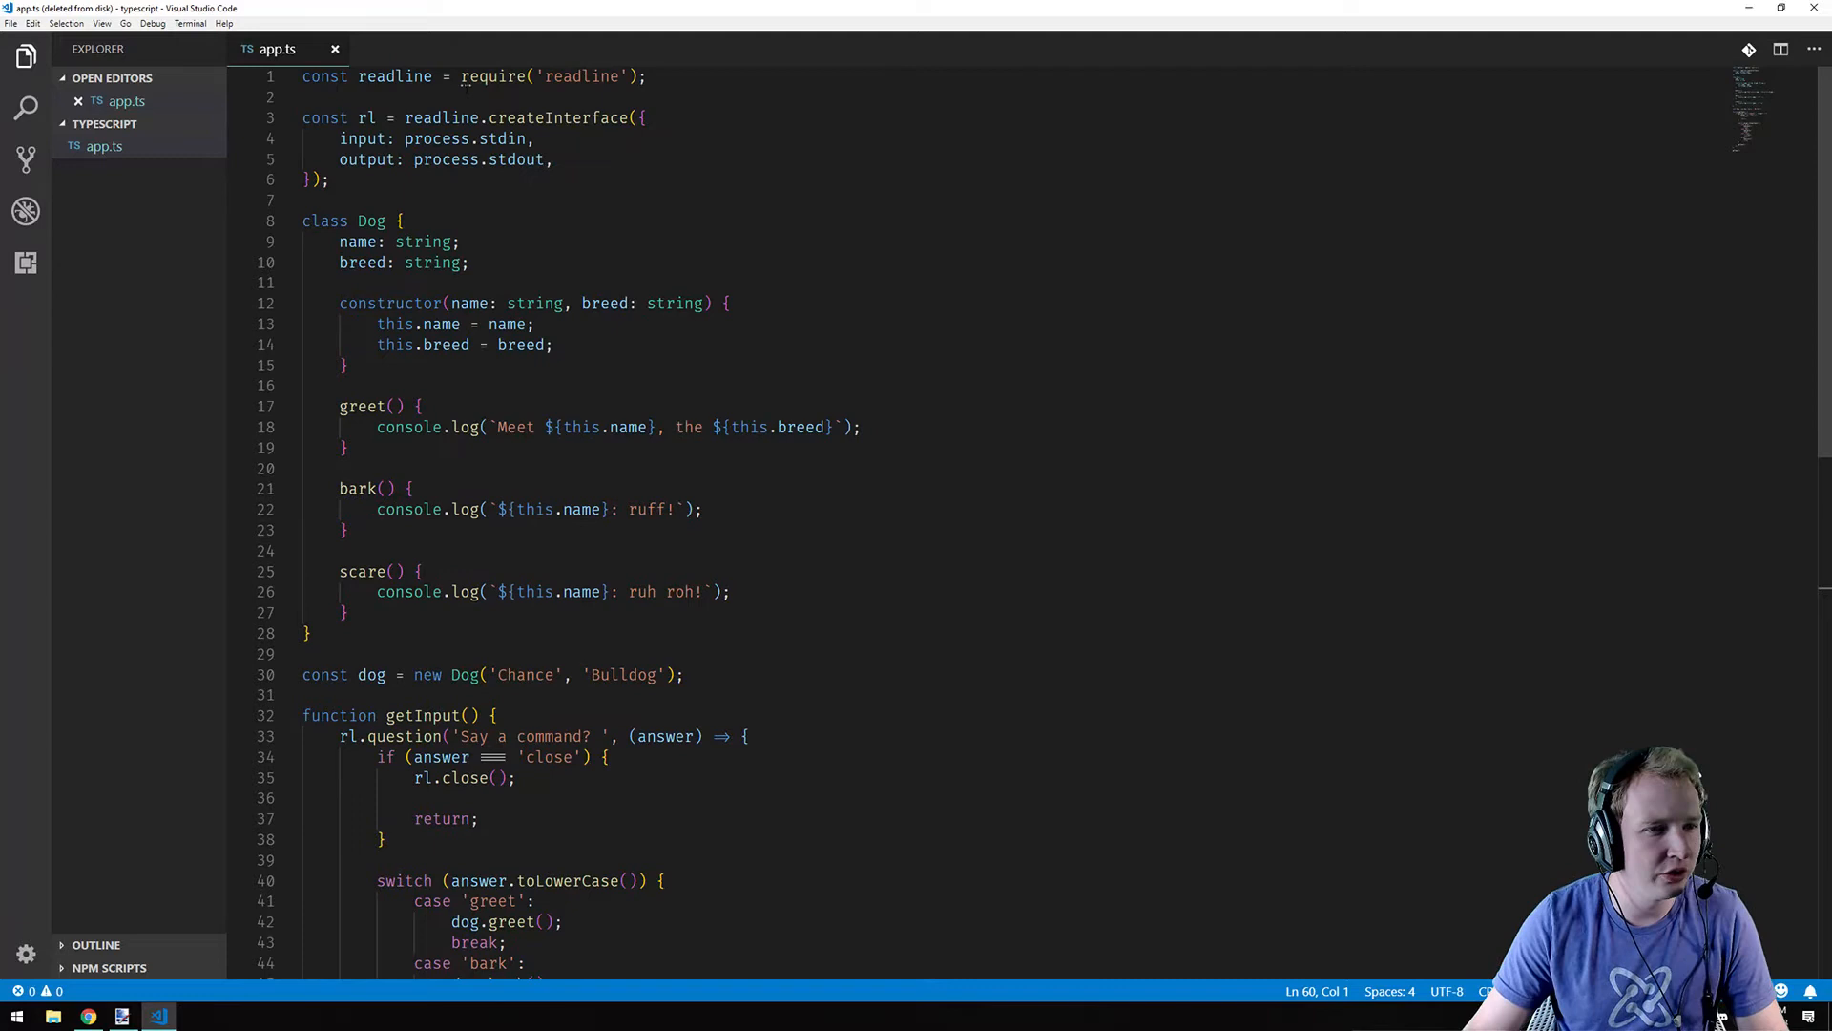
{"action": "mouse_move", "coordinate": [493, 76]}
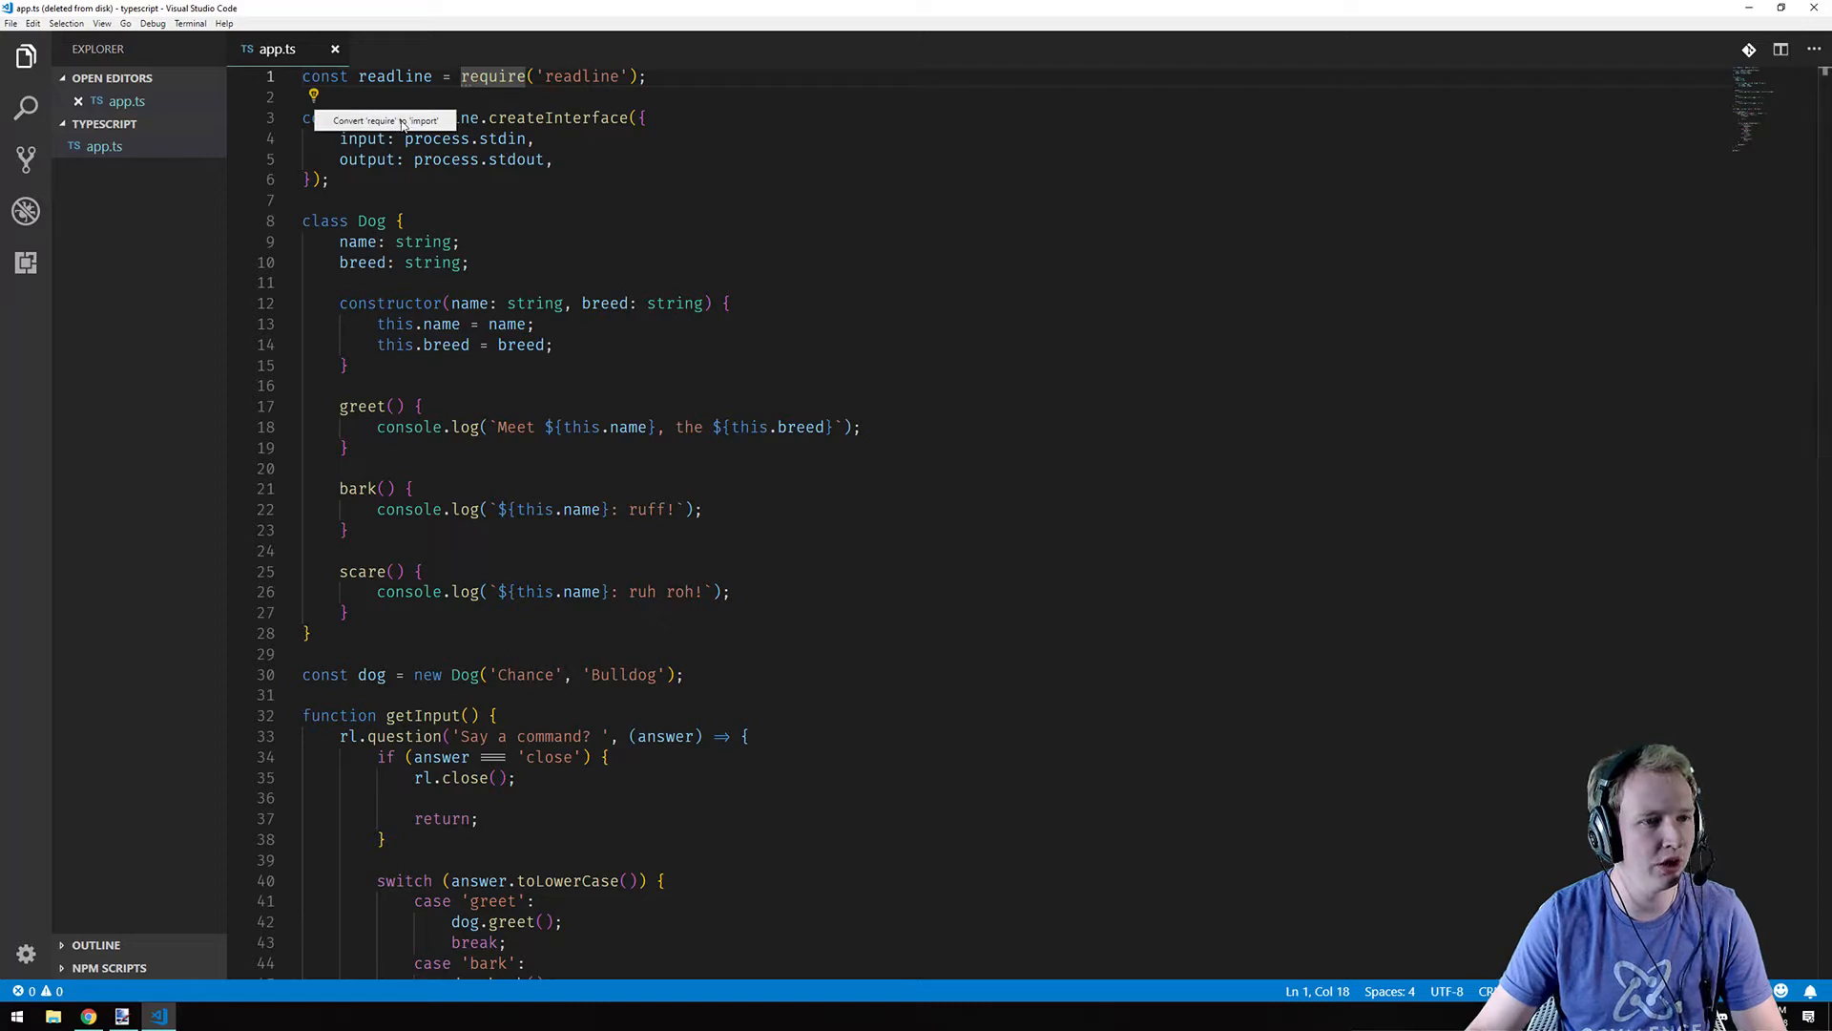
{"action": "left_click", "coordinate": [384, 120]}
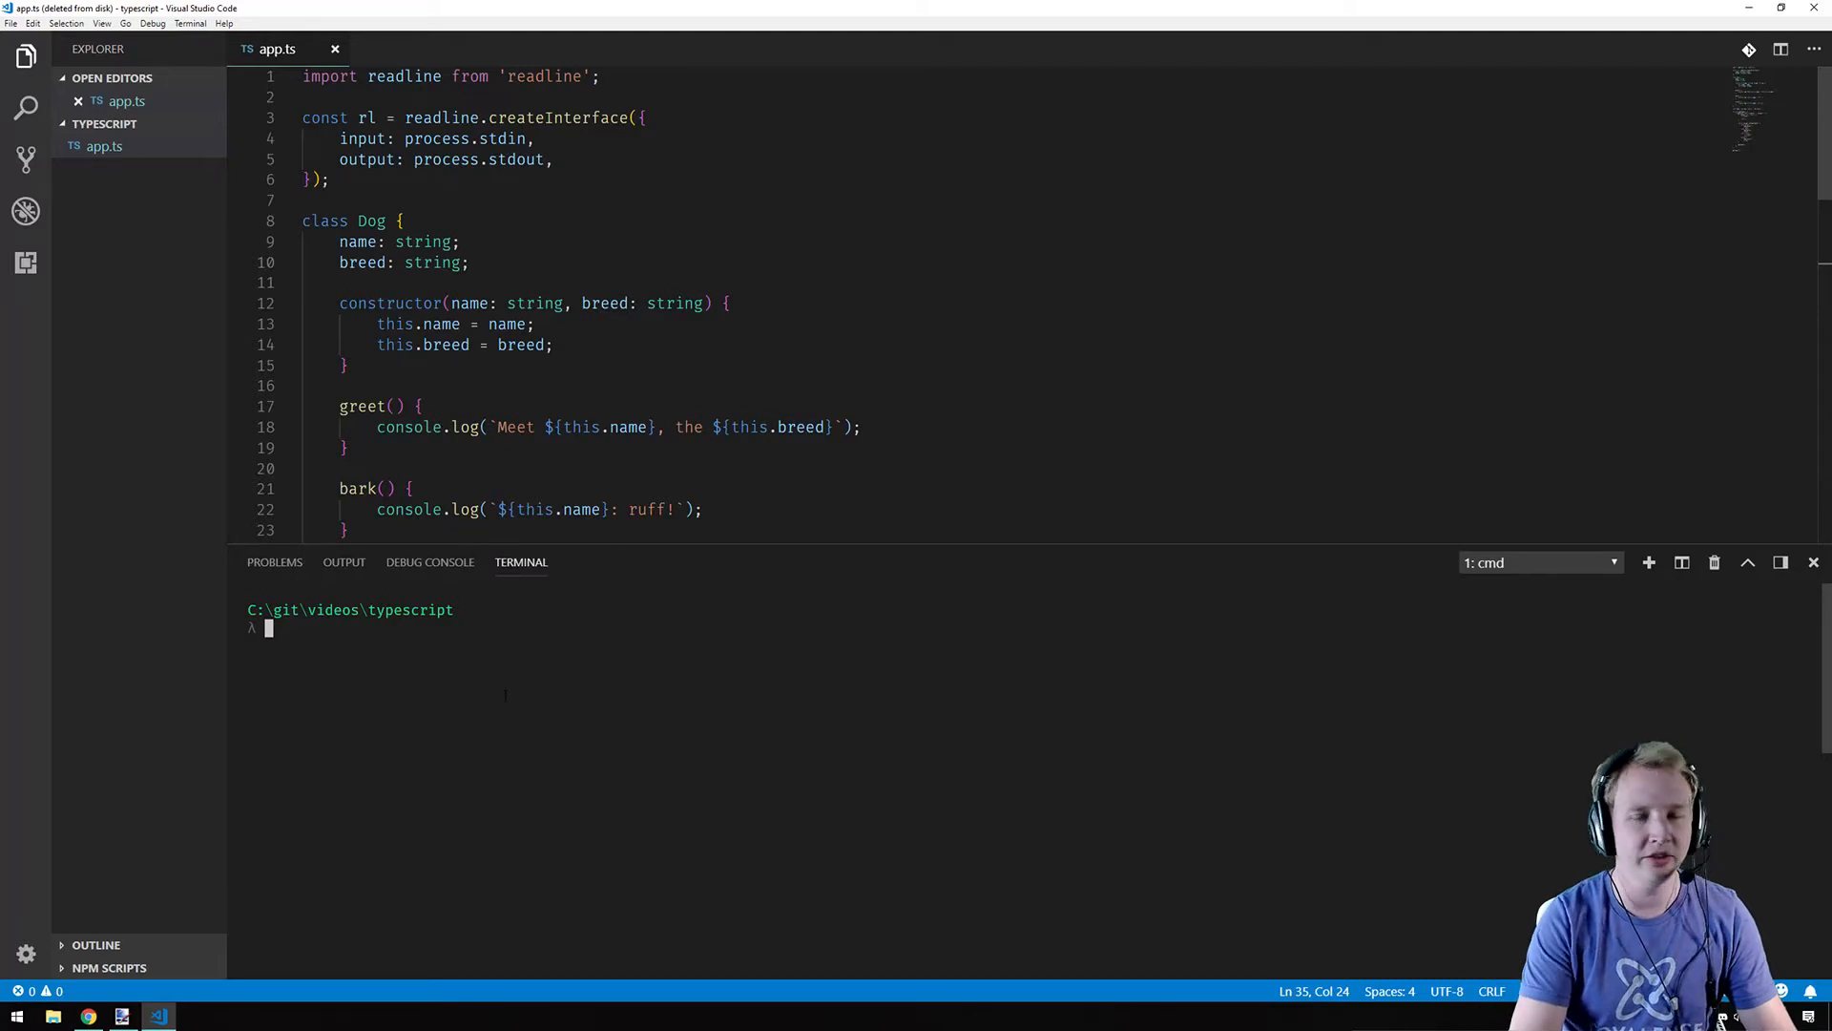
- Install TypeScript 3.0.3 globally with npm install typescript -g
{"action": "type", "text": "npm"}
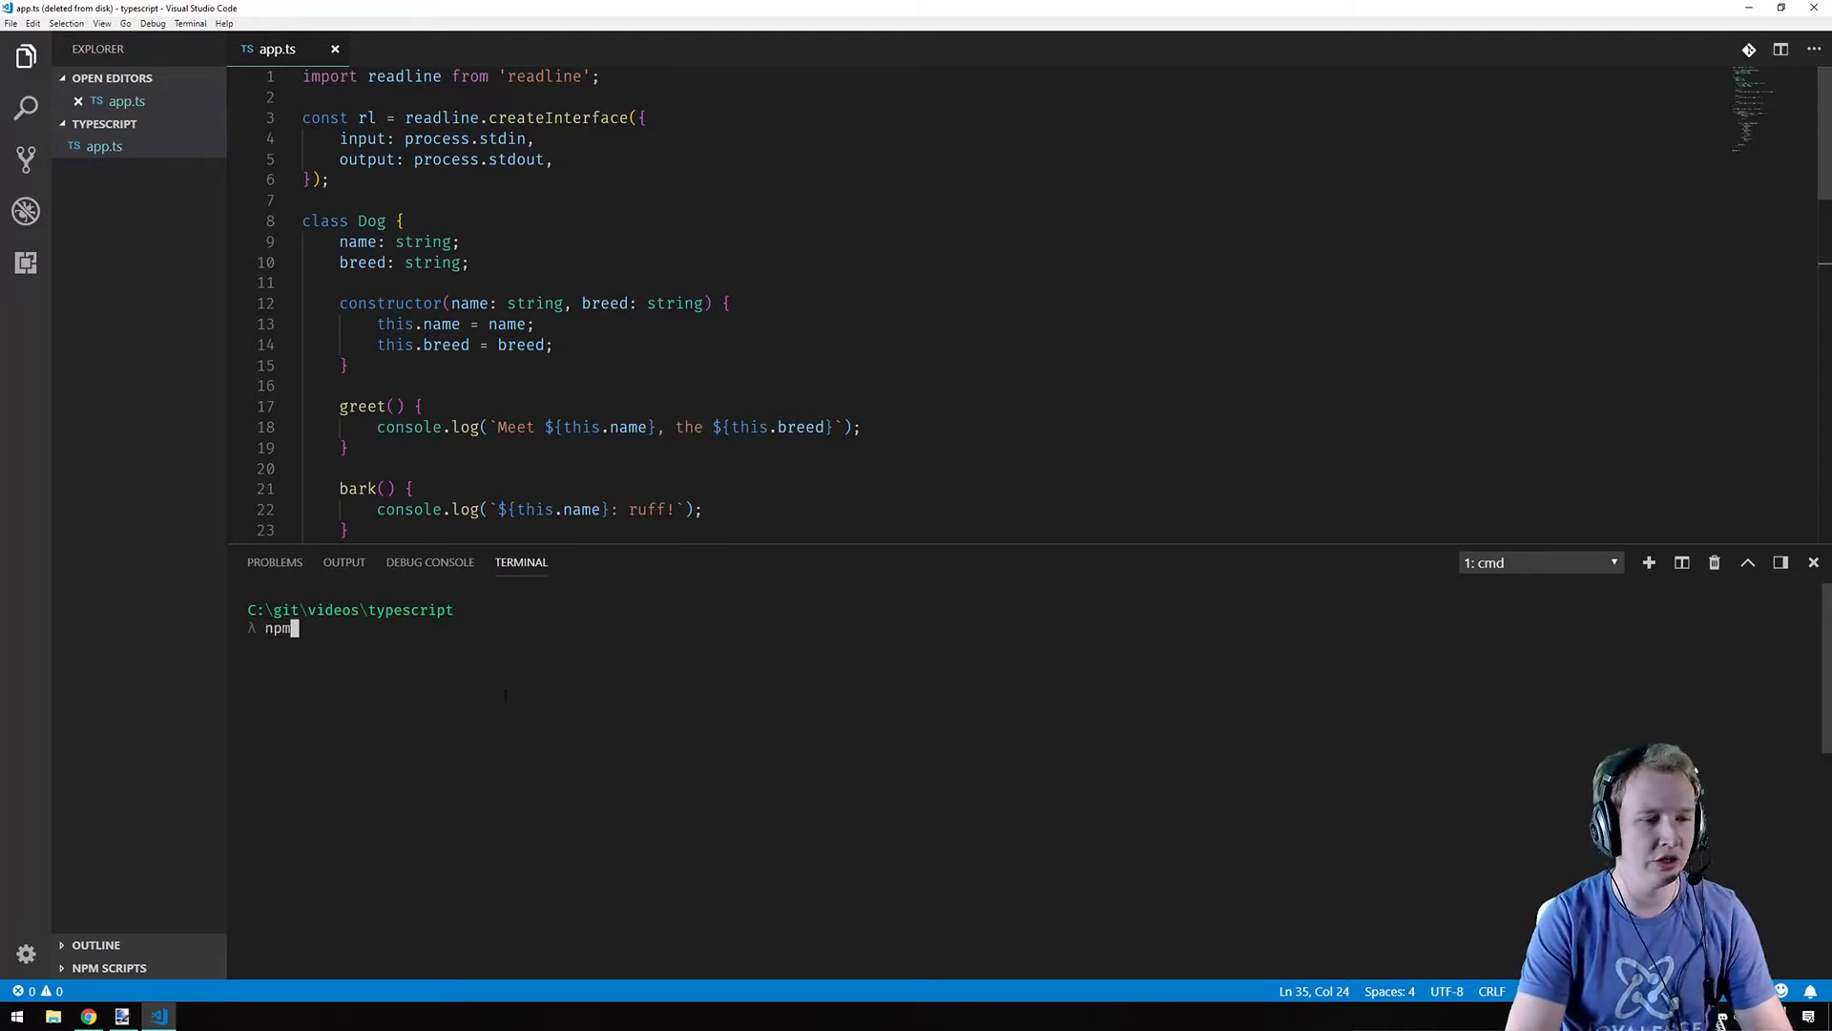
{"action": "type", "text": "install"}
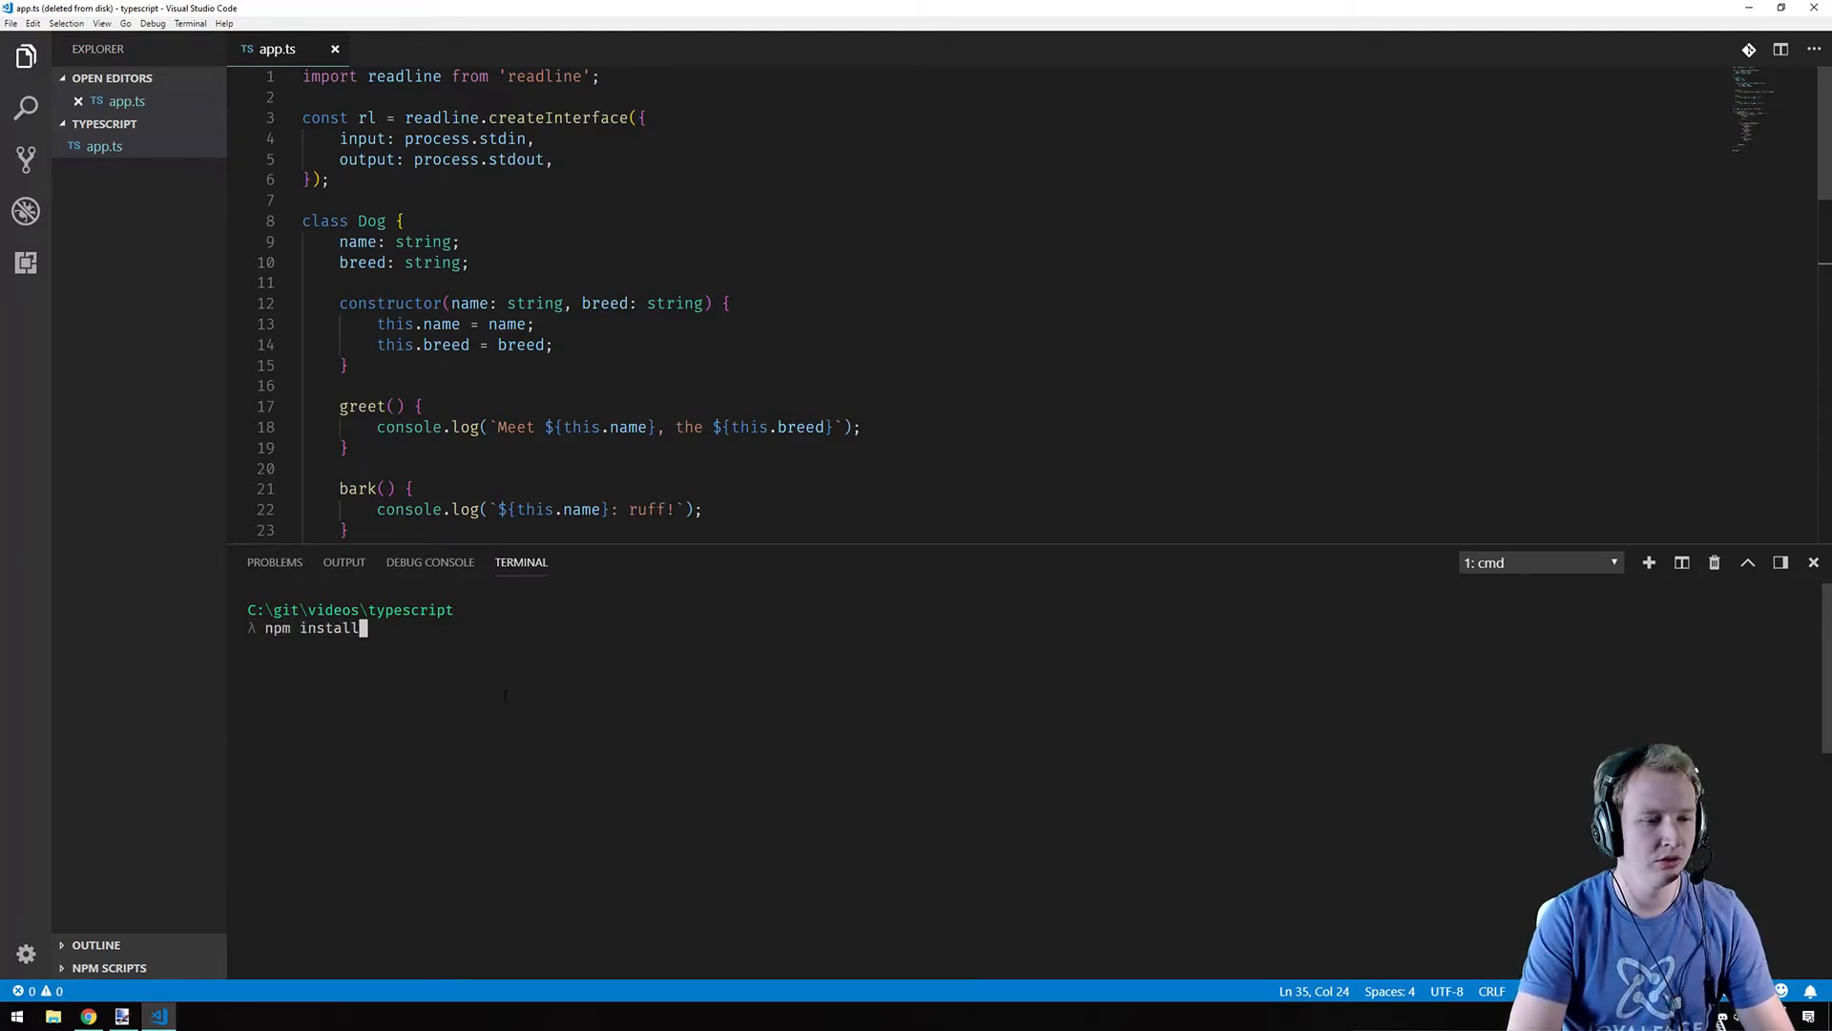
{"action": "type", "text": "typescript -g"}
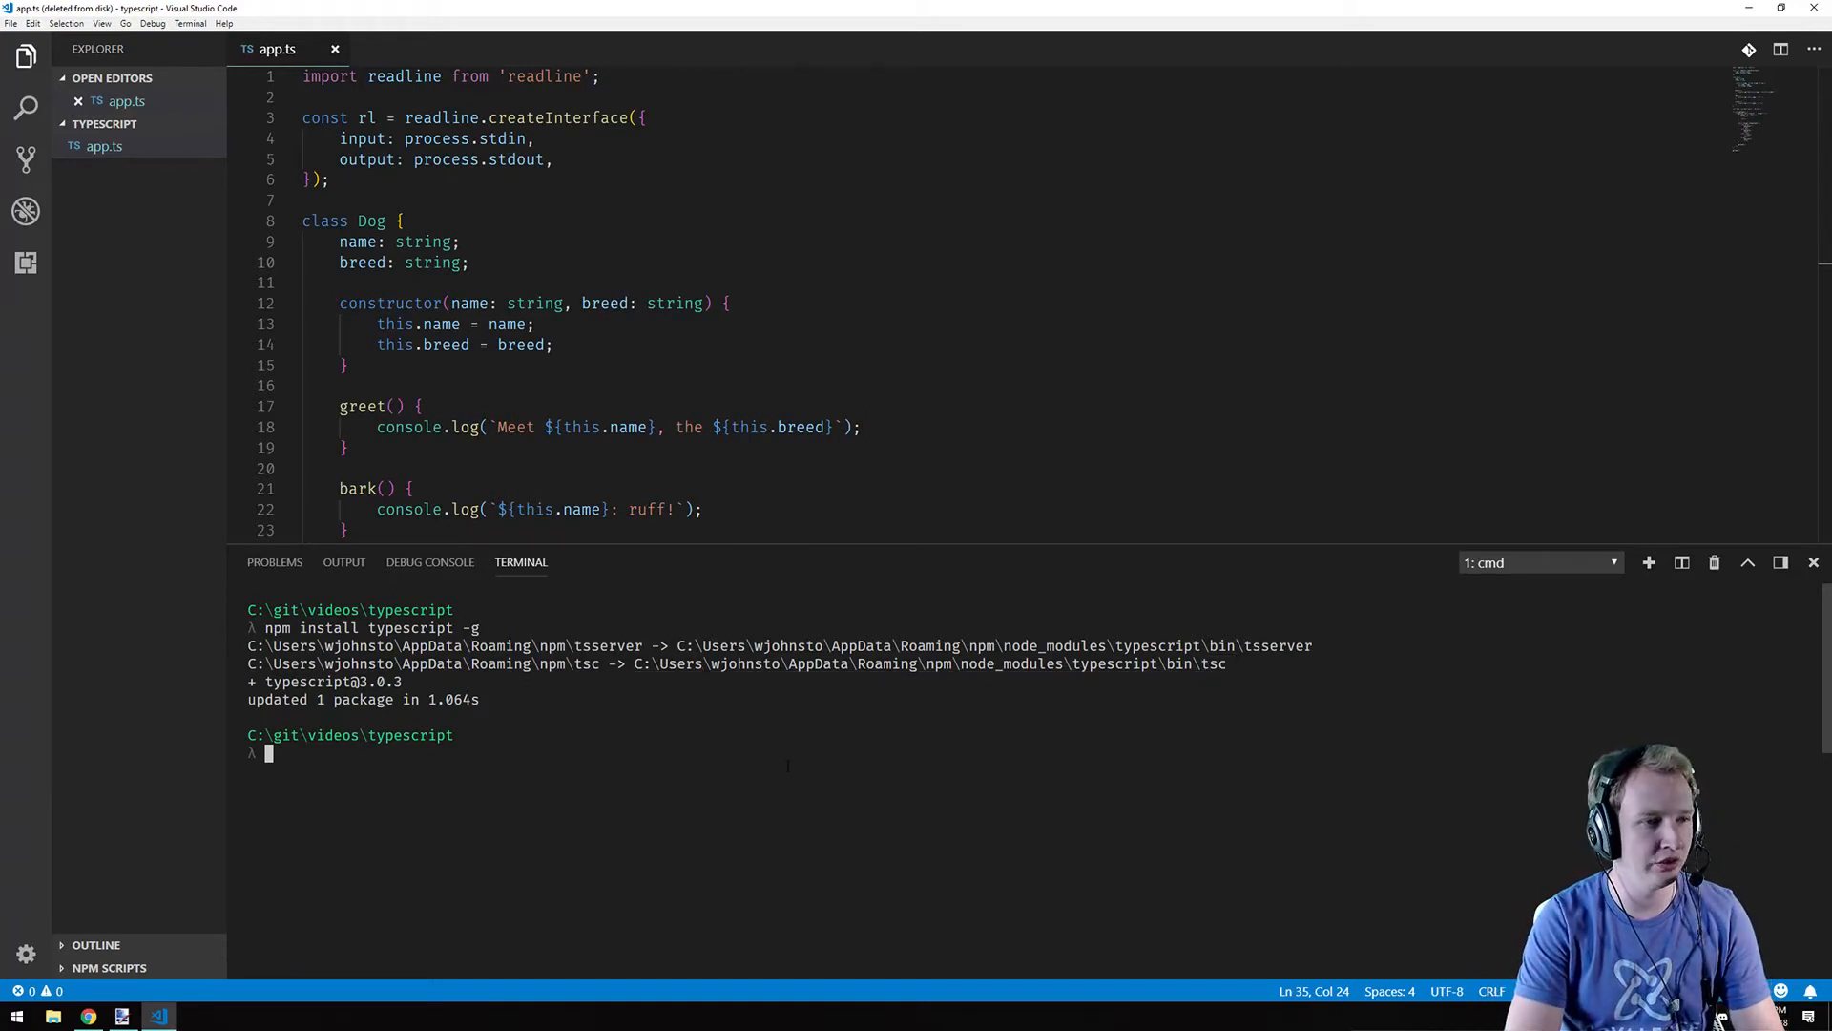
- Compile app.ts with tsc, which reports 'readline' module and 'process' errors
{"action": "type", "text": "tsc app"}
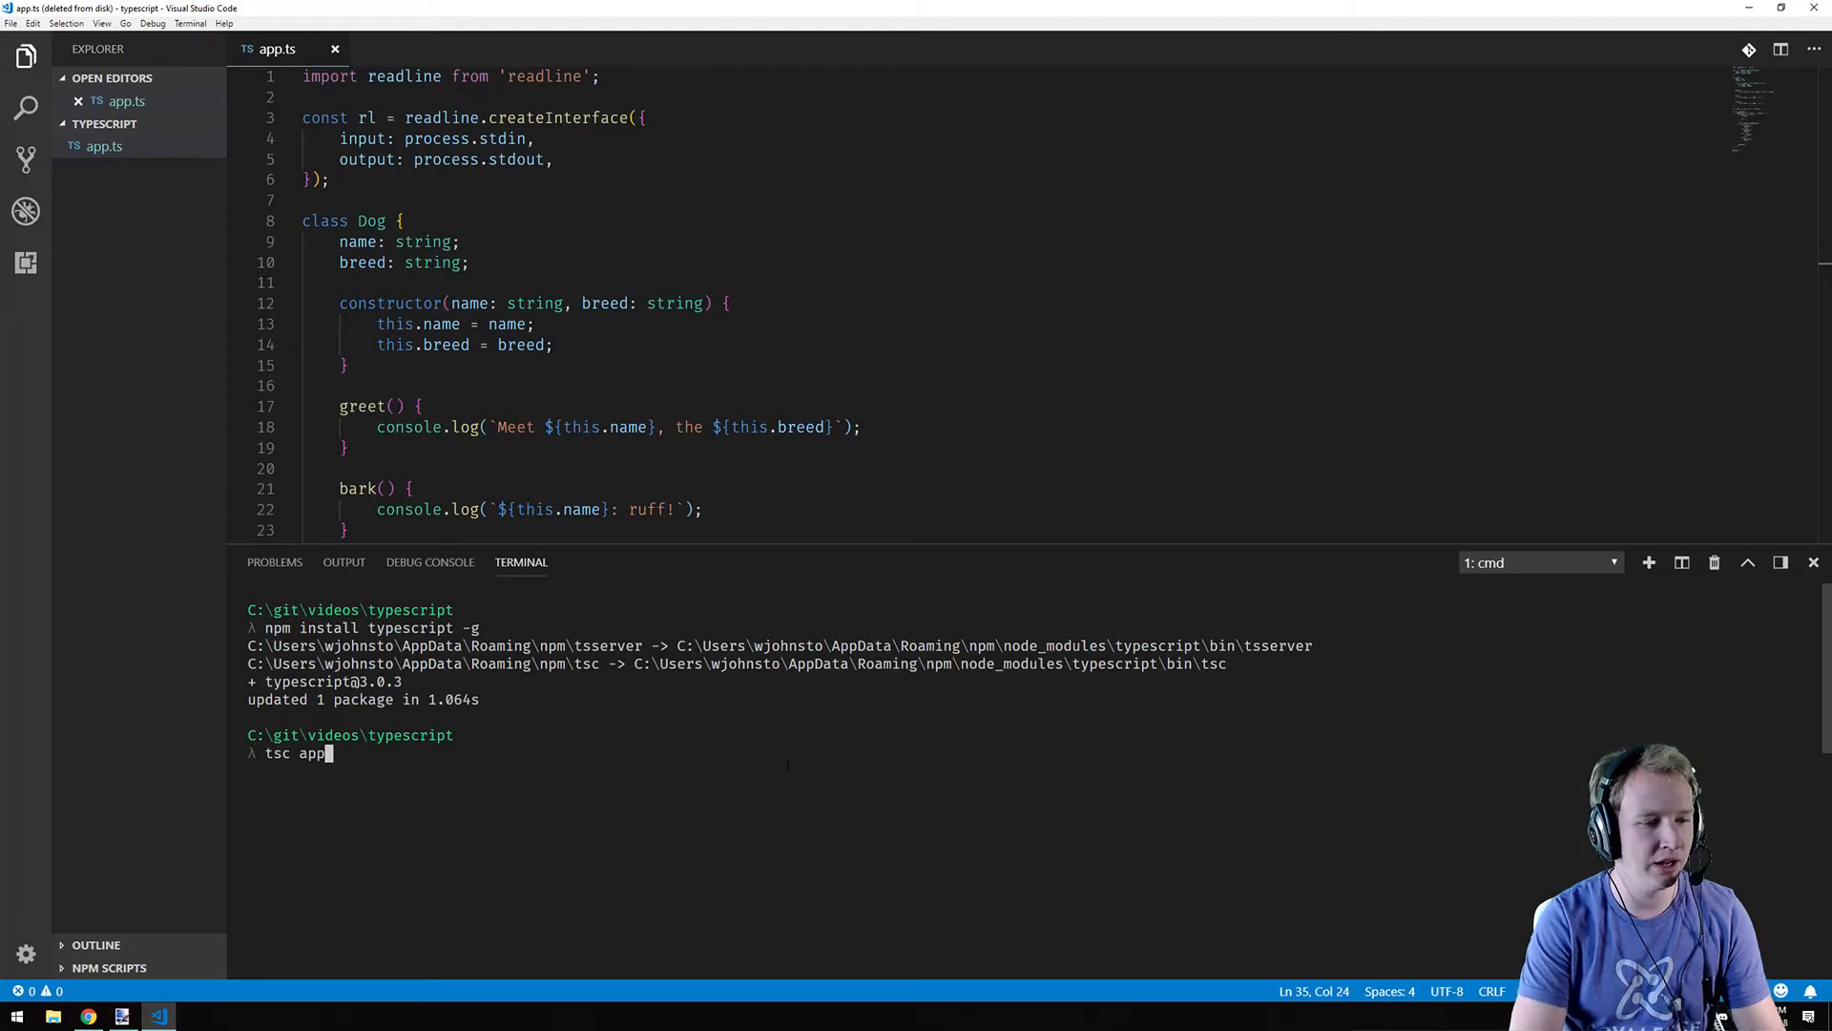
{"action": "type", "text": ".ts"}
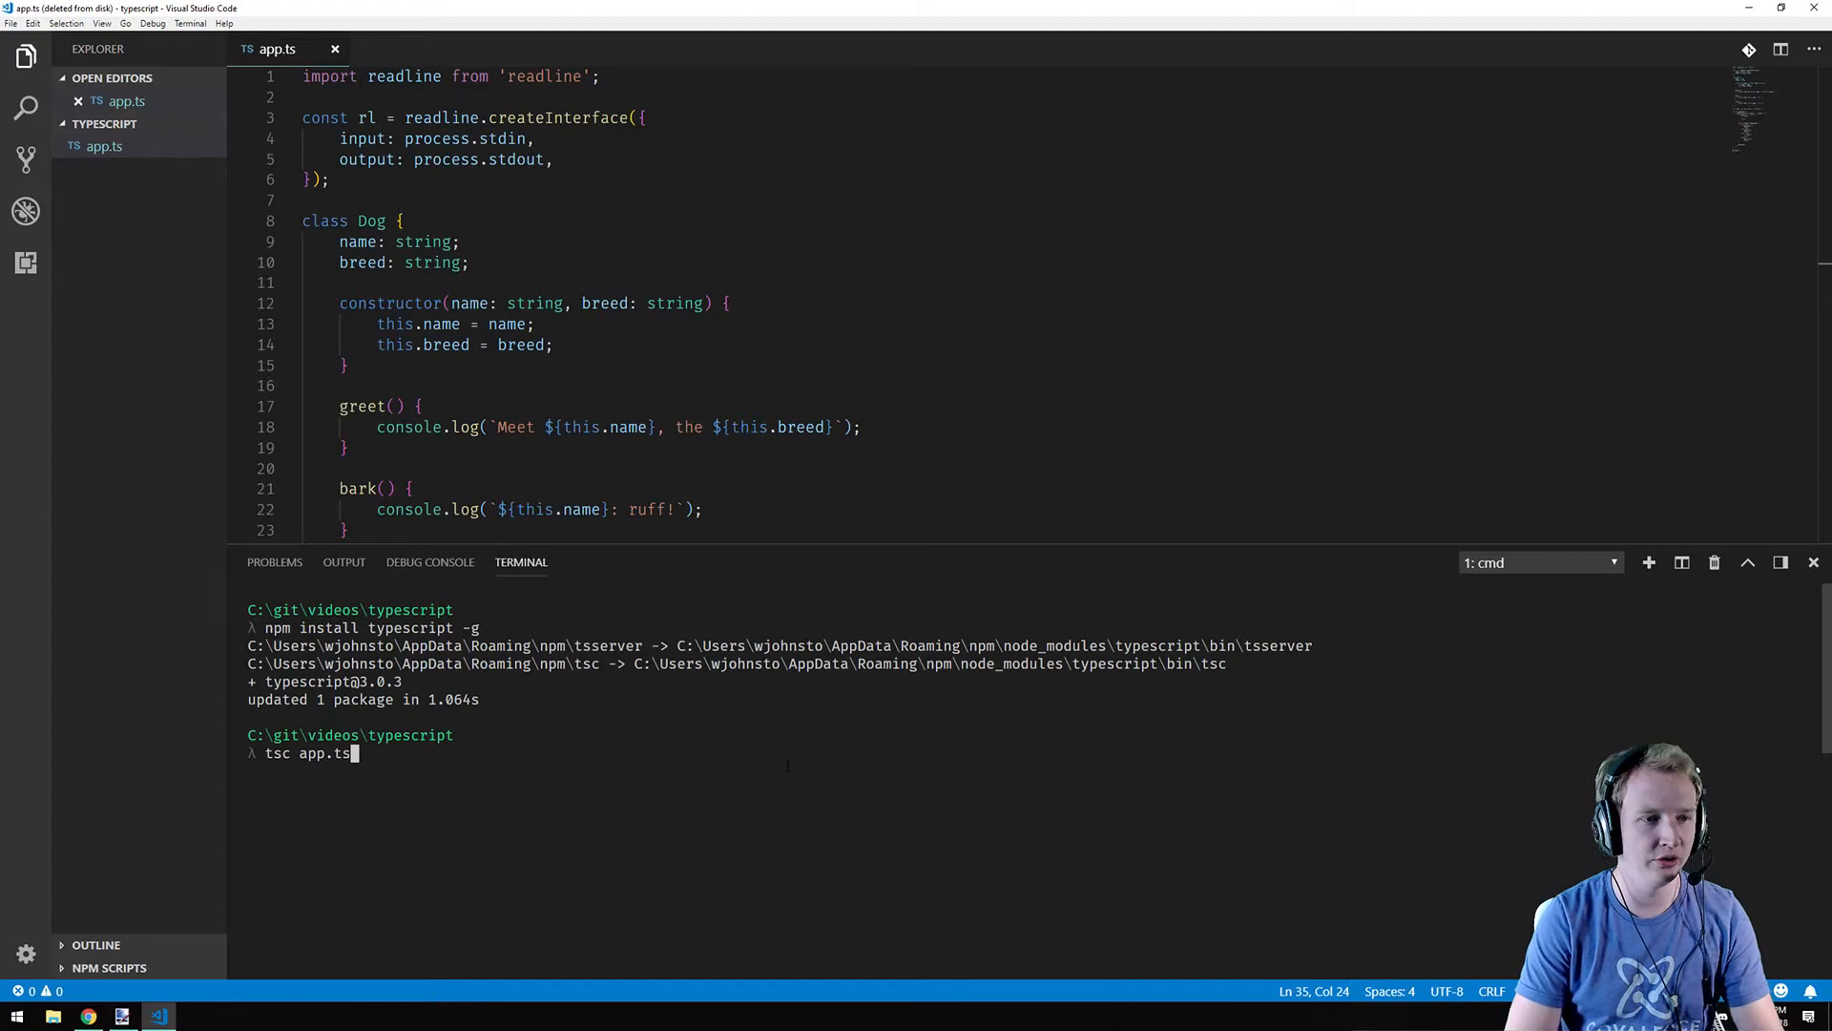
{"action": "key", "text": "enter"}
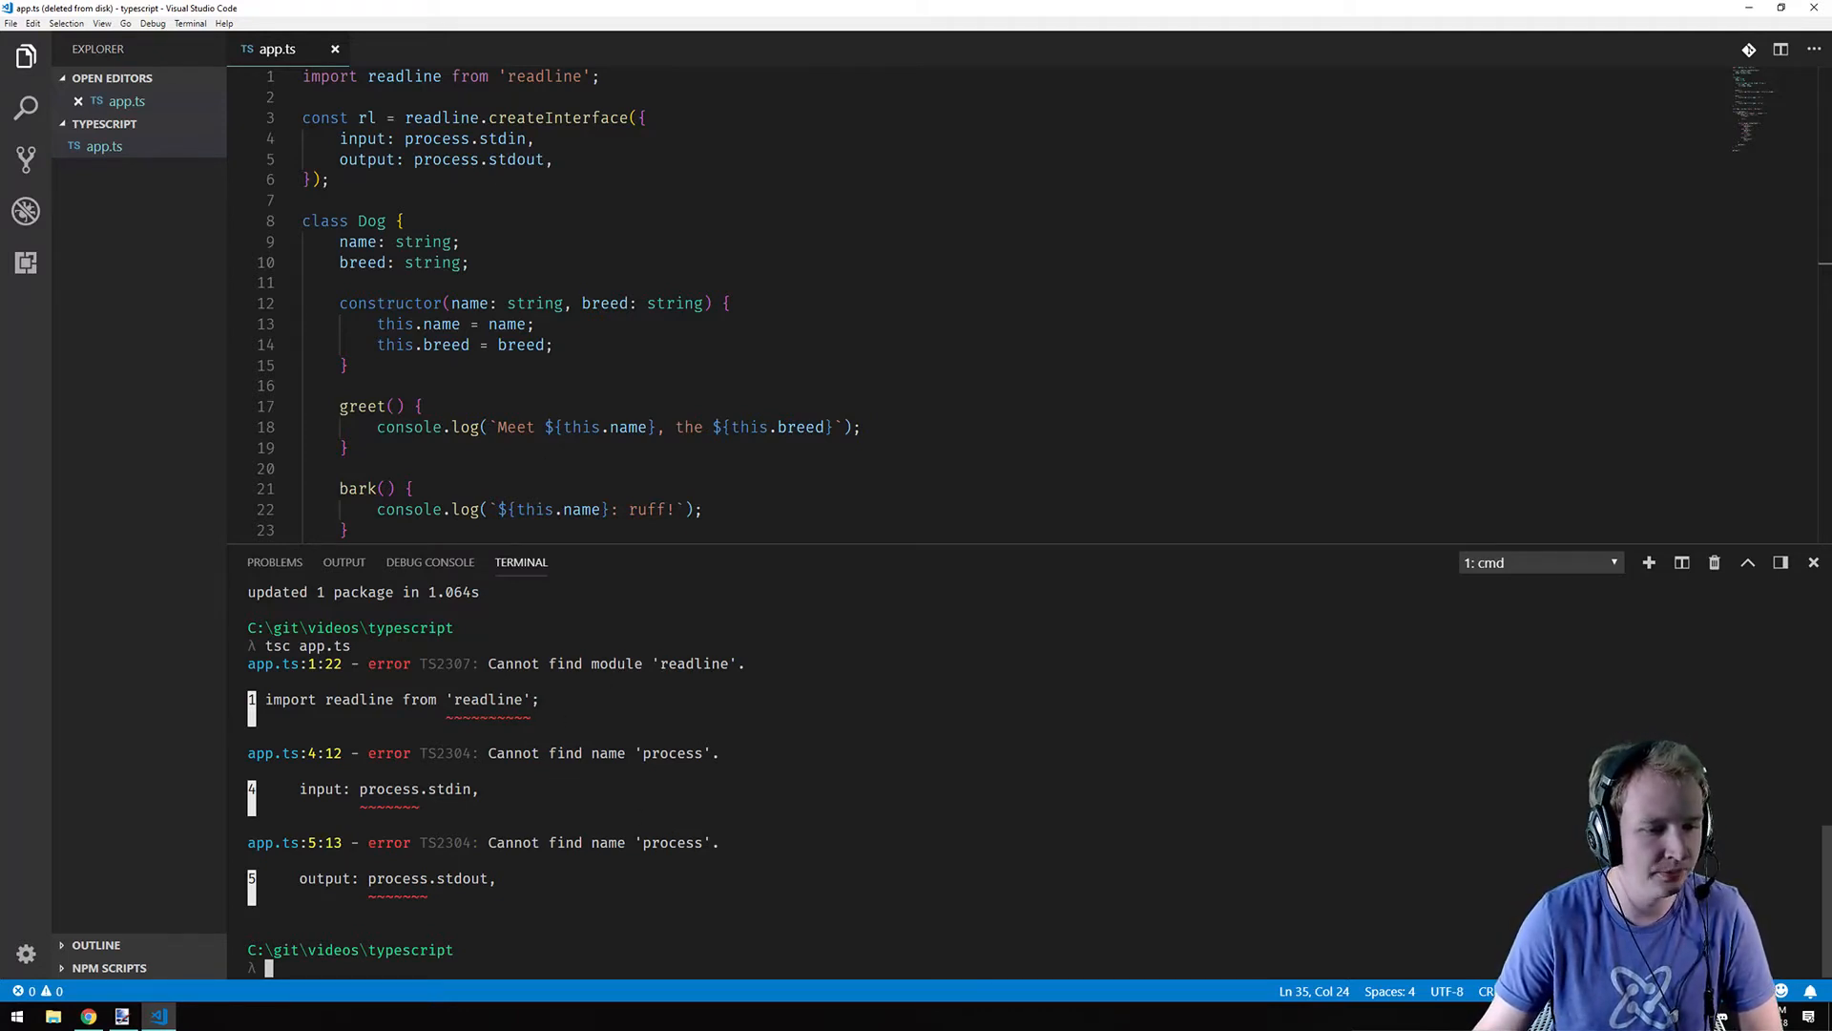
{"action": "left_click", "coordinate": [438, 138]}
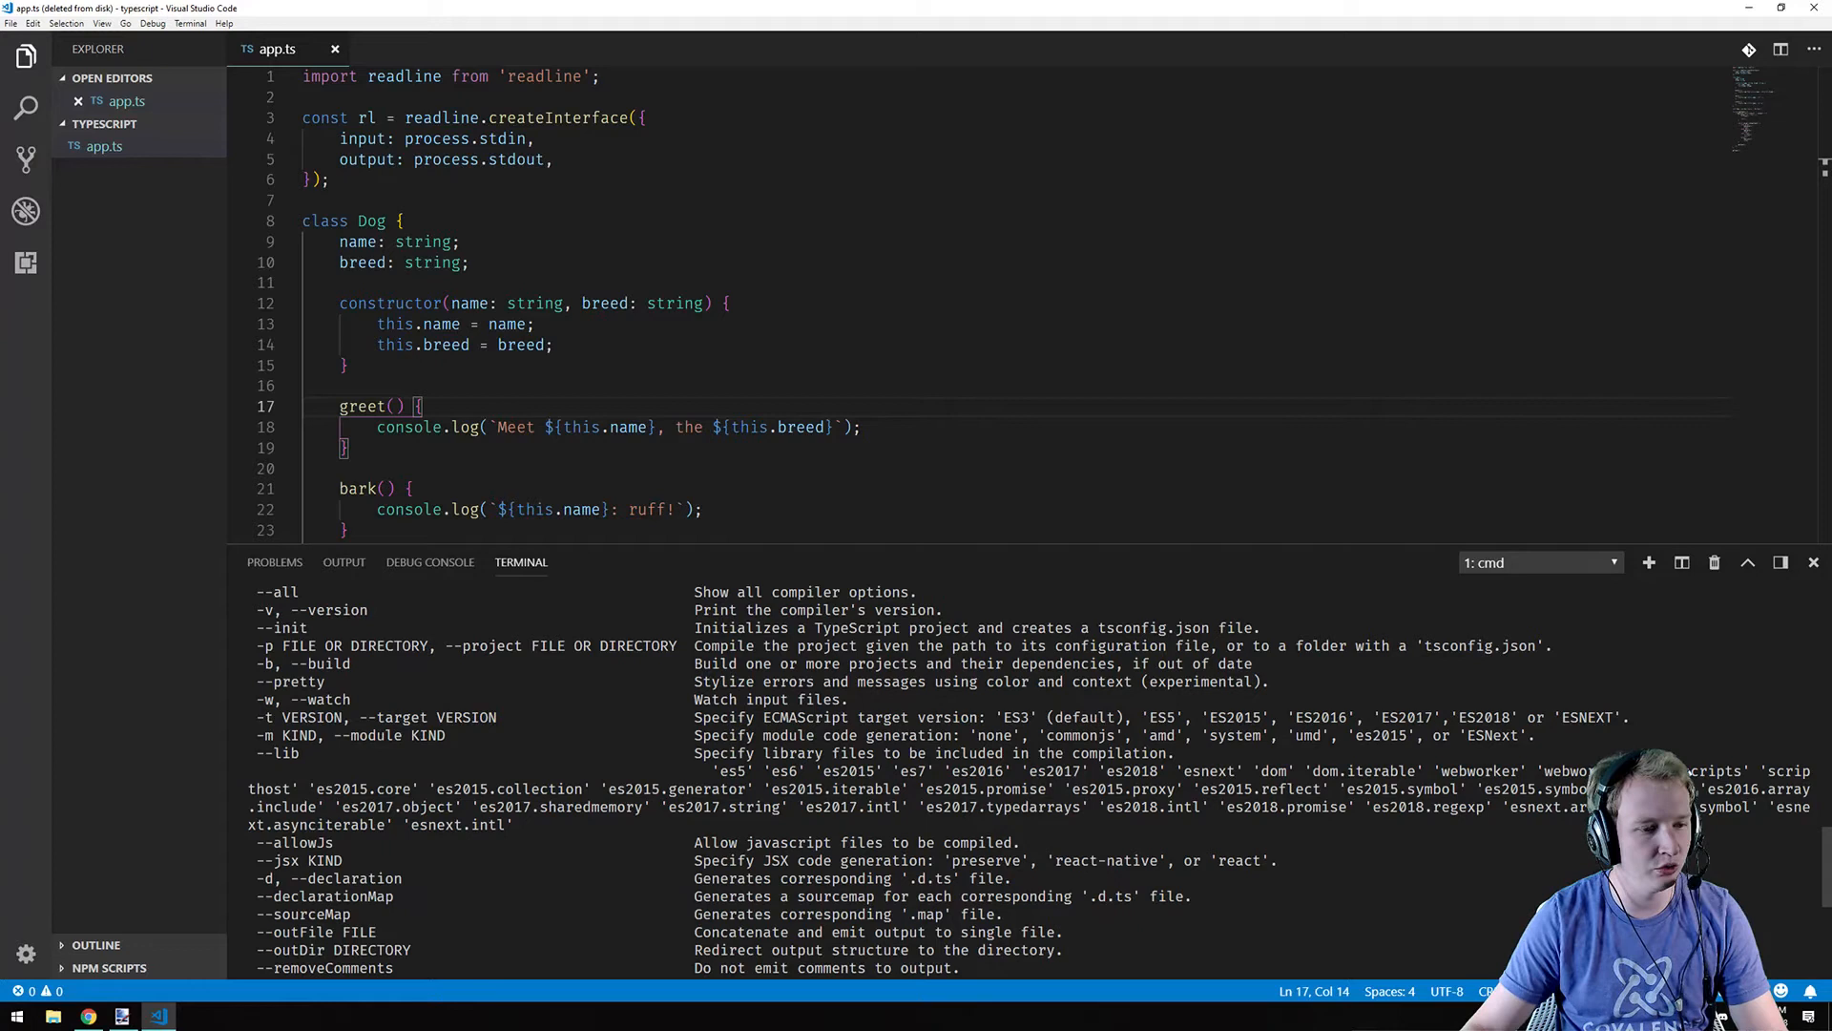
- Generate a tsconfig.json file by running tsc --init
{"action": "double_click", "coordinate": [285, 628]}
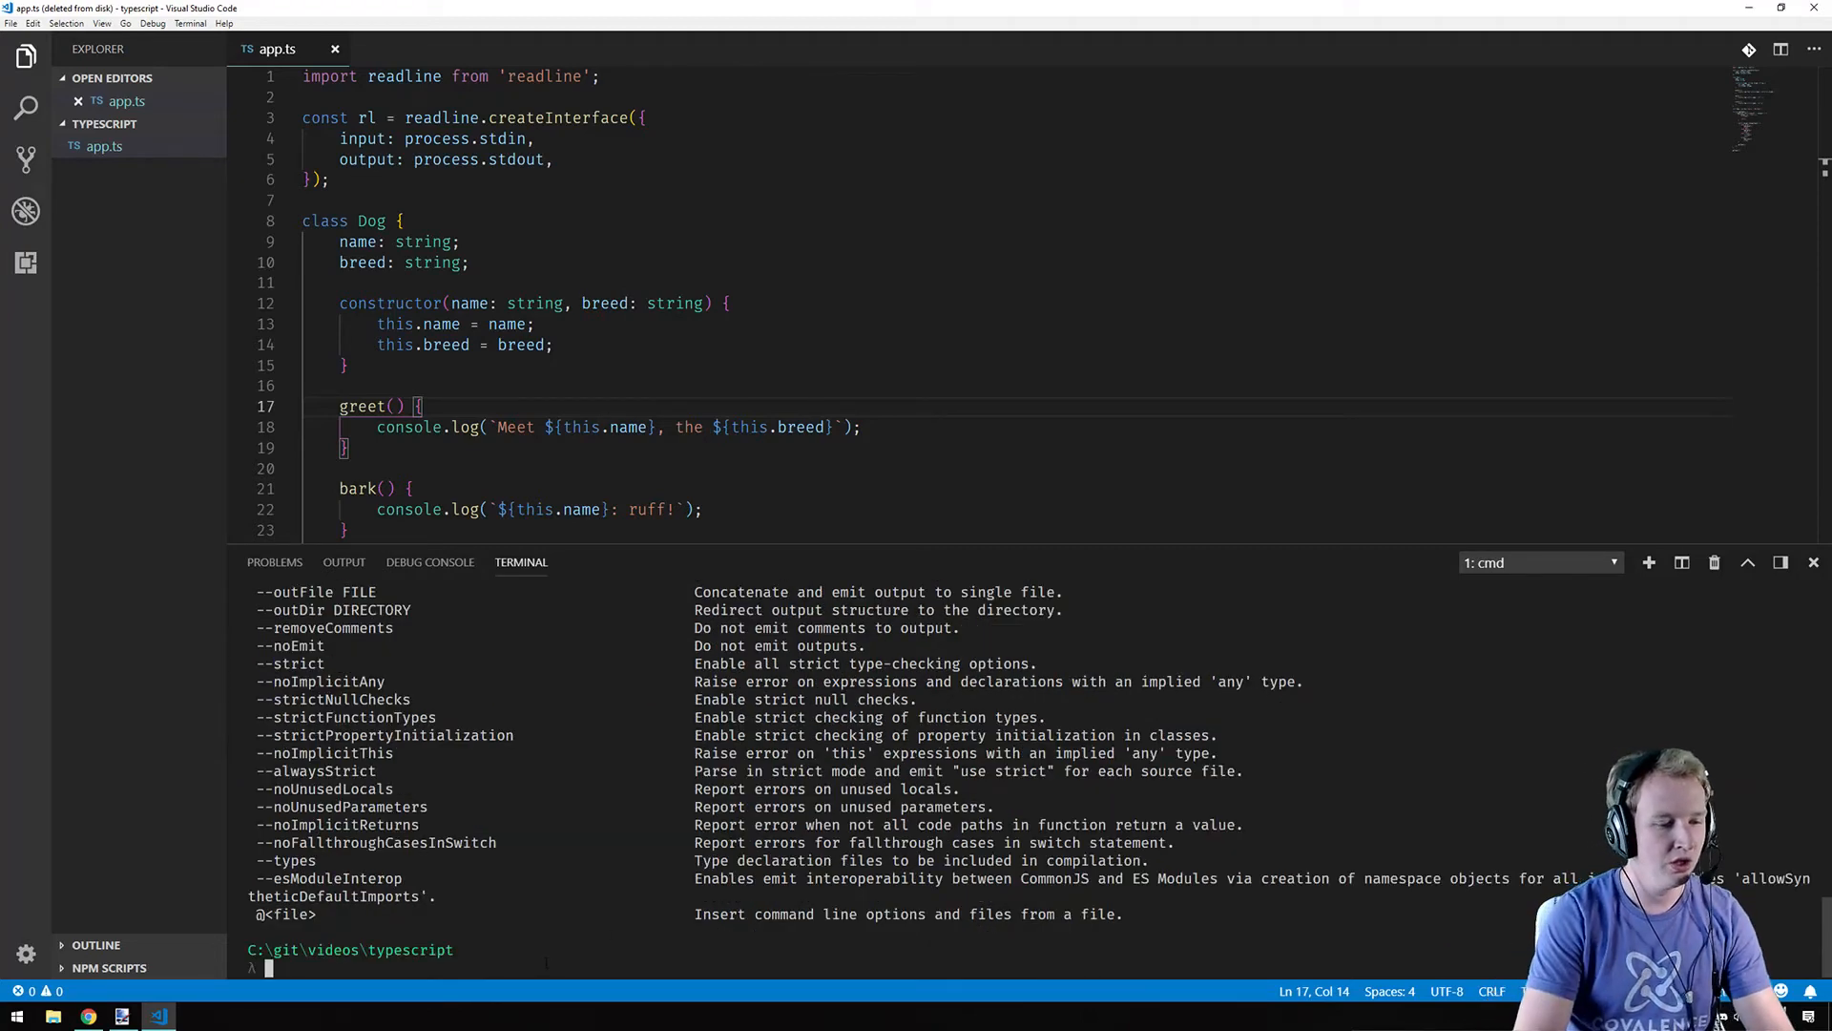
{"action": "type", "text": "tsc --init"}
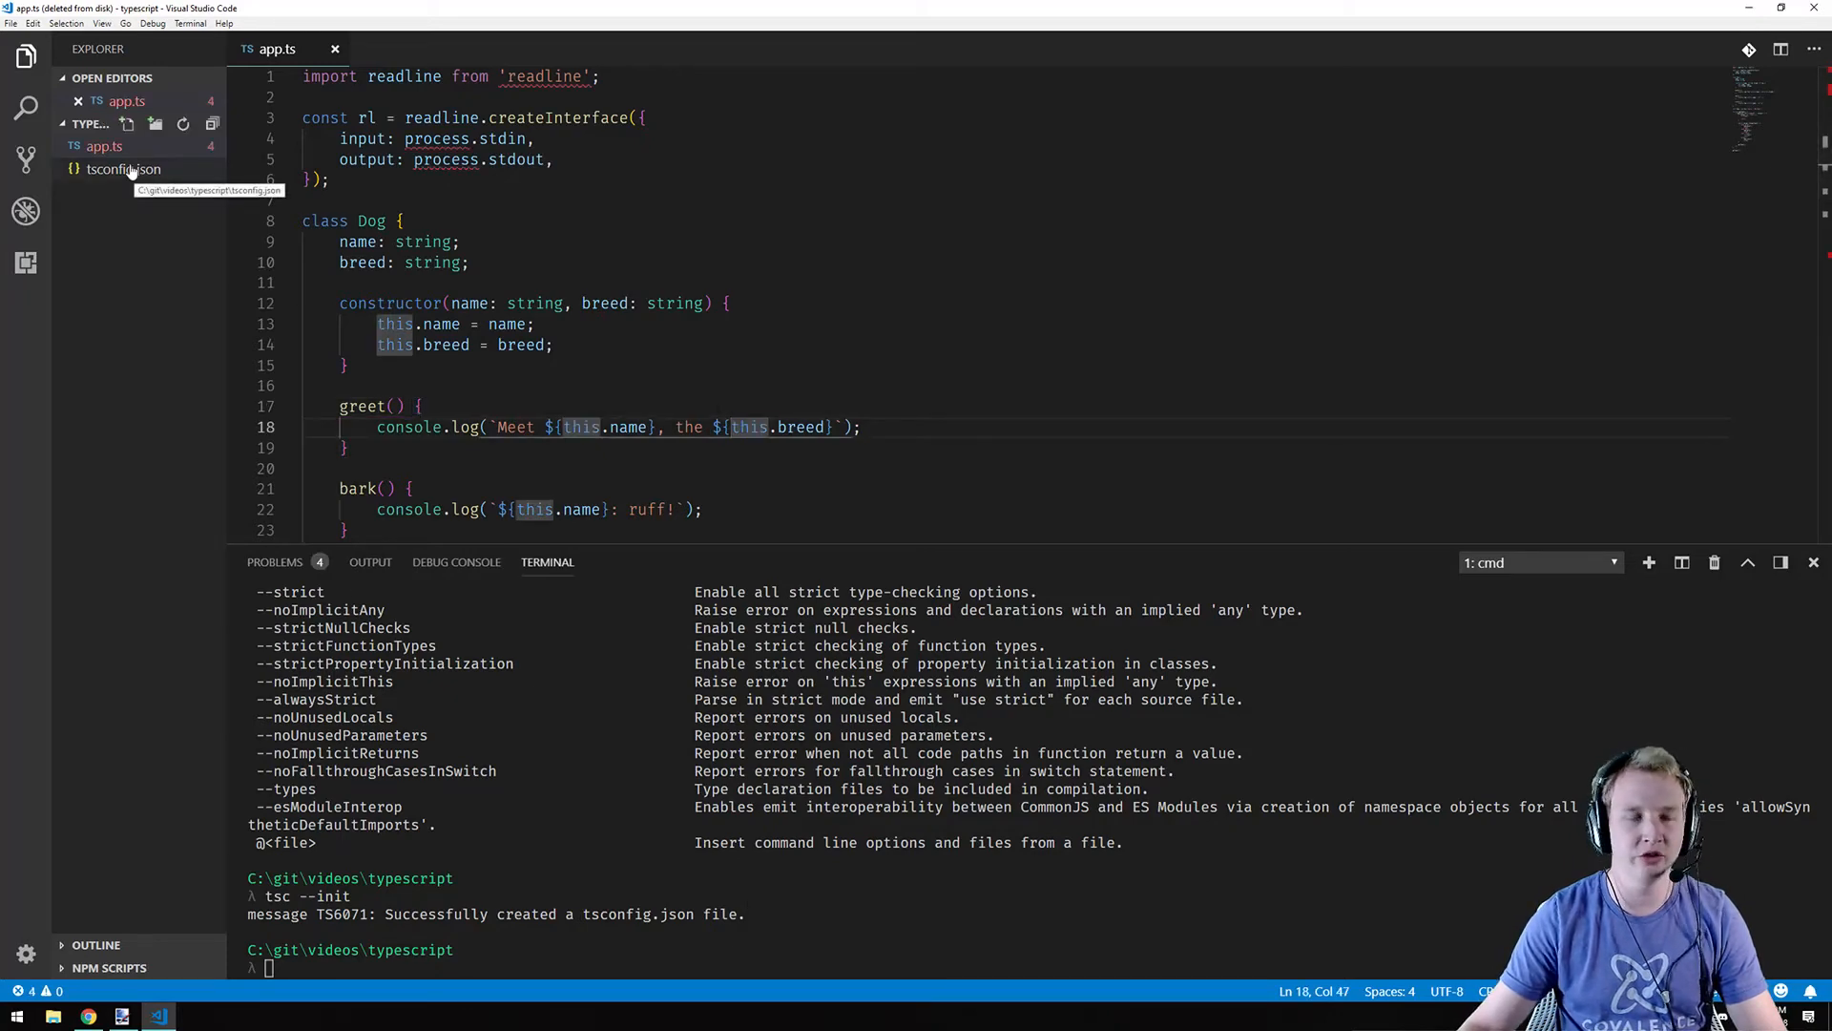
- Review tsconfig.json's es5 target, commonjs module and strict options, then return to app.ts
{"action": "left_click", "coordinate": [121, 168]}
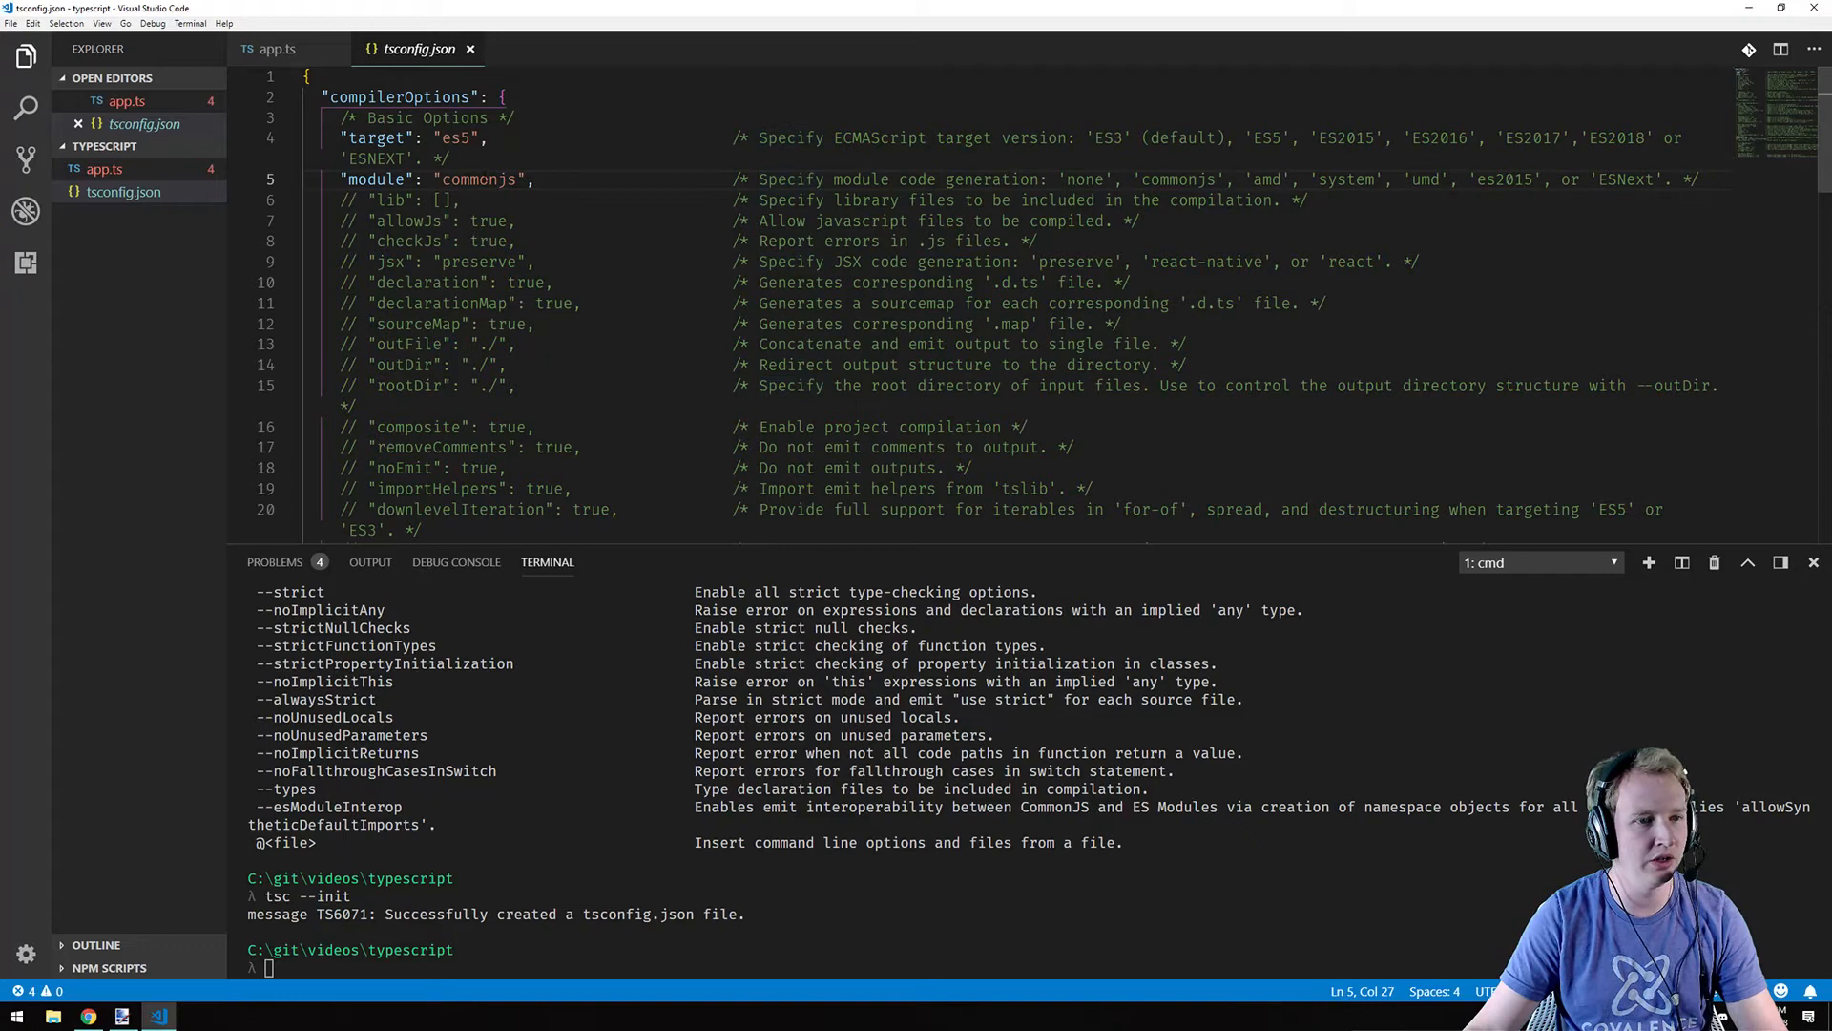
{"action": "double_click", "coordinate": [479, 179]}
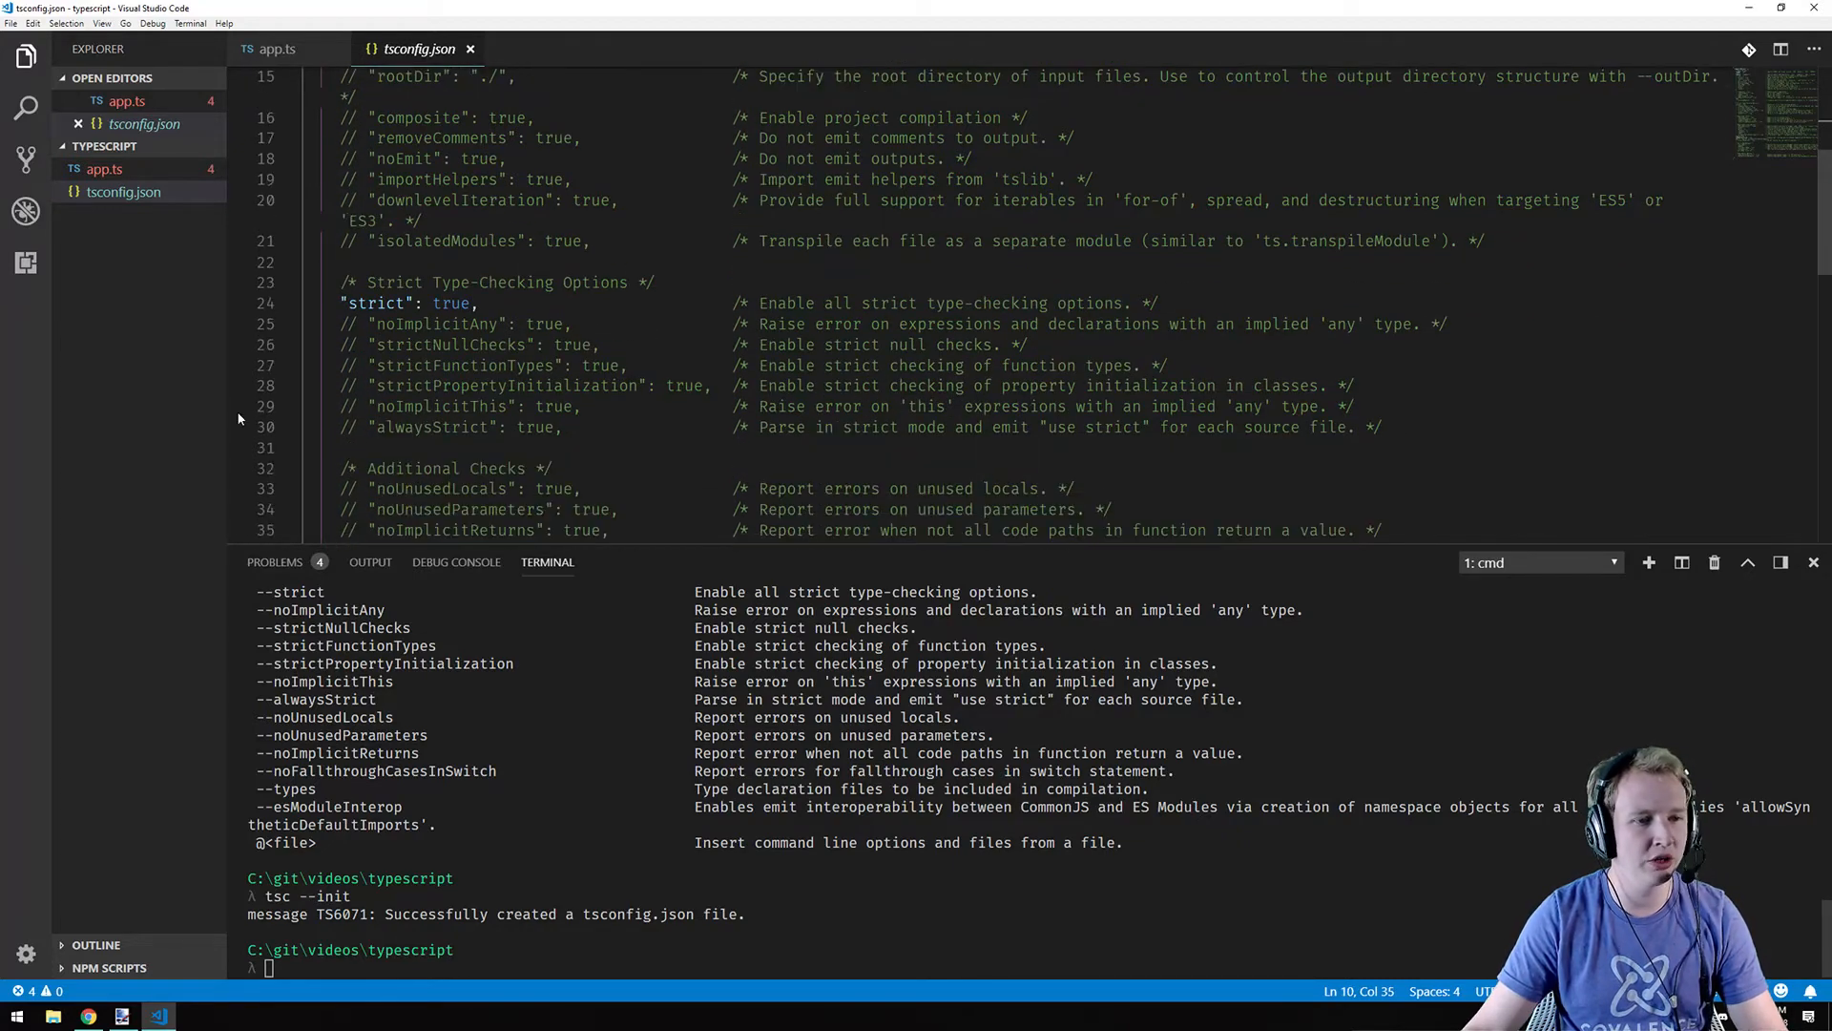
{"action": "scroll", "scroll_direction": "down", "scroll_amount": 3}
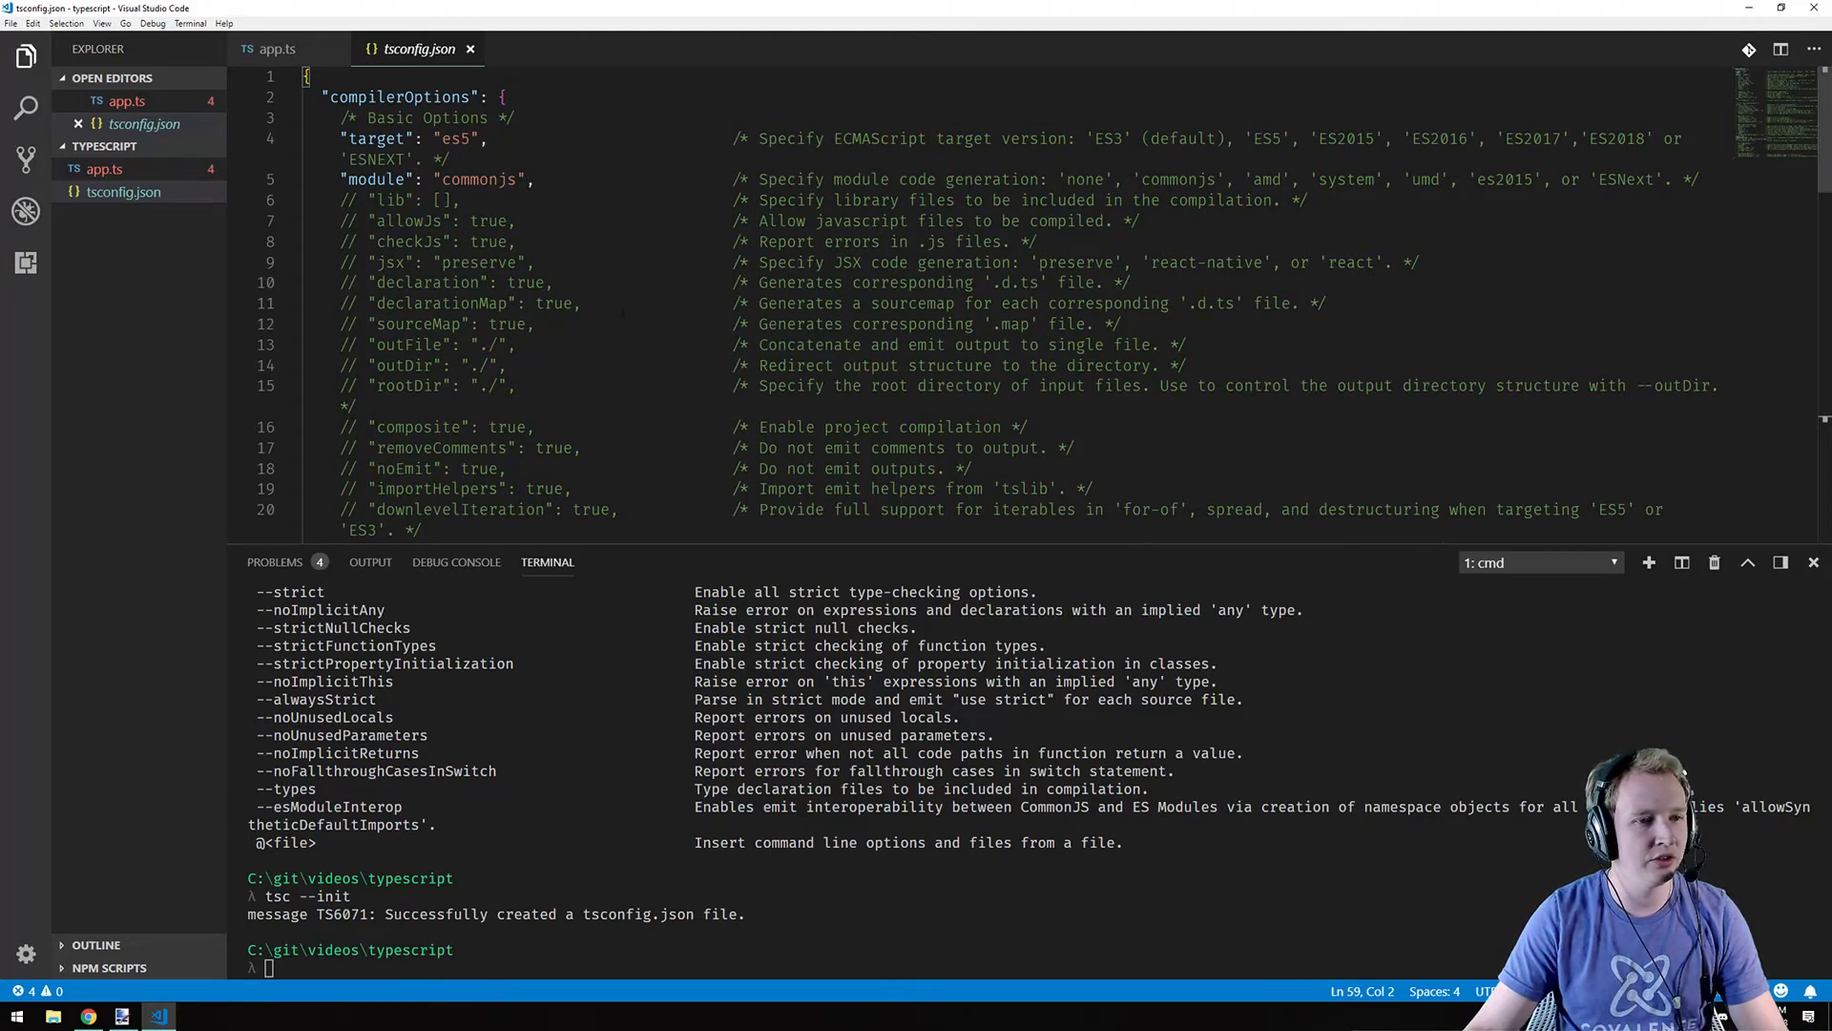
{"action": "left_click", "coordinate": [584, 303]}
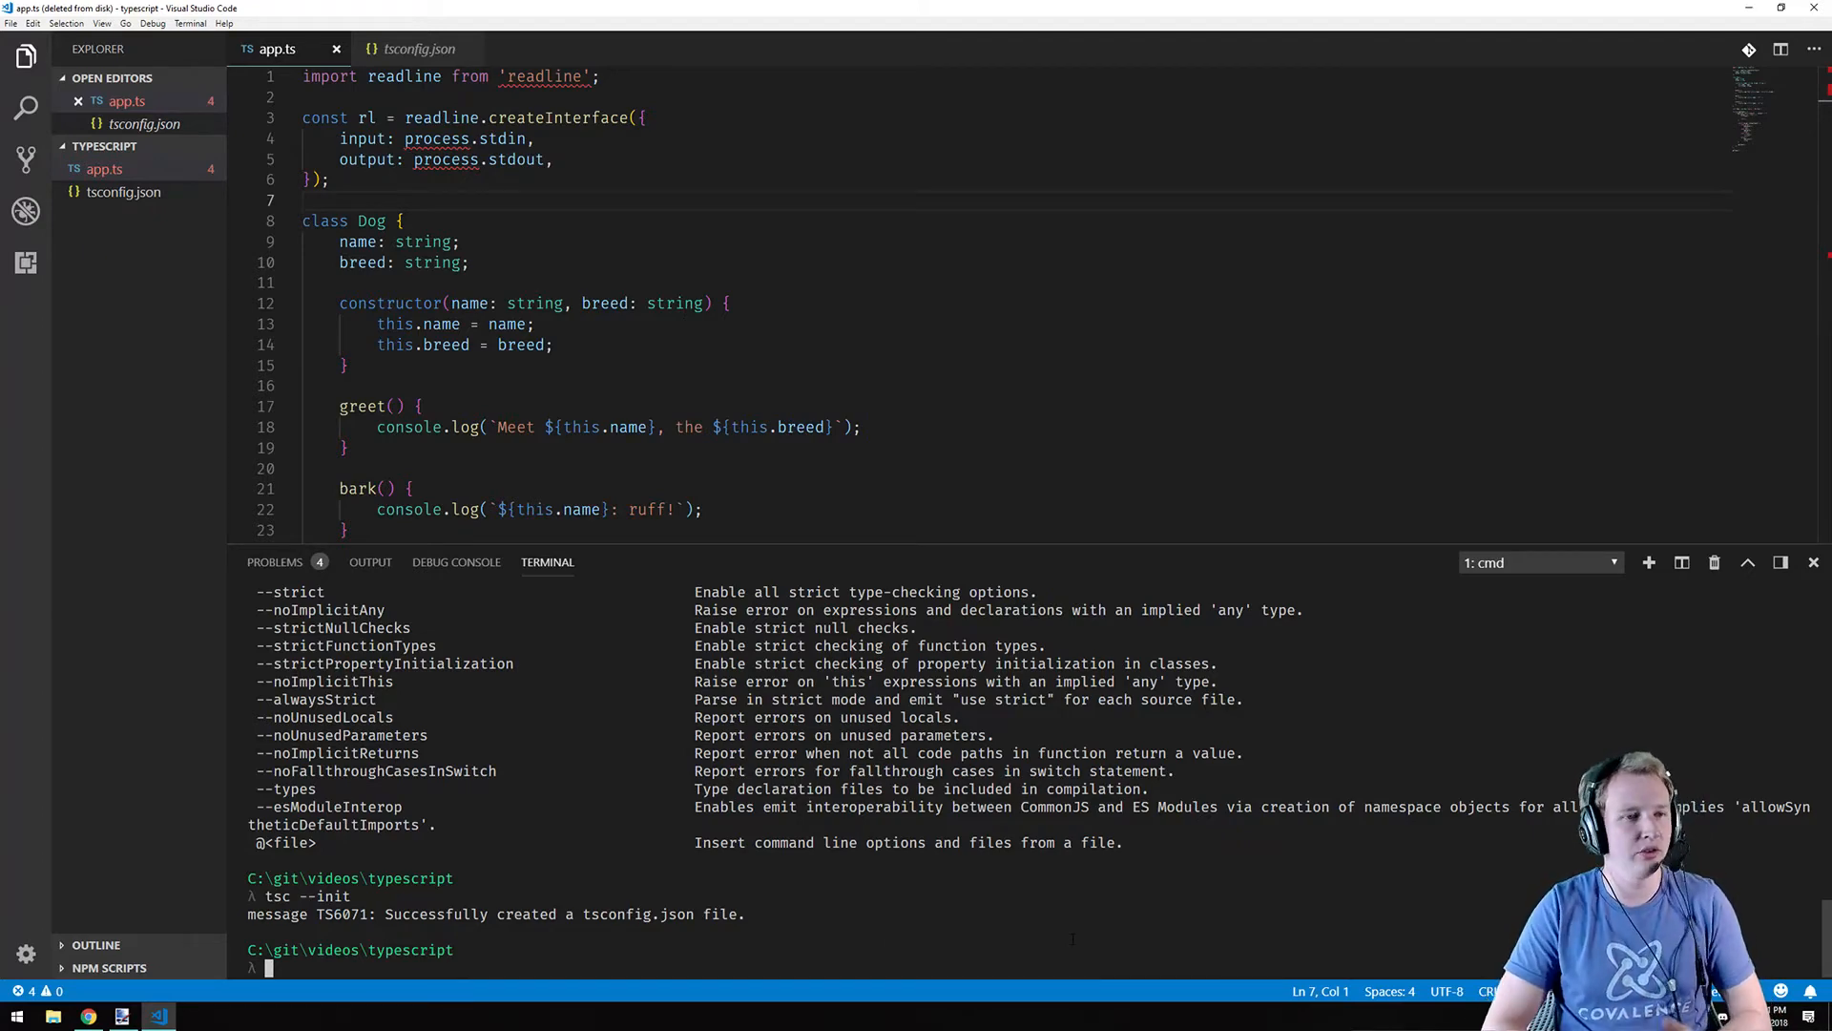
- Check the tsconfig.json success message and return to the terminal prompt
{"action": "left_click", "coordinate": [417, 47]}
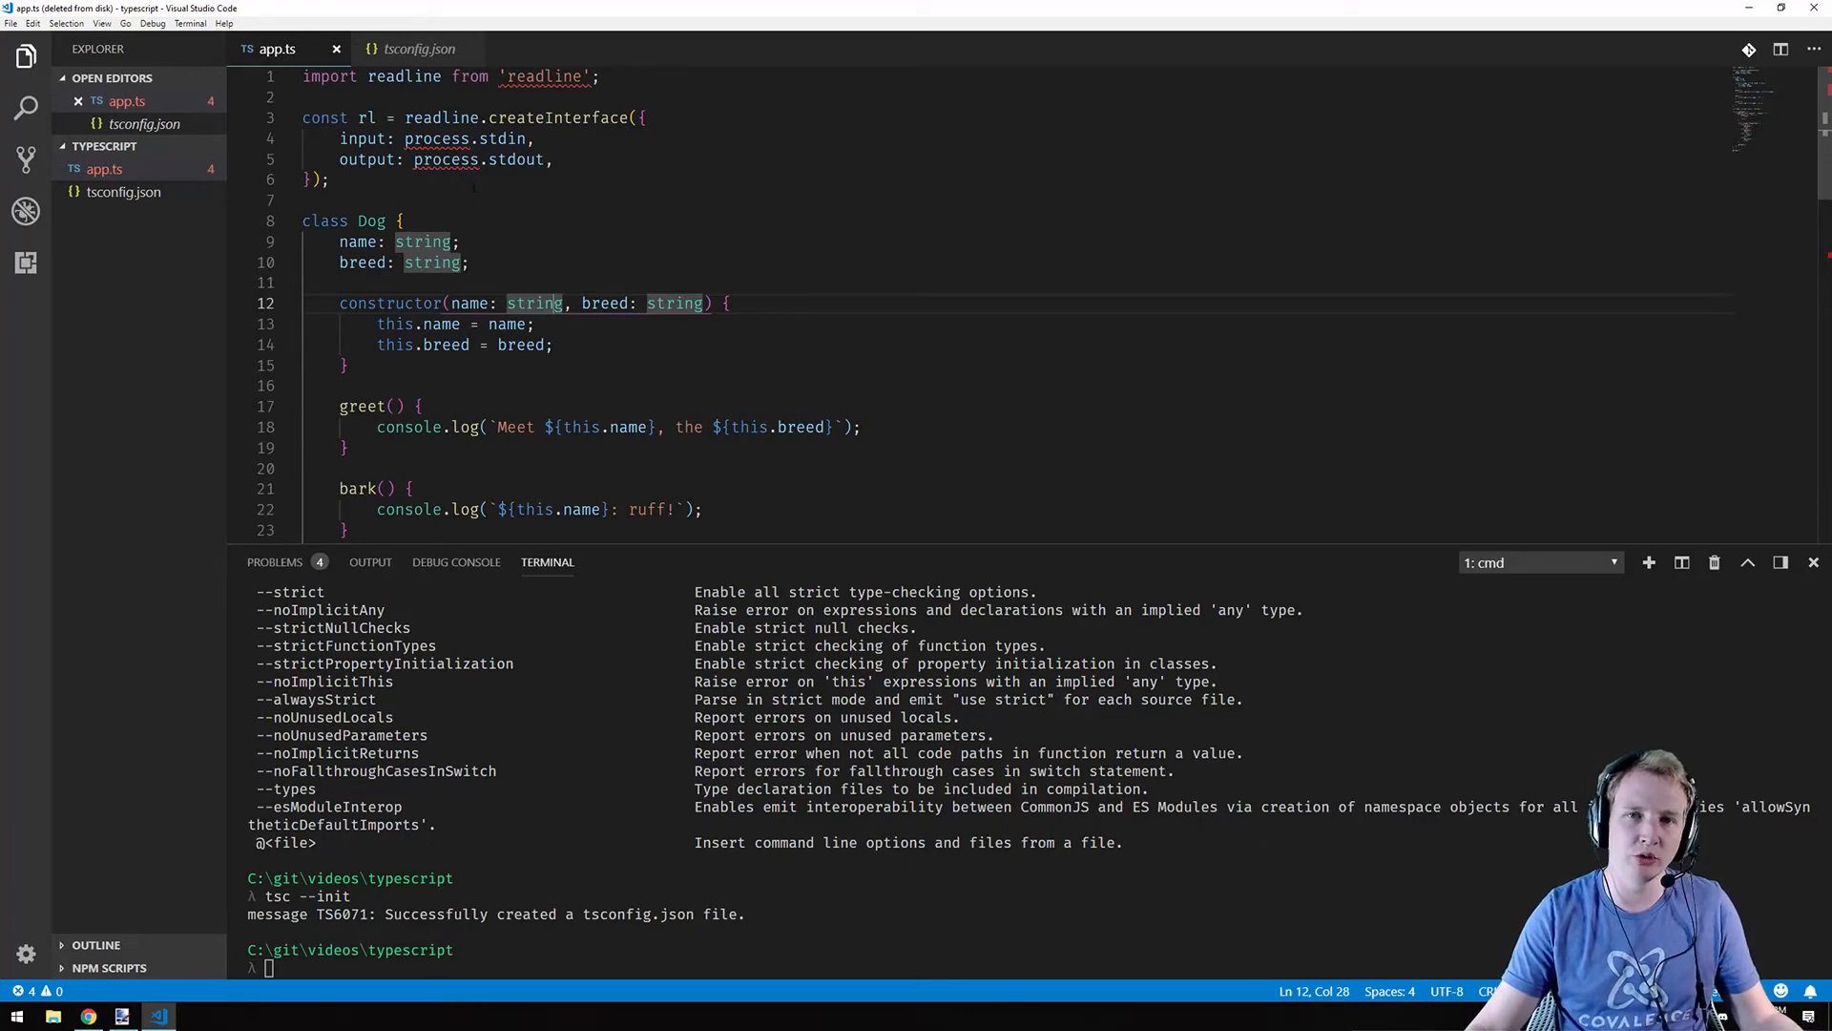
{"action": "double_click", "coordinate": [436, 138]}
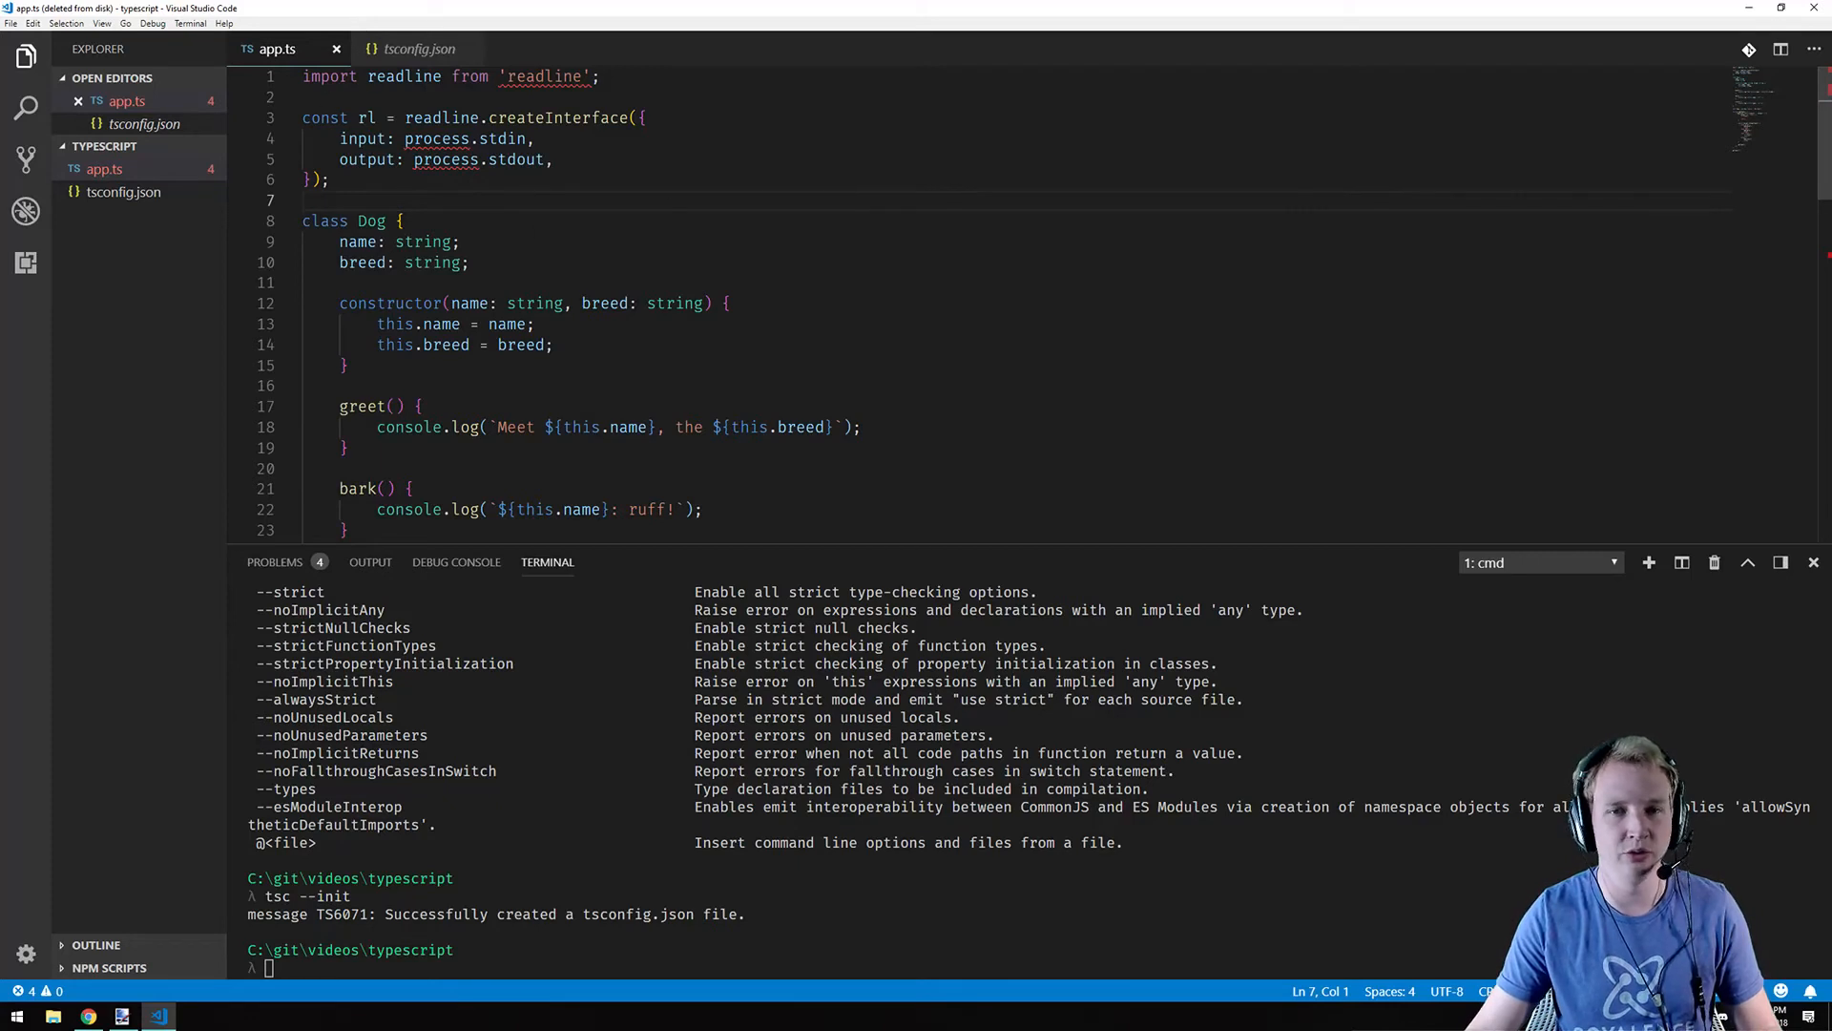
{"action": "left_click", "coordinate": [345, 366]}
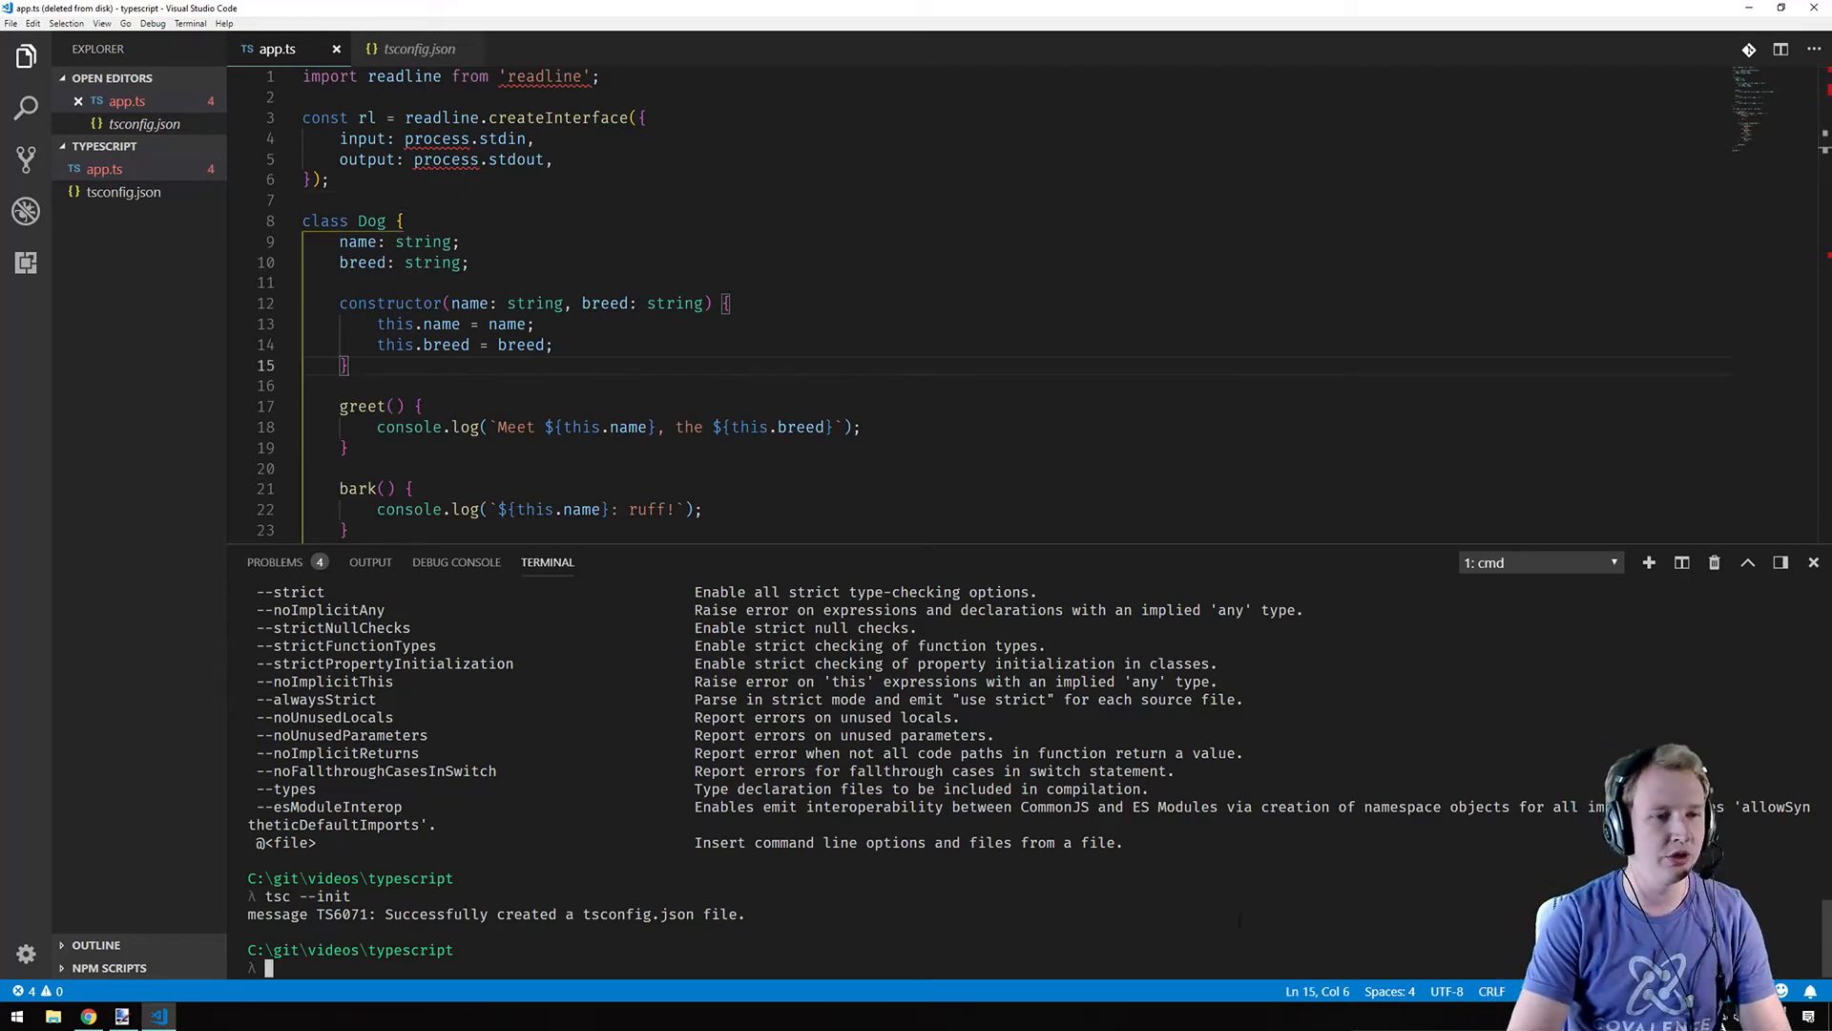
- Create a package.json with npm init, accepting the defaults
{"action": "type", "text": "n"}
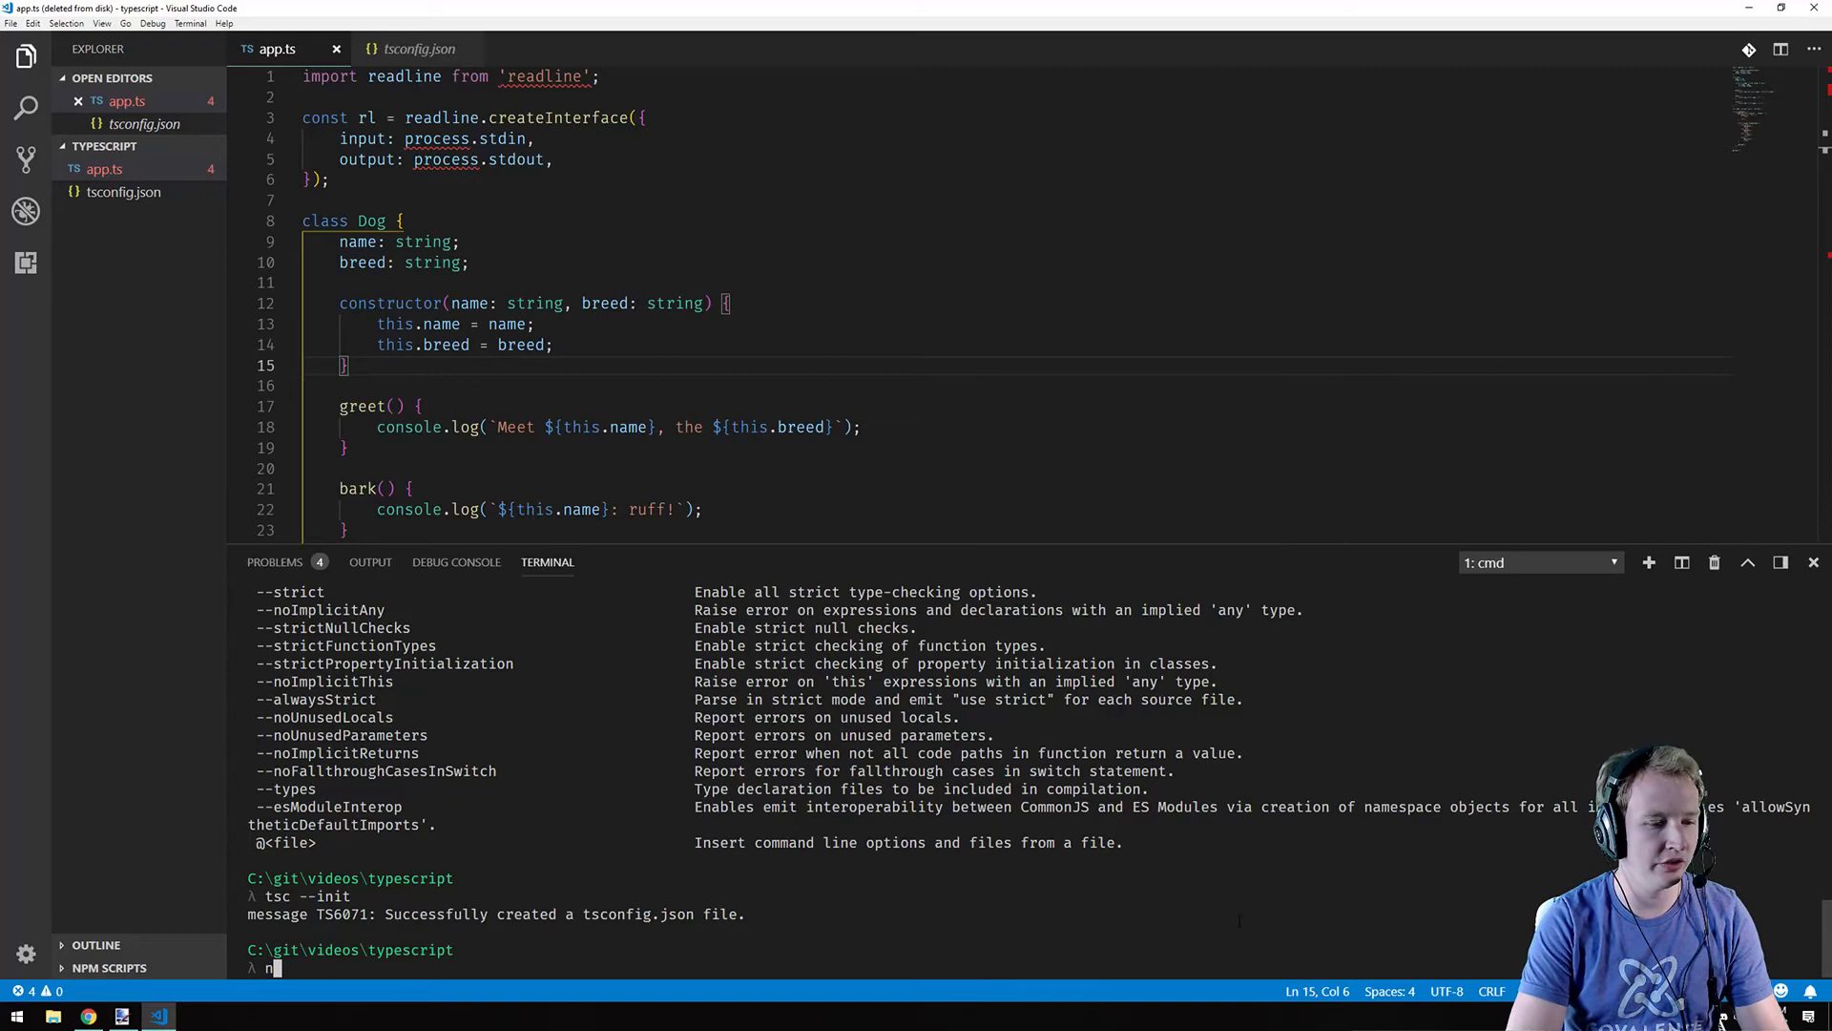
{"action": "type", "text": "pm init"}
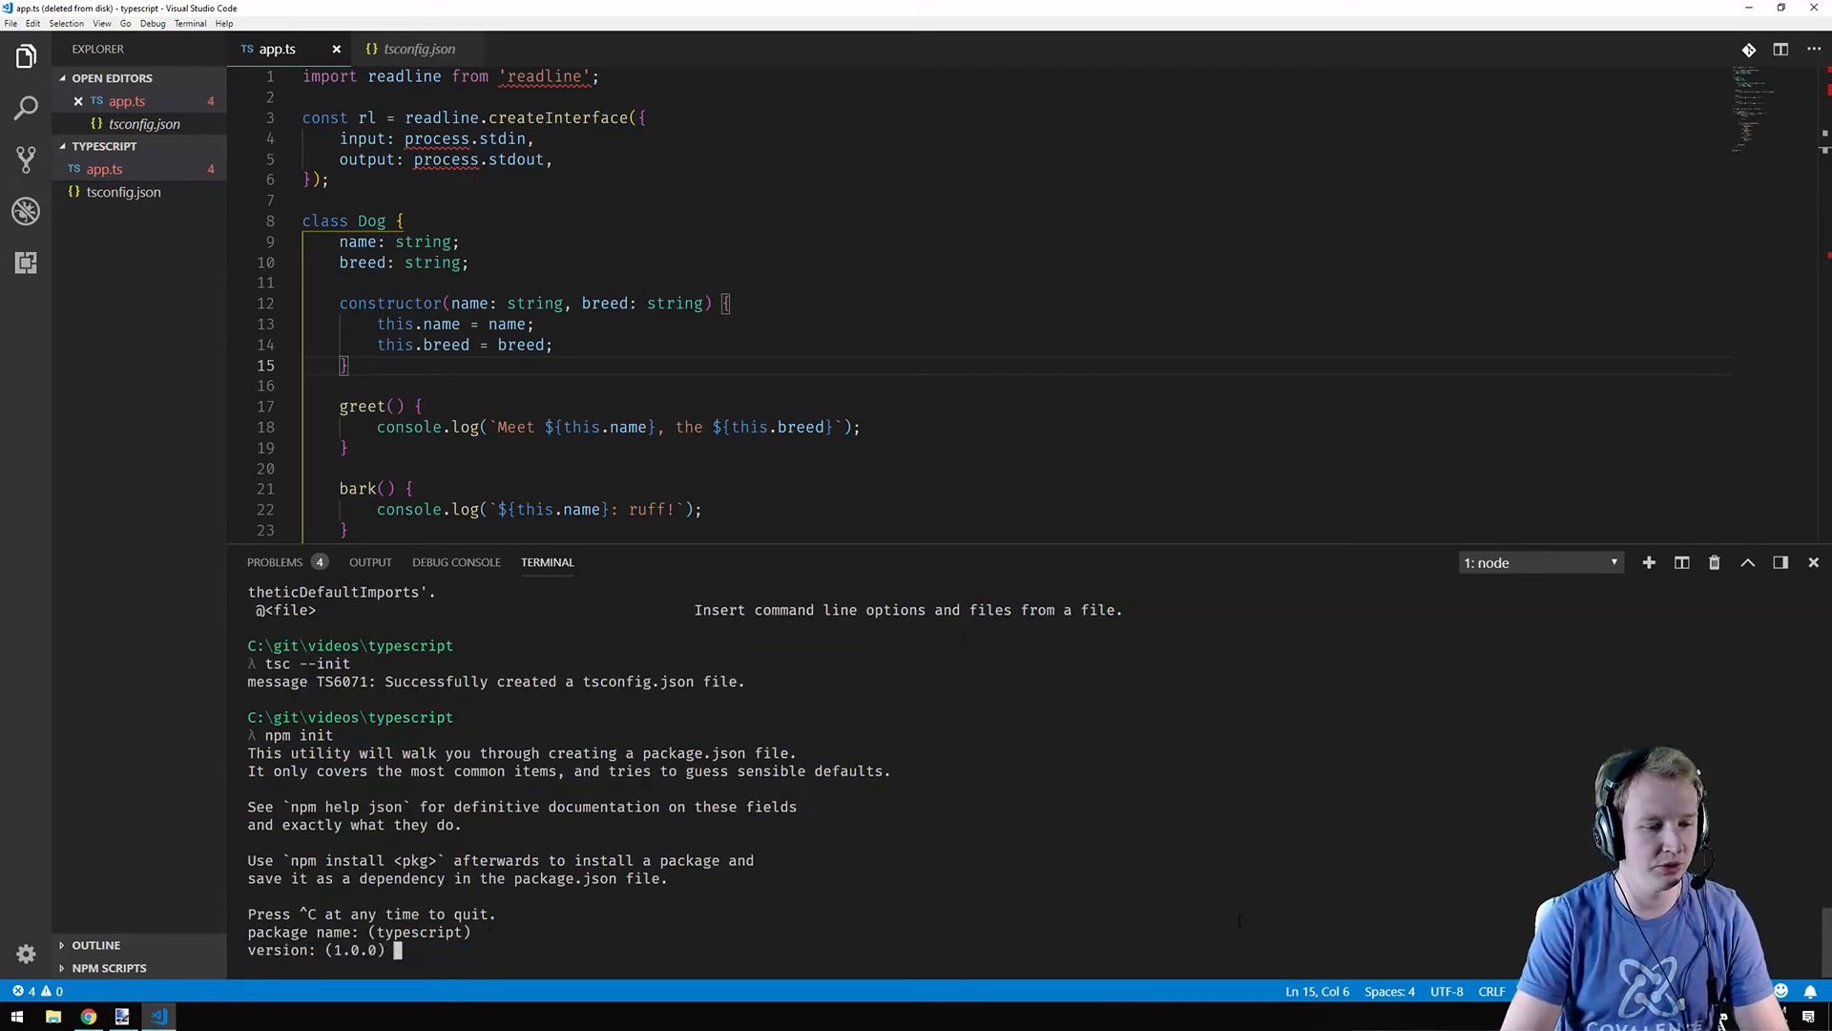
{"action": "key", "text": "enter"}
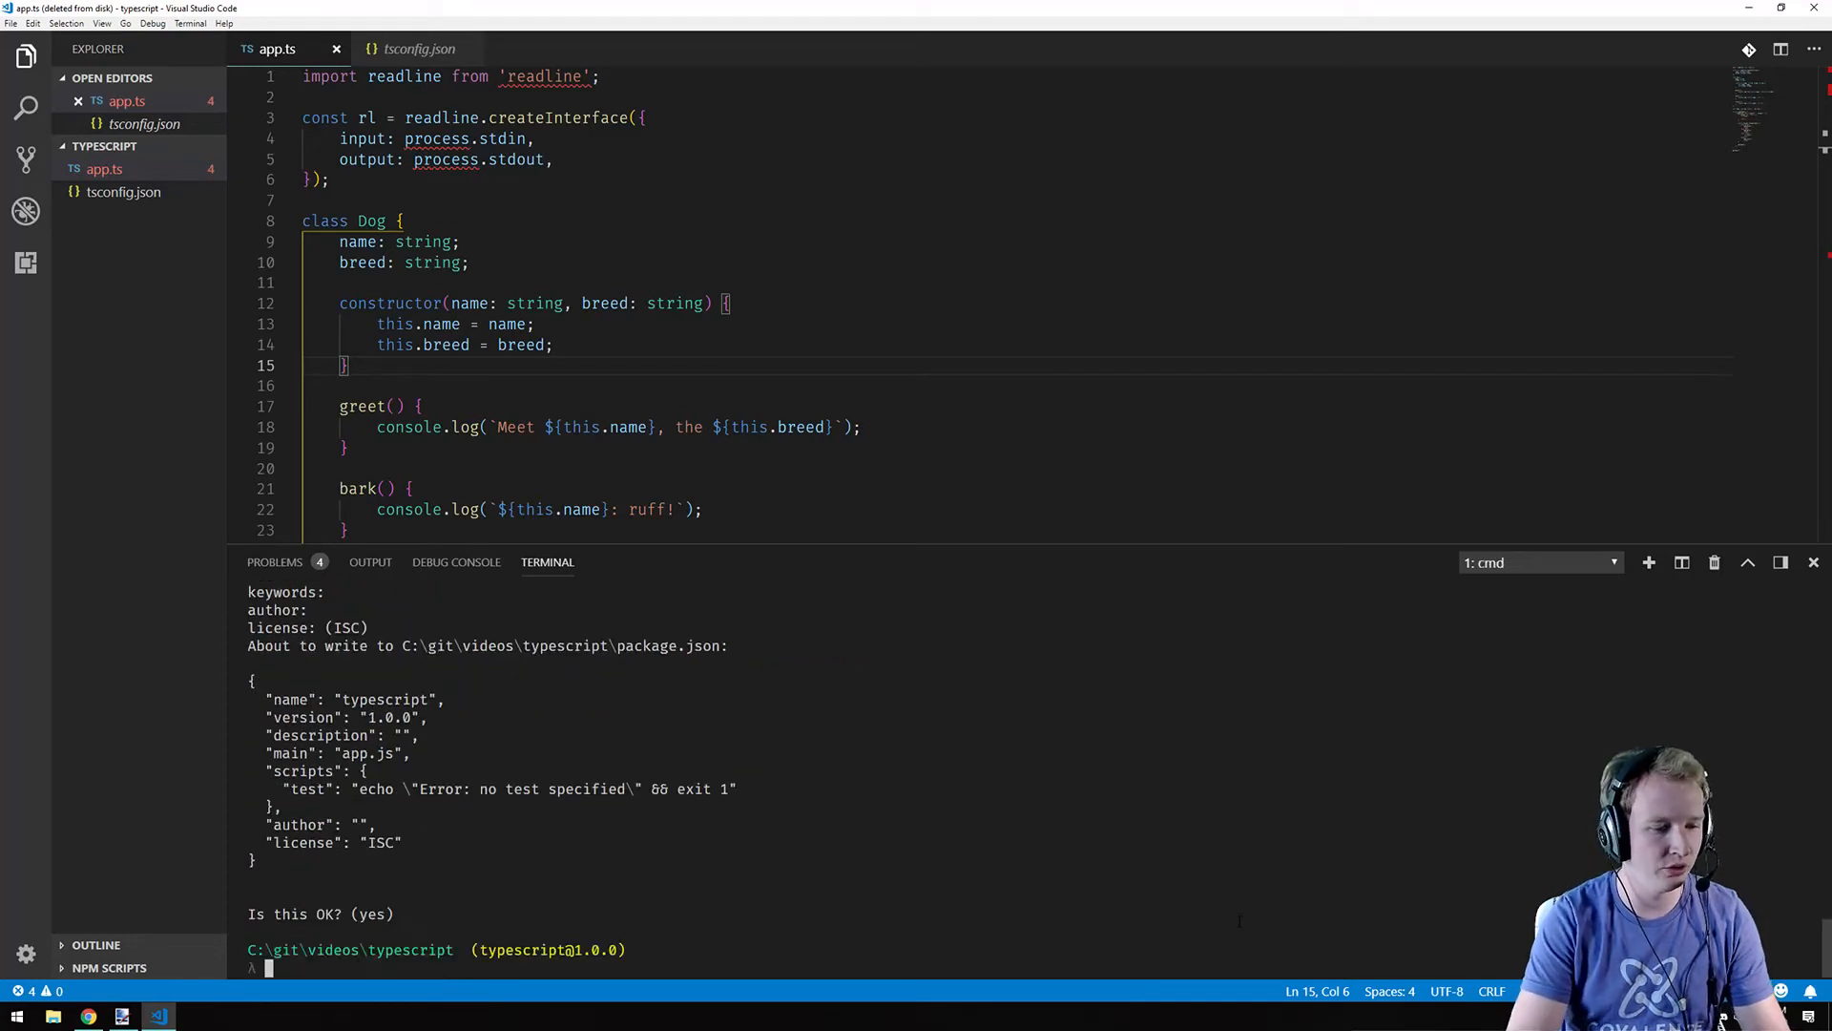
{"action": "type", "text": "npm install"}
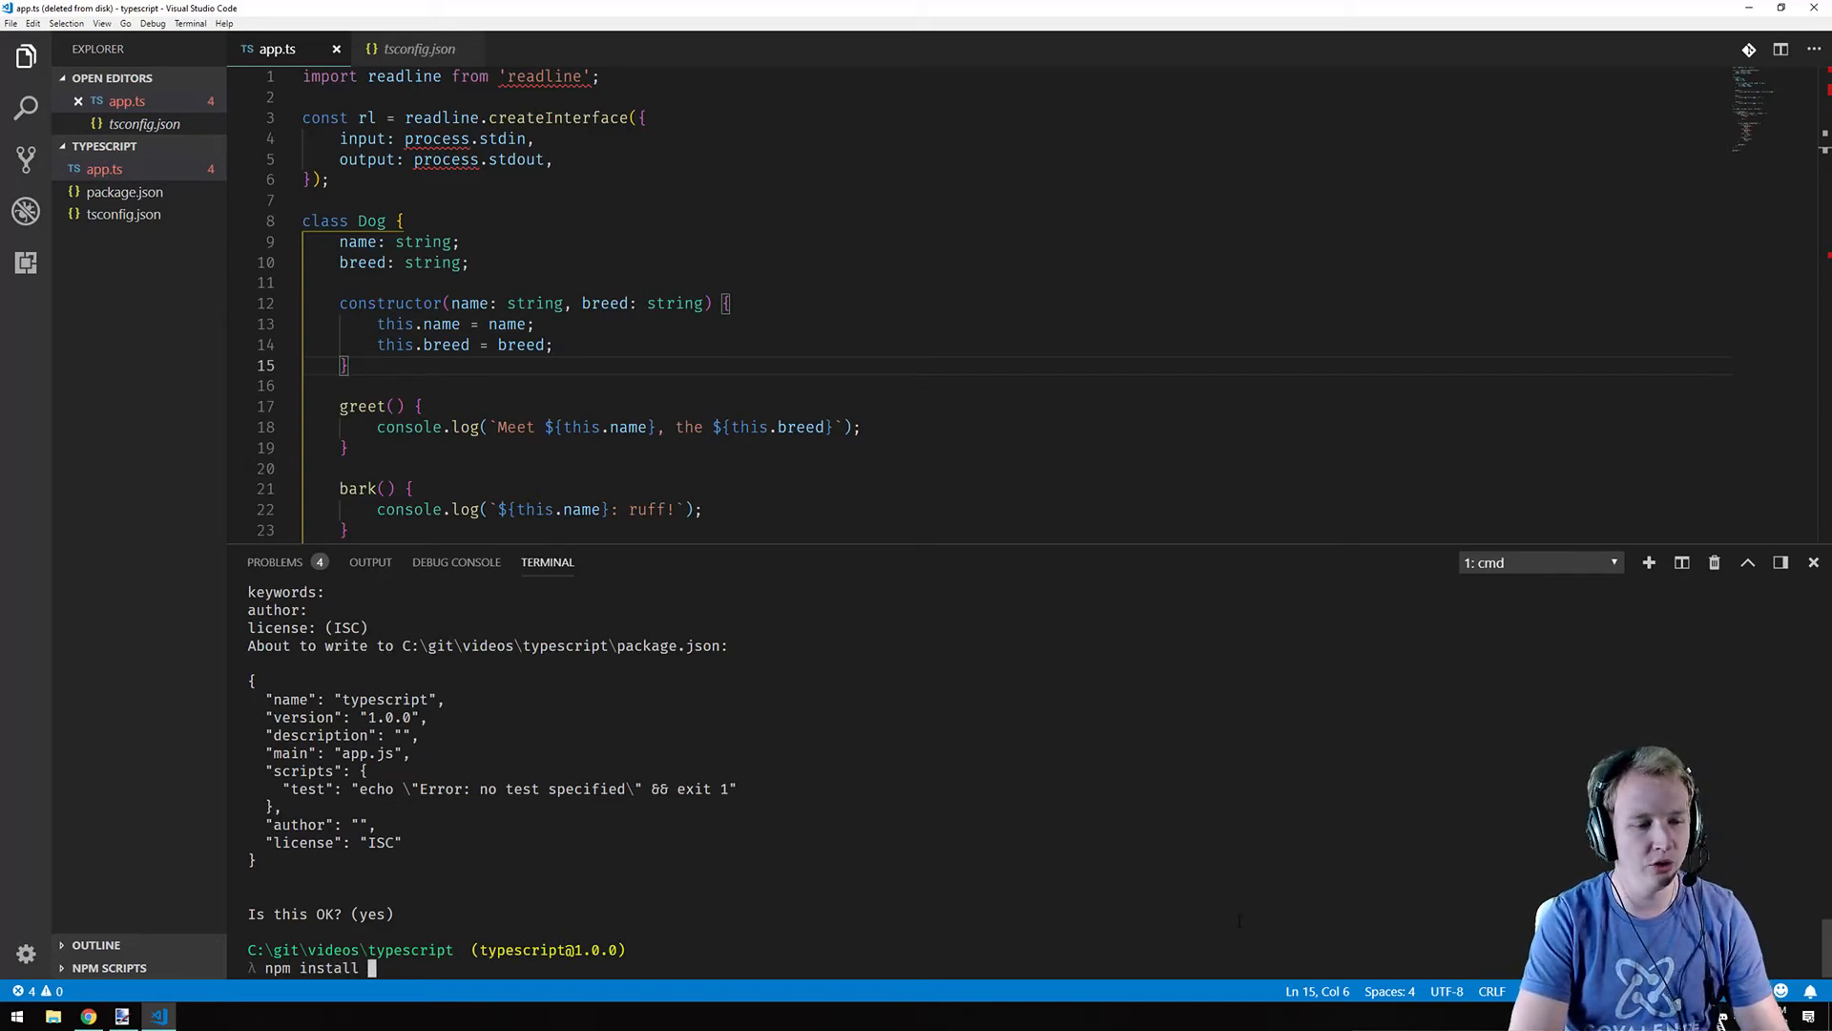
{"action": "type", "text": "@t"}
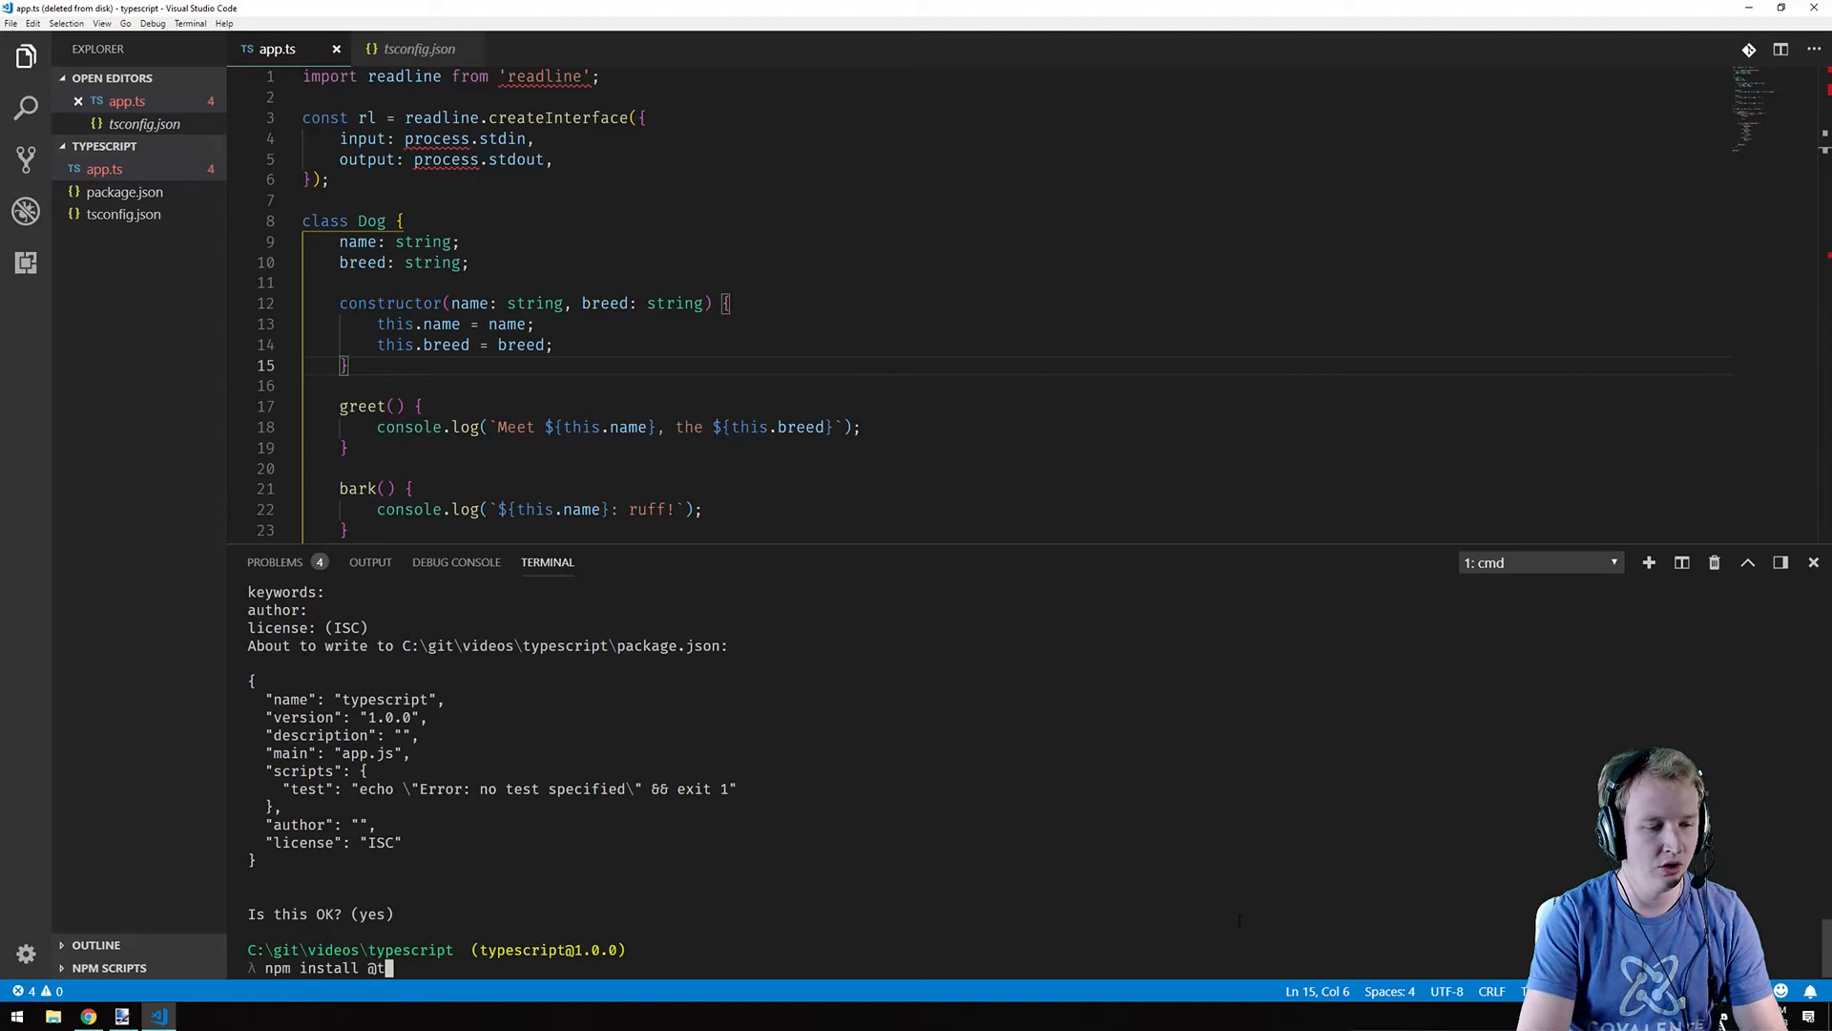
{"action": "type", "text": "ypes/node"}
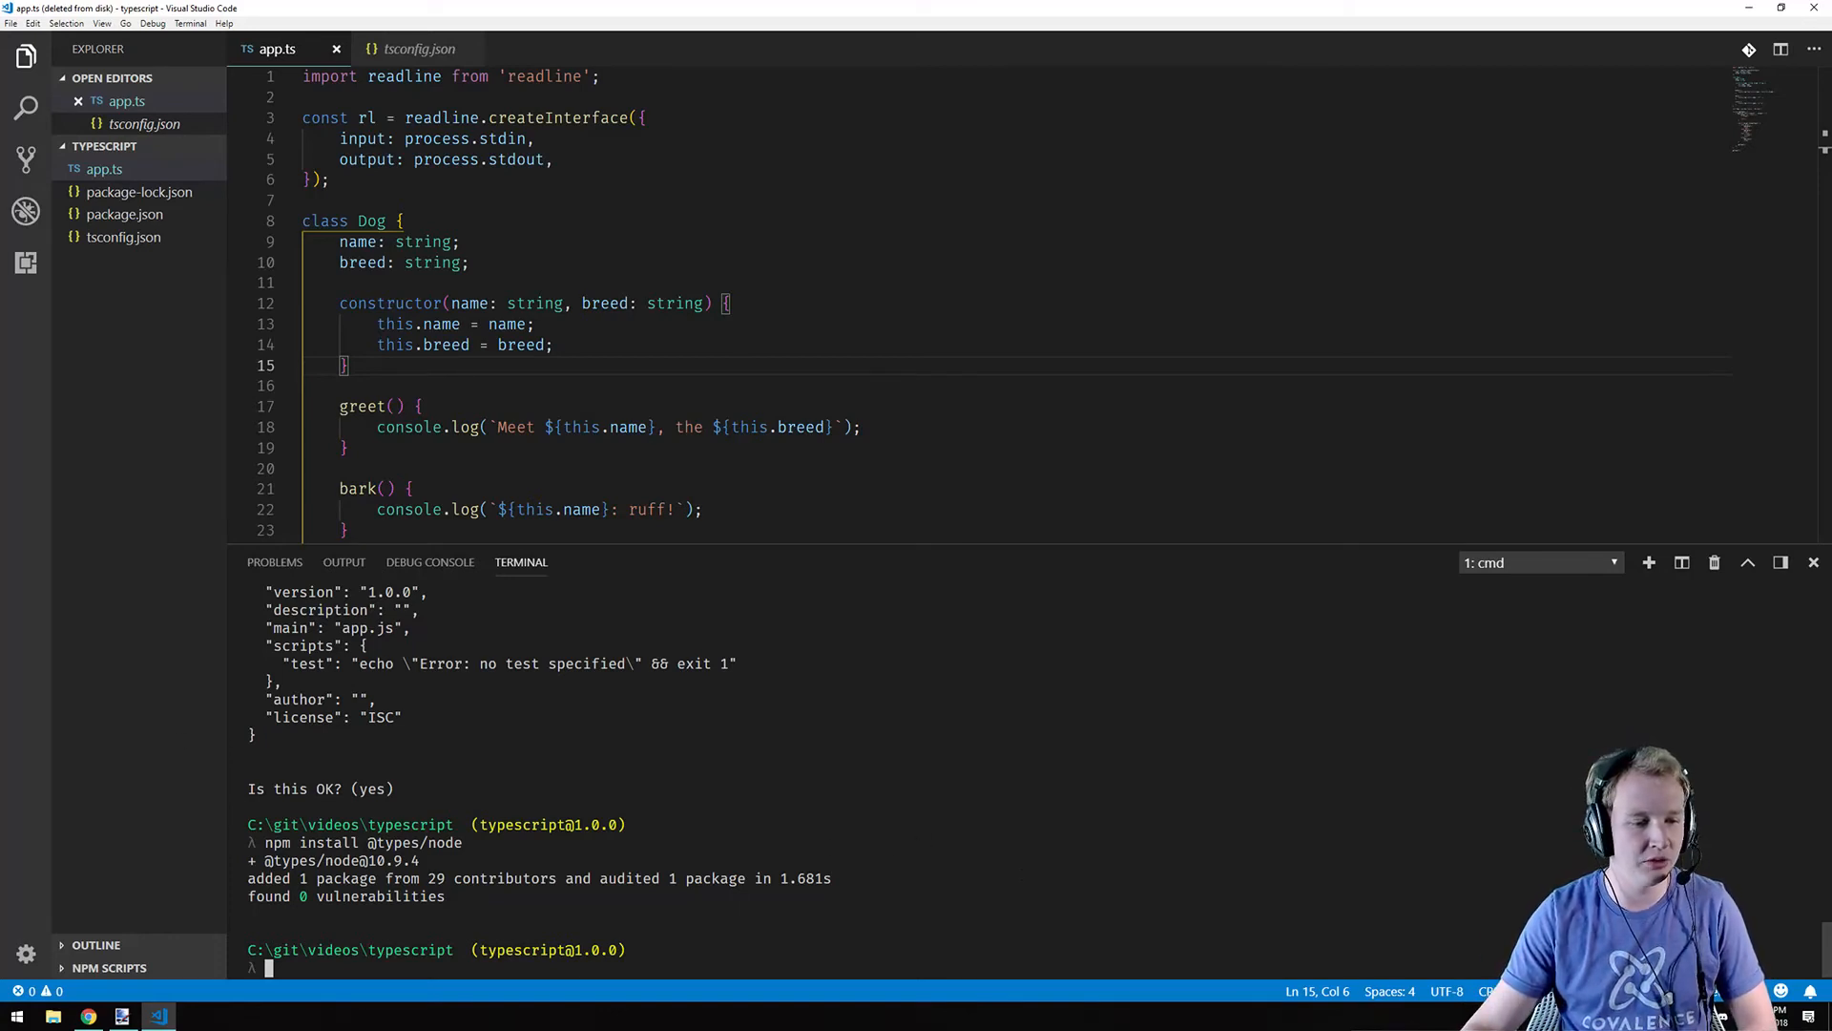
{"action": "double_click", "coordinate": [415, 843]}
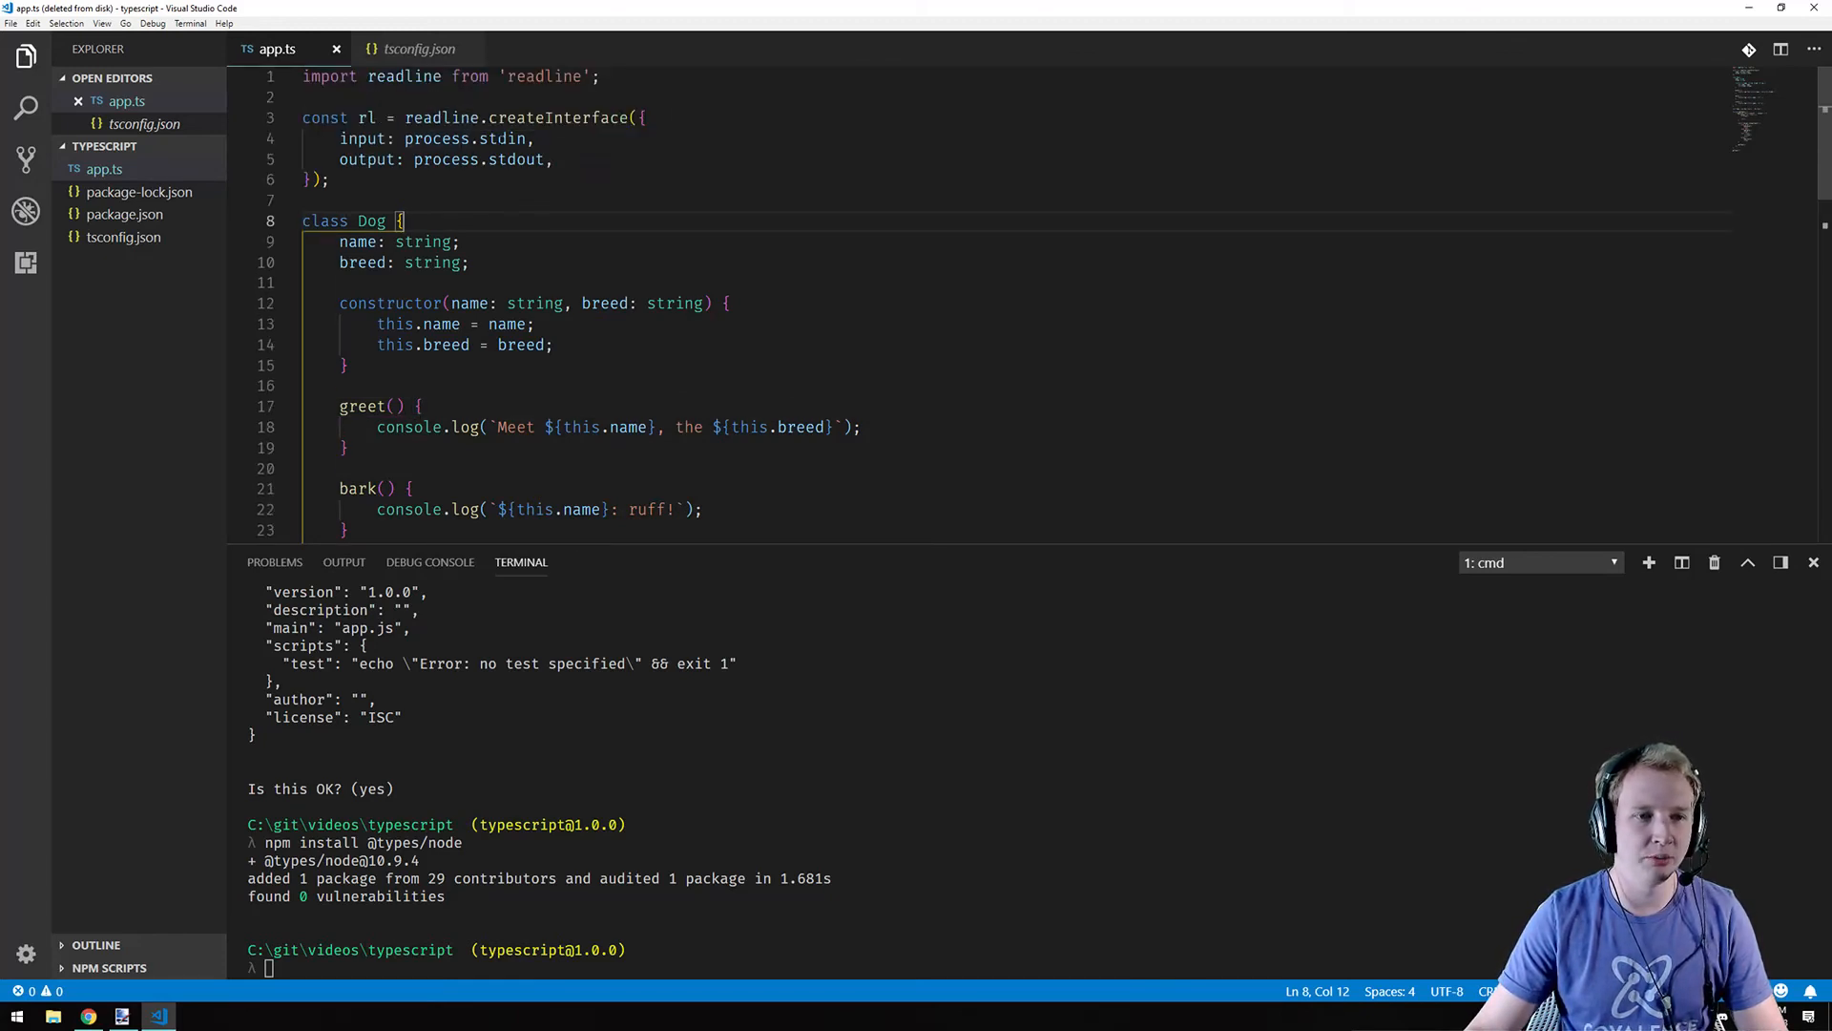
{"action": "mouse_move", "coordinate": [503, 137]}
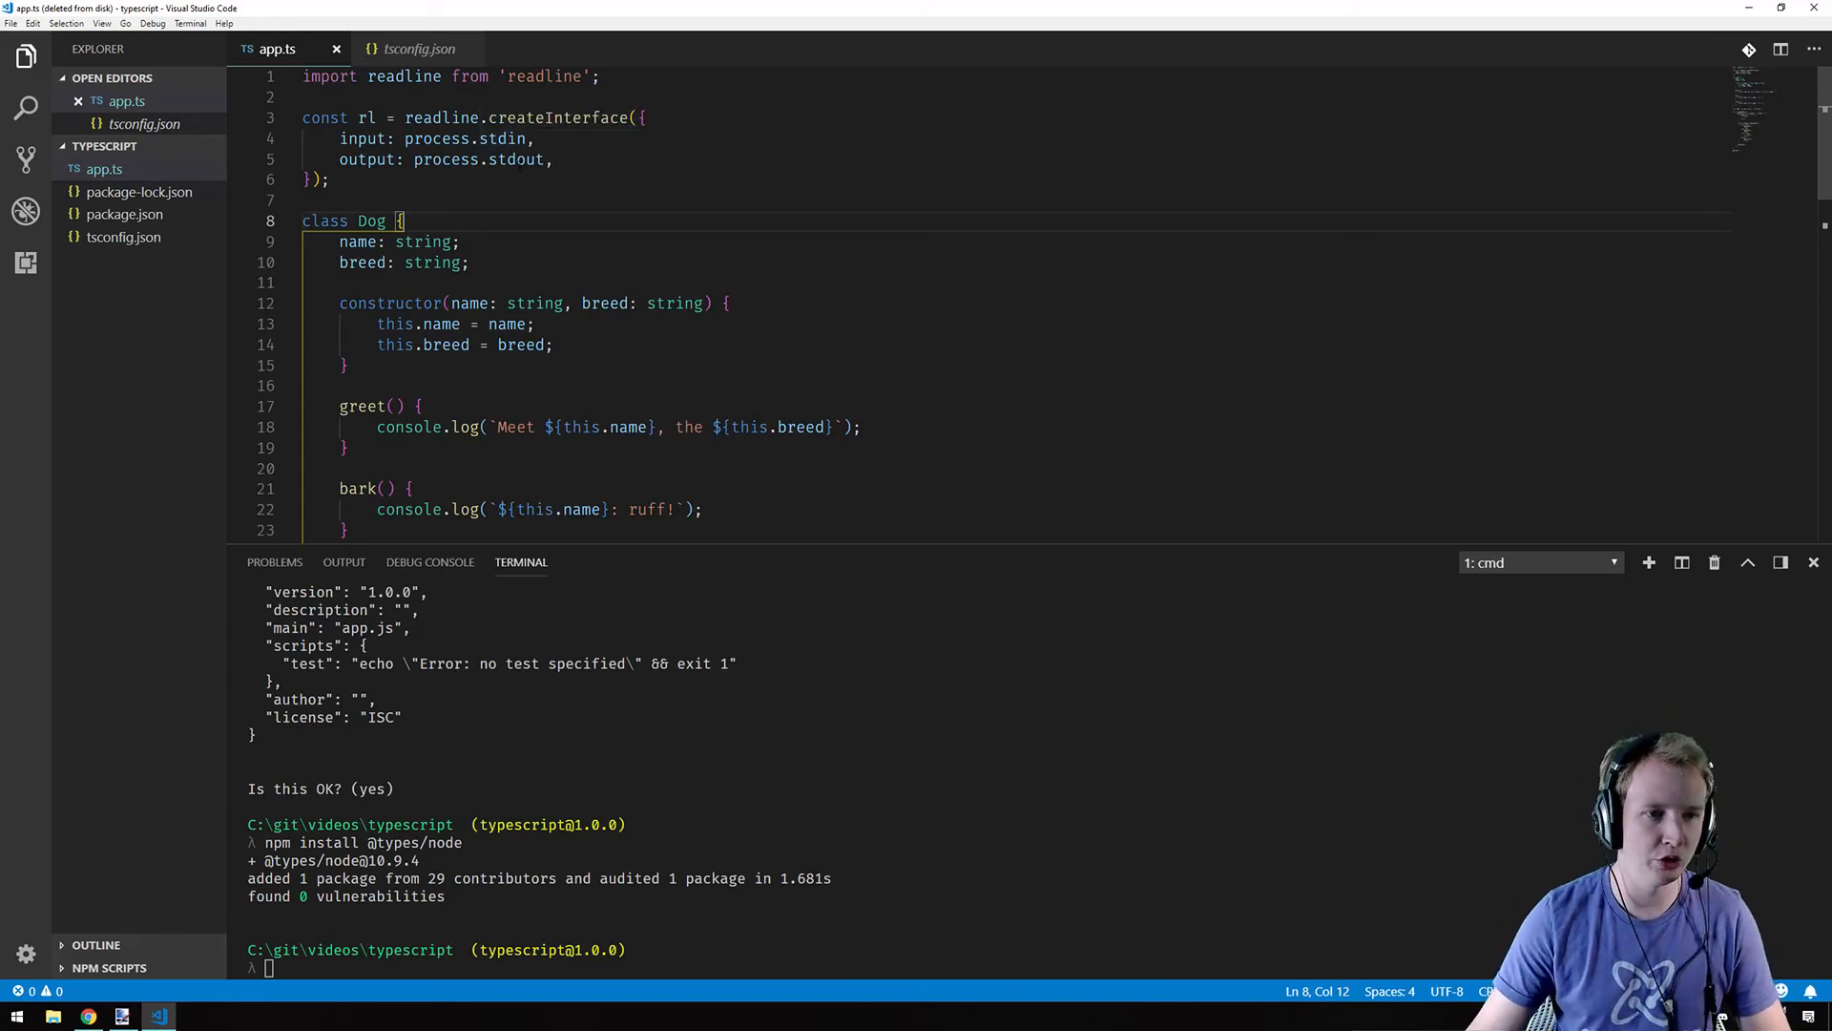
{"action": "mouse_move", "coordinate": [467, 138]}
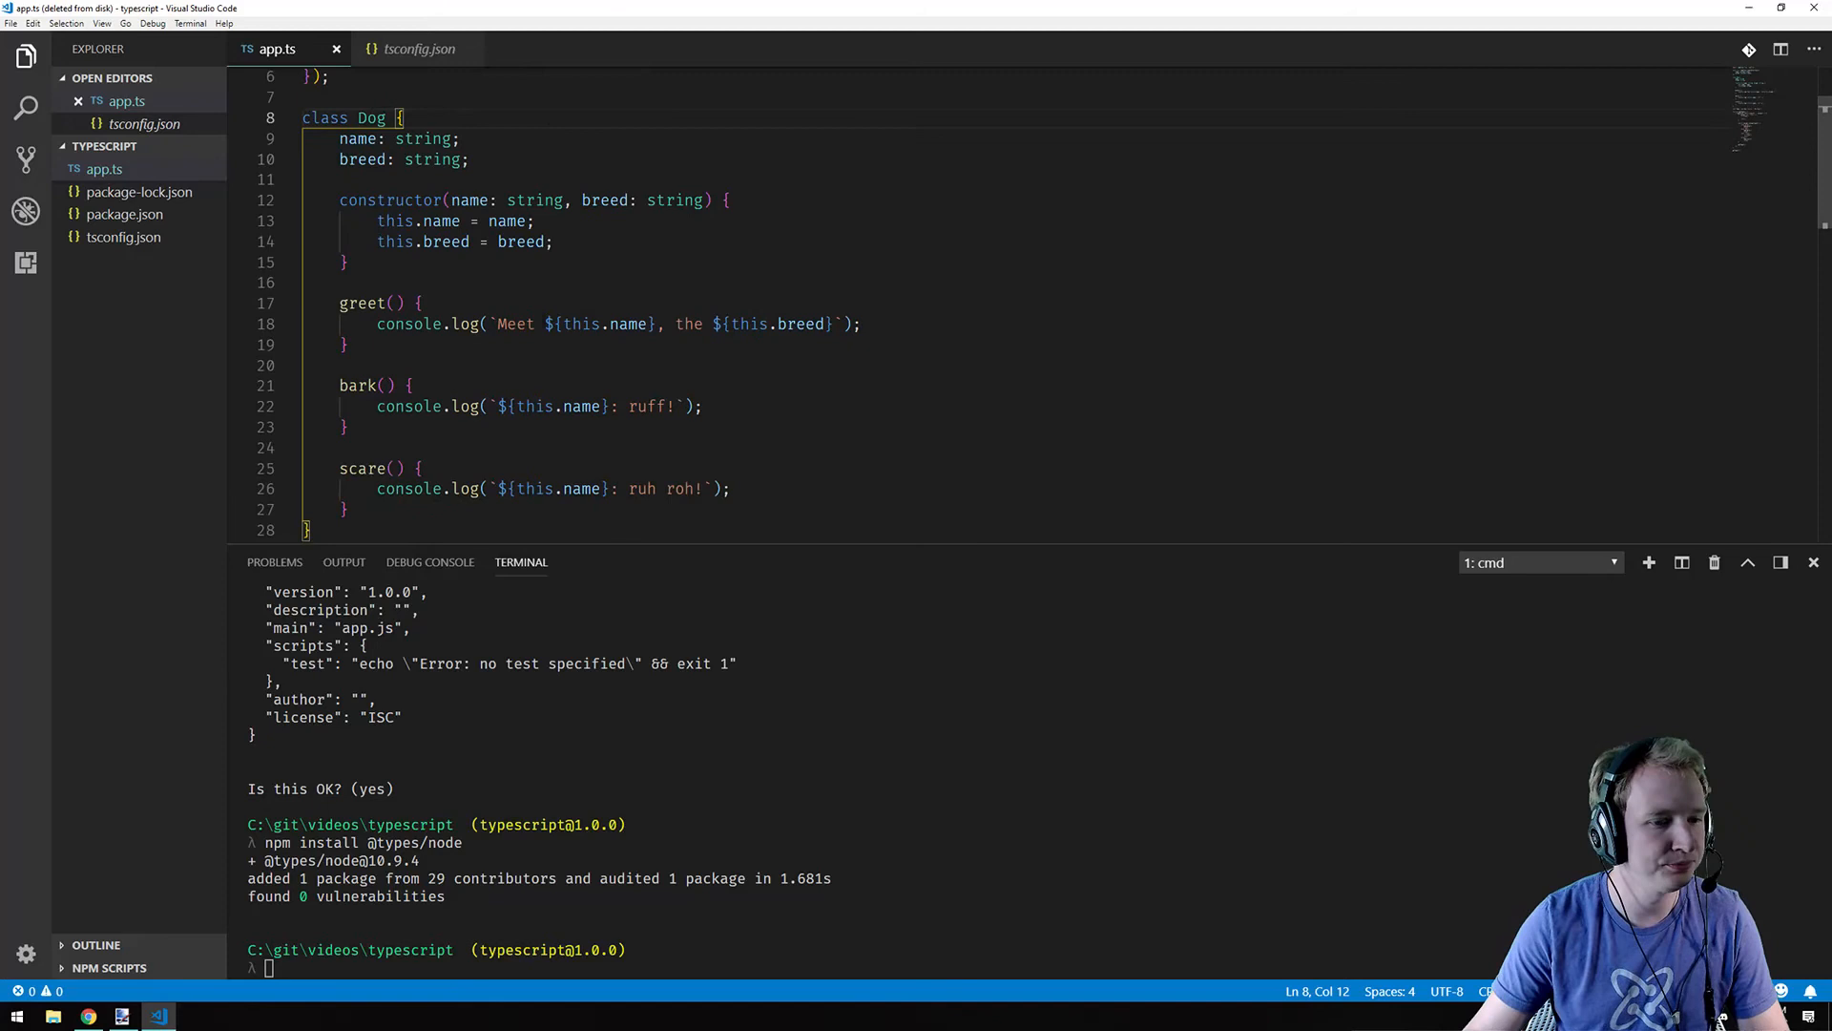
{"action": "scroll", "scroll_direction": "down", "scroll_amount": 3}
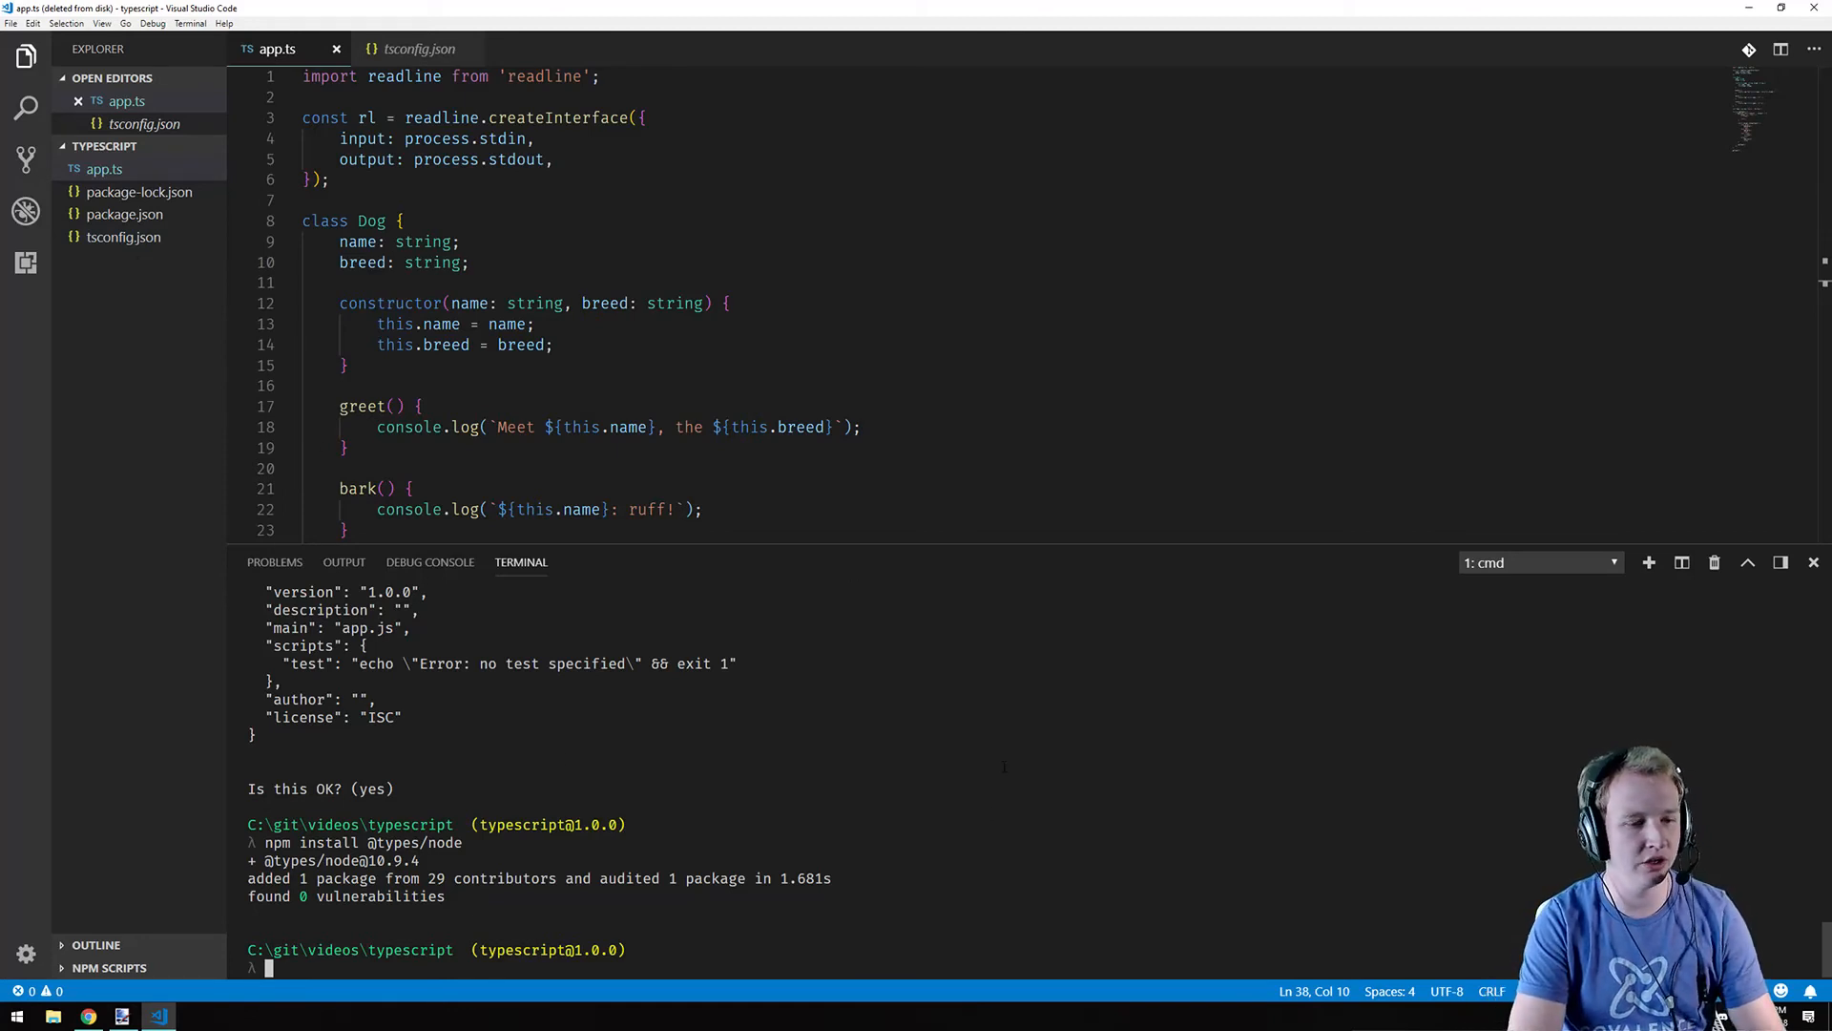
- Compile app.ts with tsc, confirm app.js exists, and run it with node
{"action": "type", "text": "tsc"}
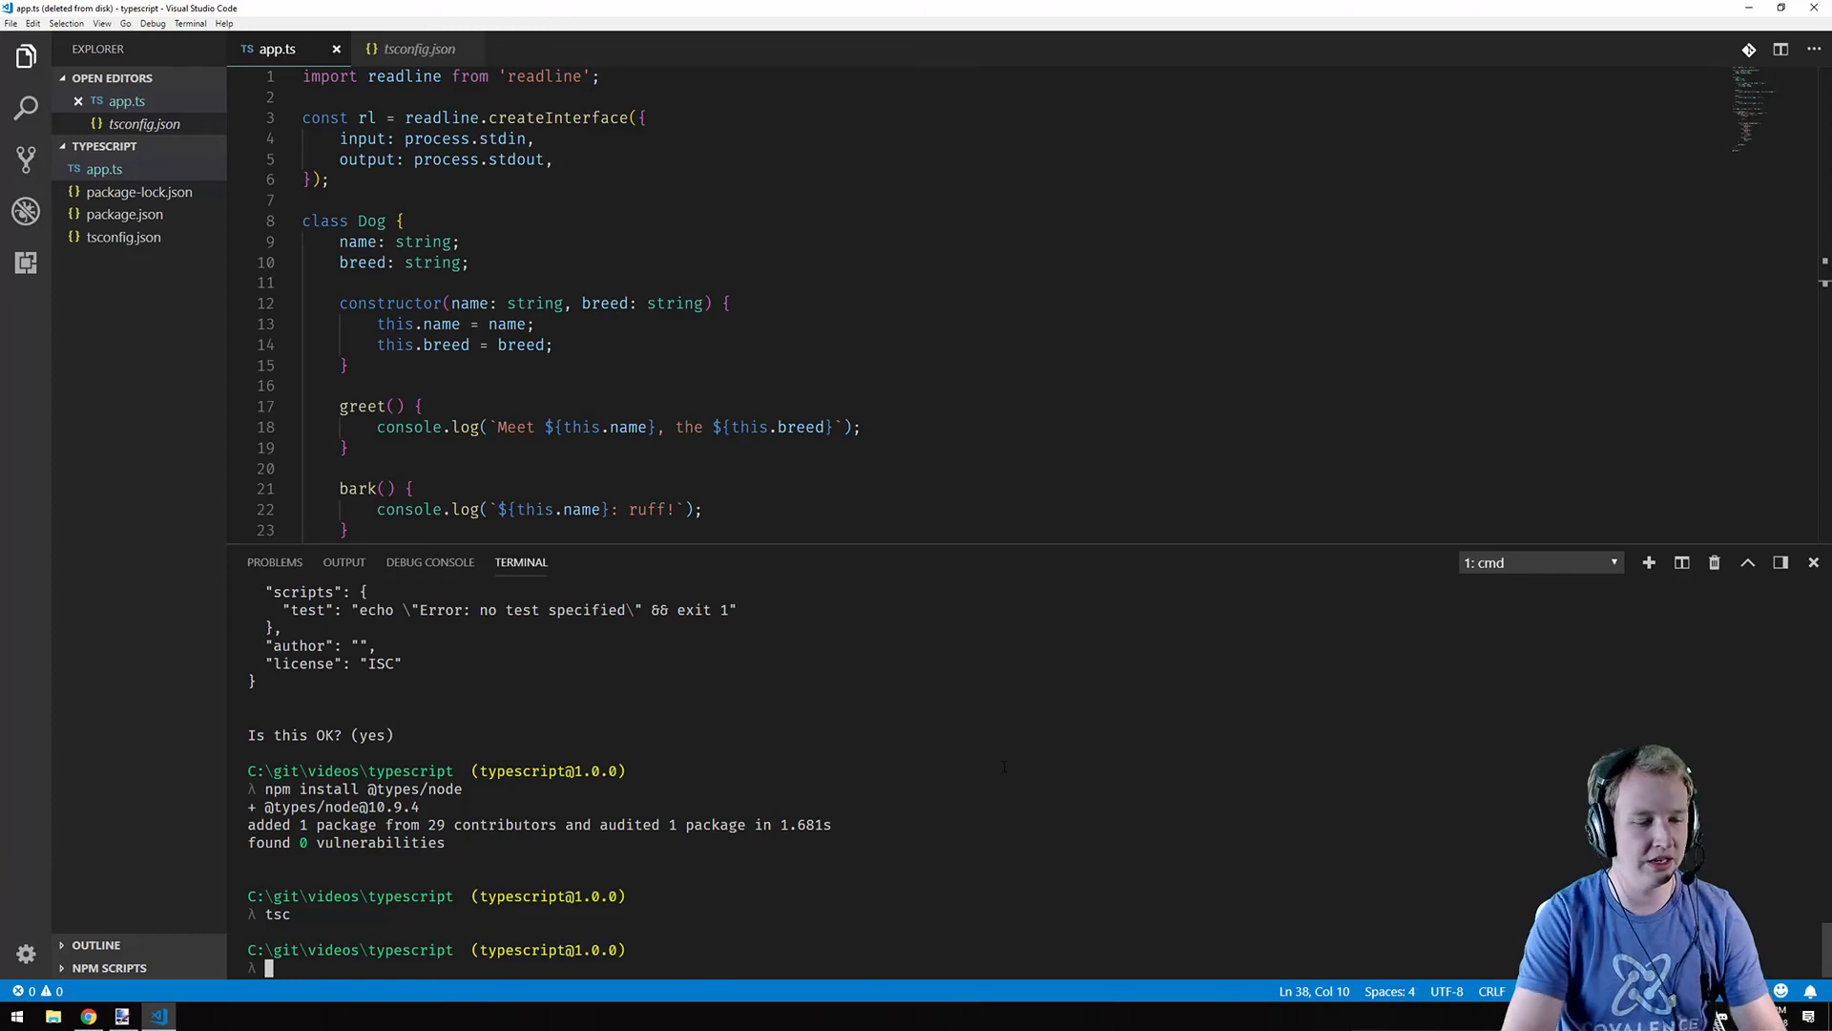
{"action": "type", "text": "ls"}
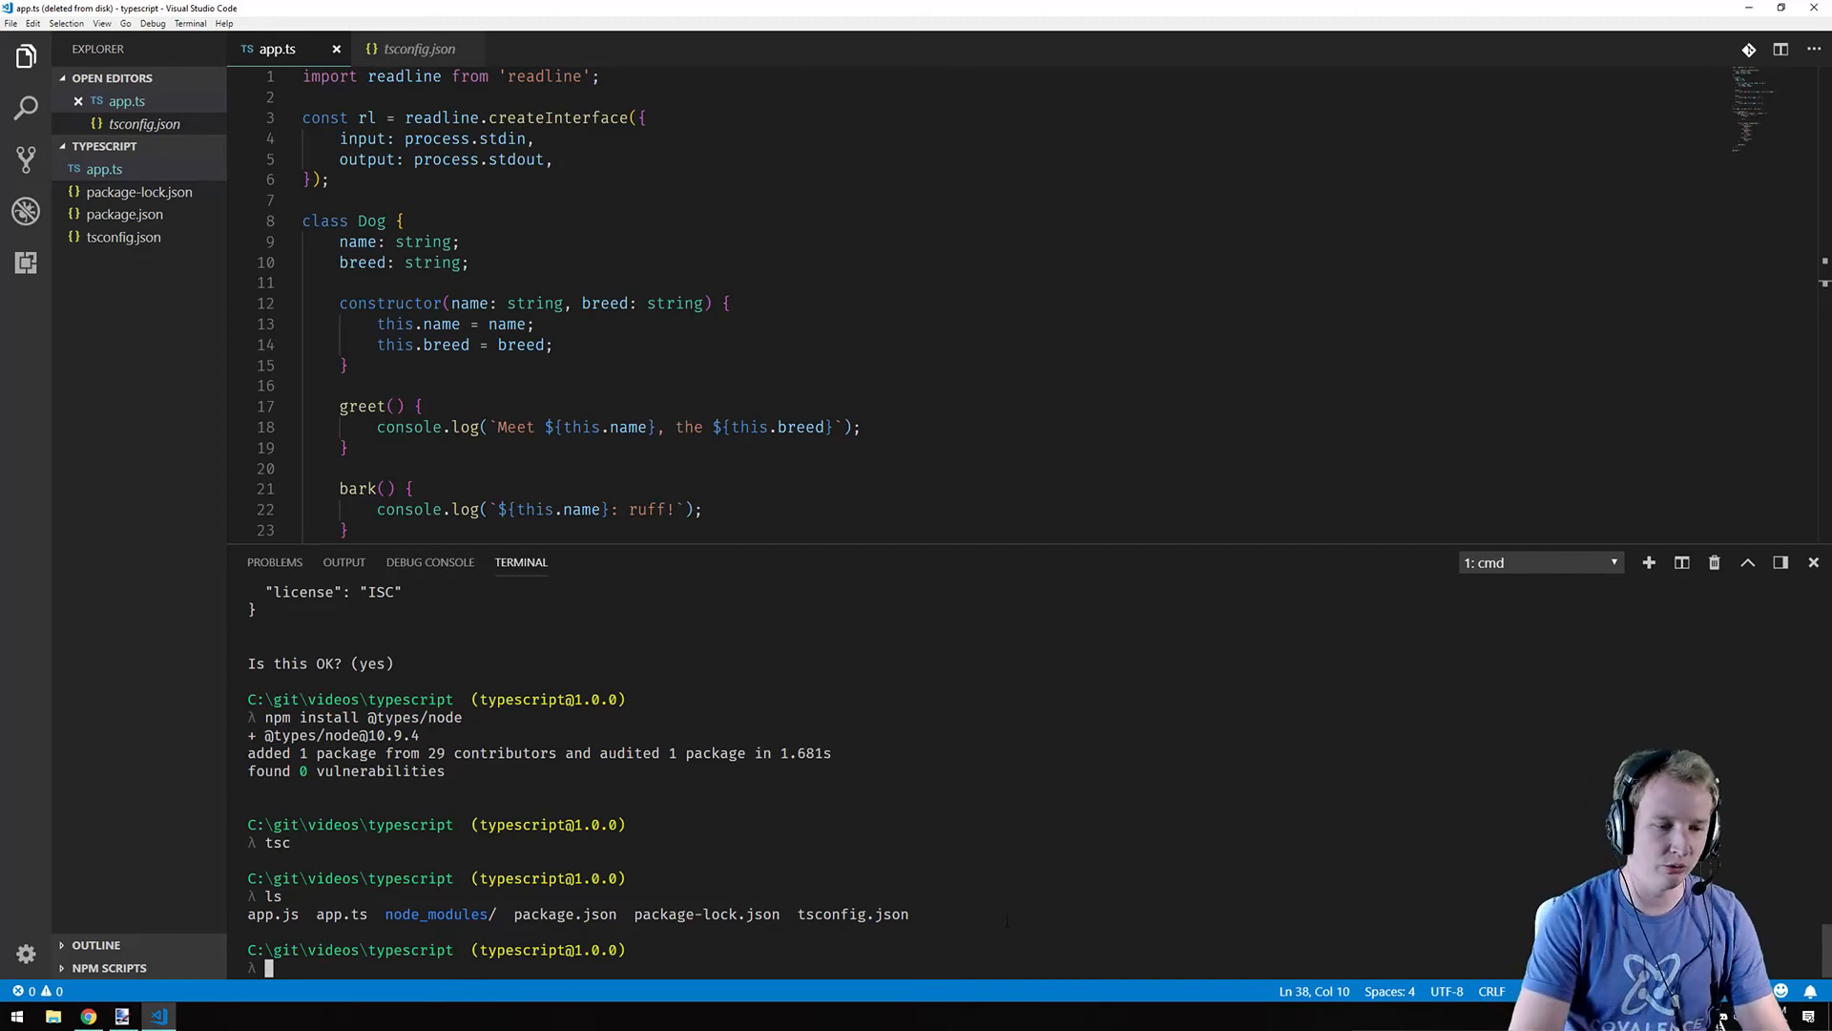
{"action": "type", "text": "node app.js"}
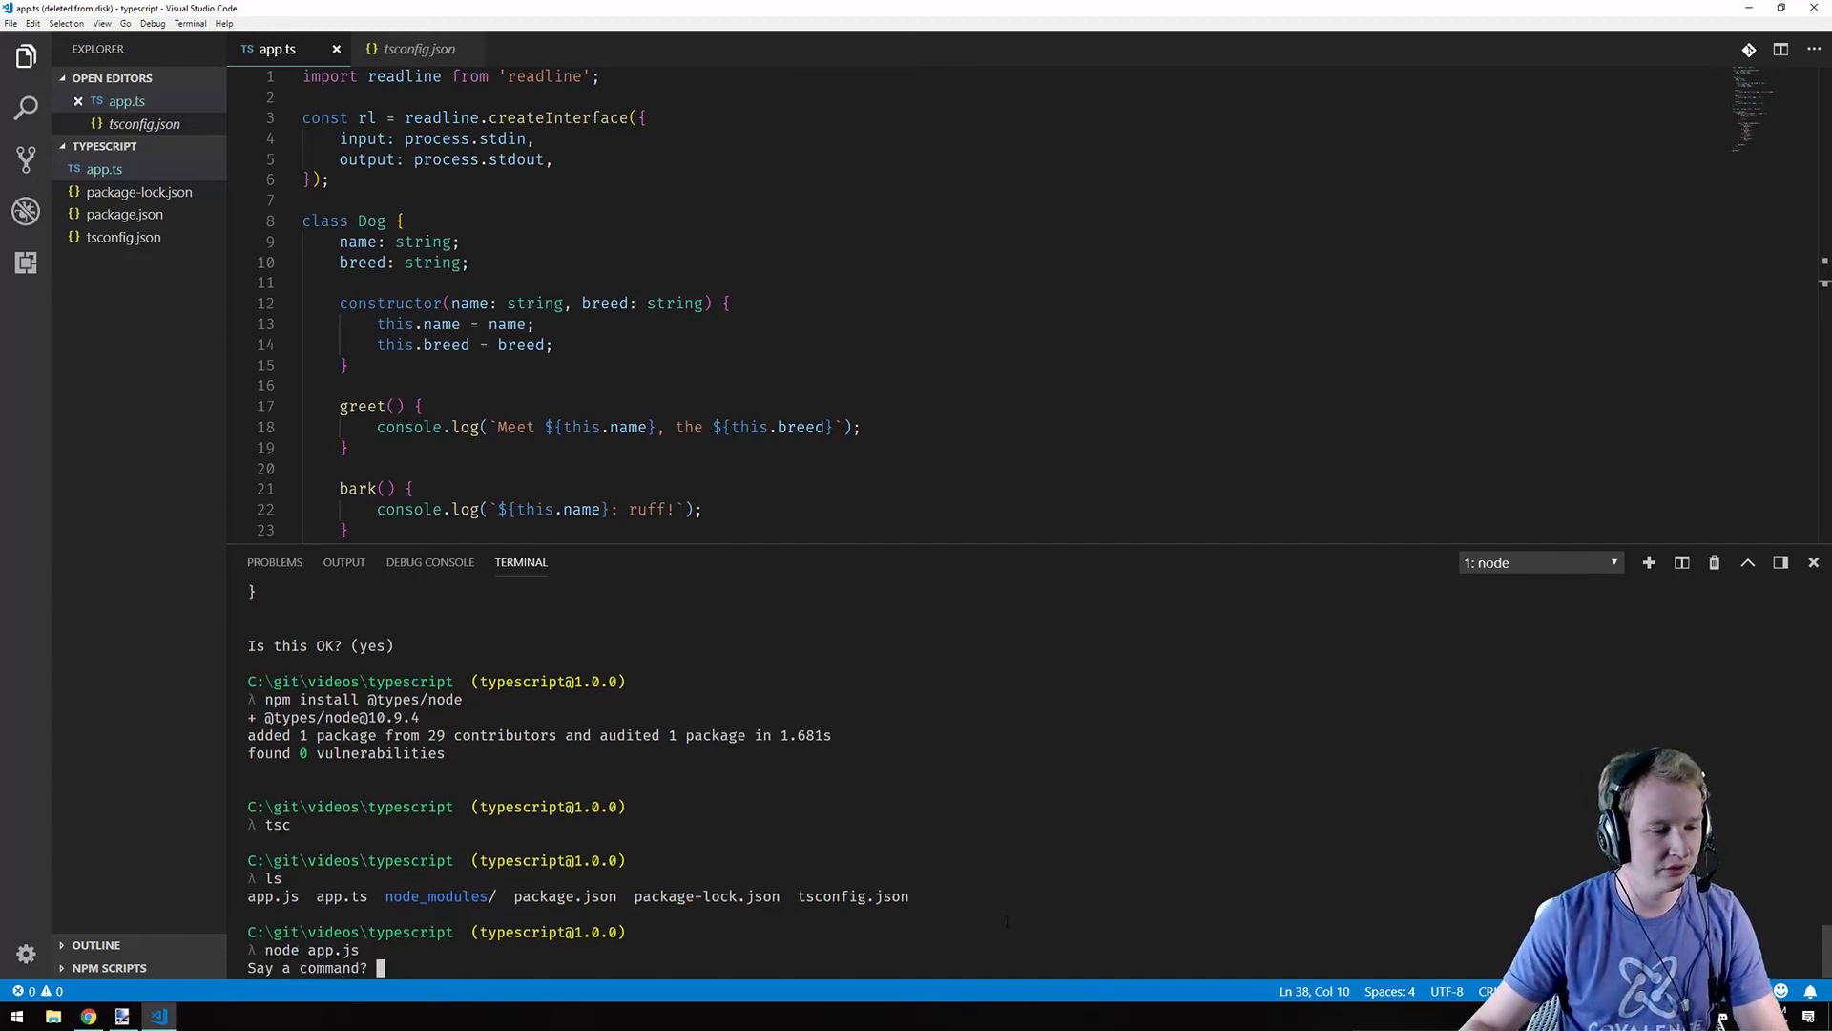
- Send the Dog app the commands bark, greet and close
{"action": "type", "text": "bark"}
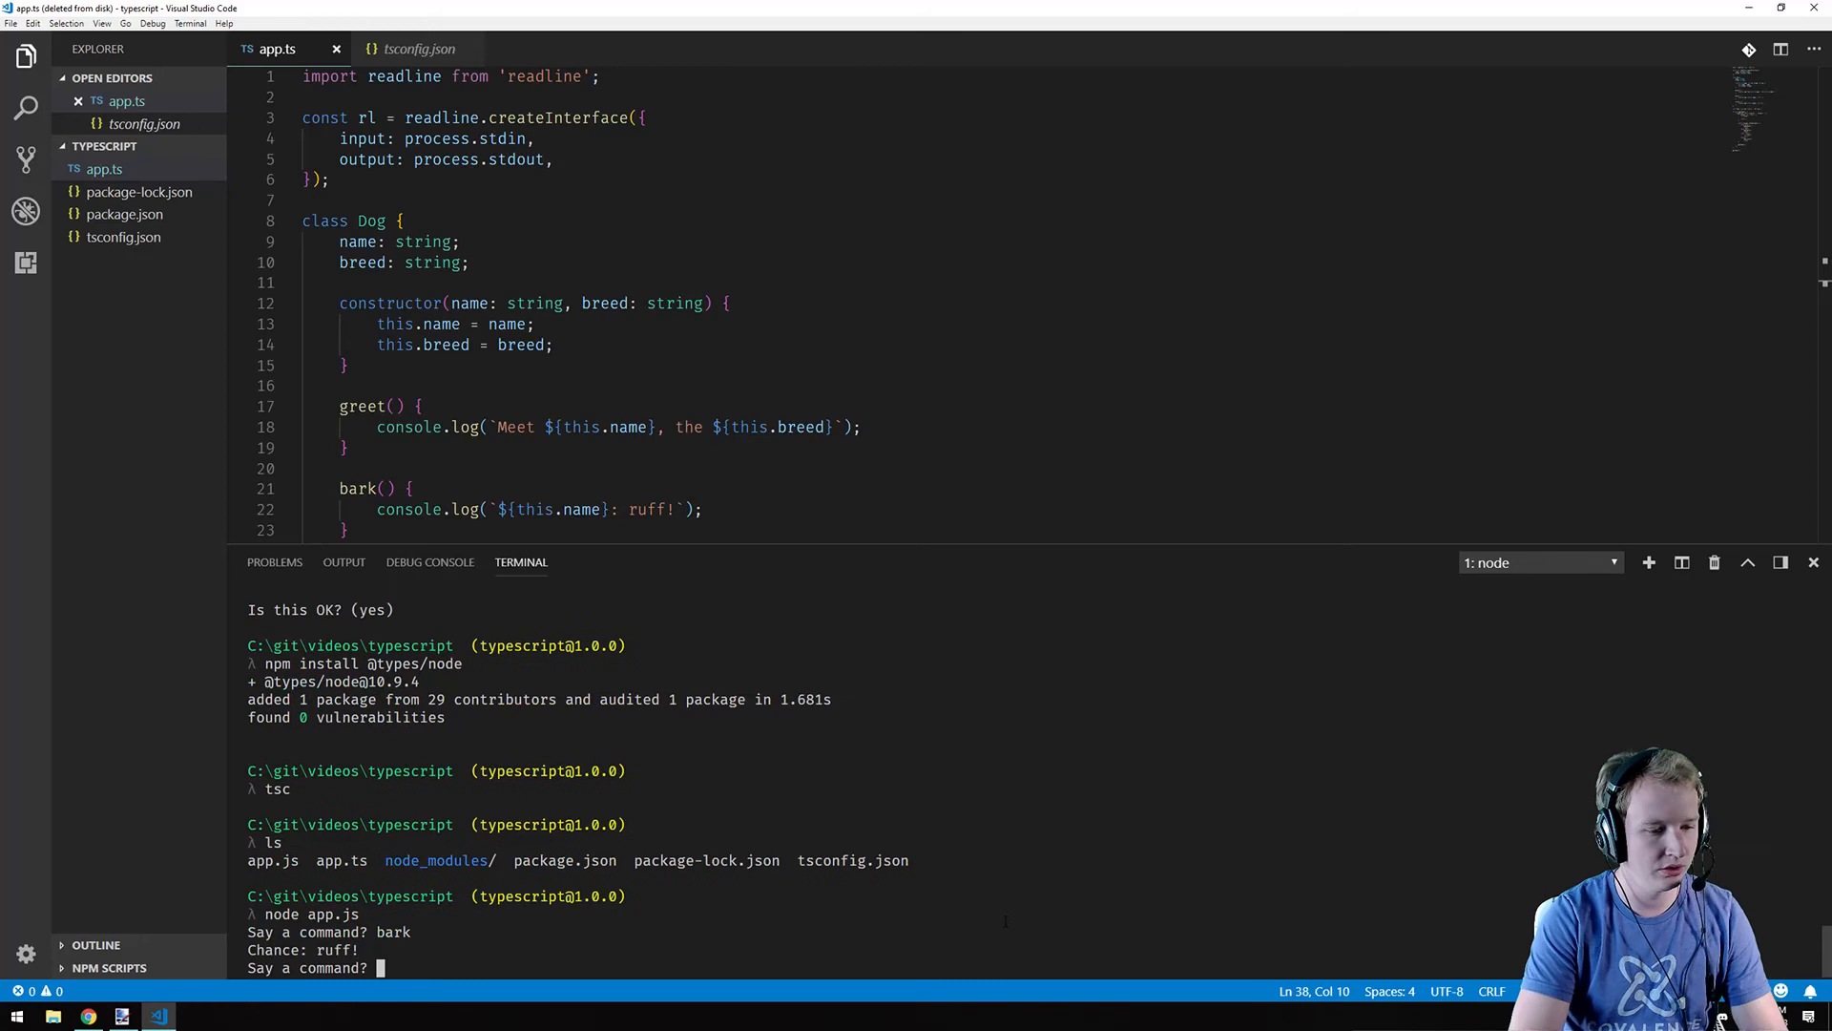
{"action": "type", "text": "greet"}
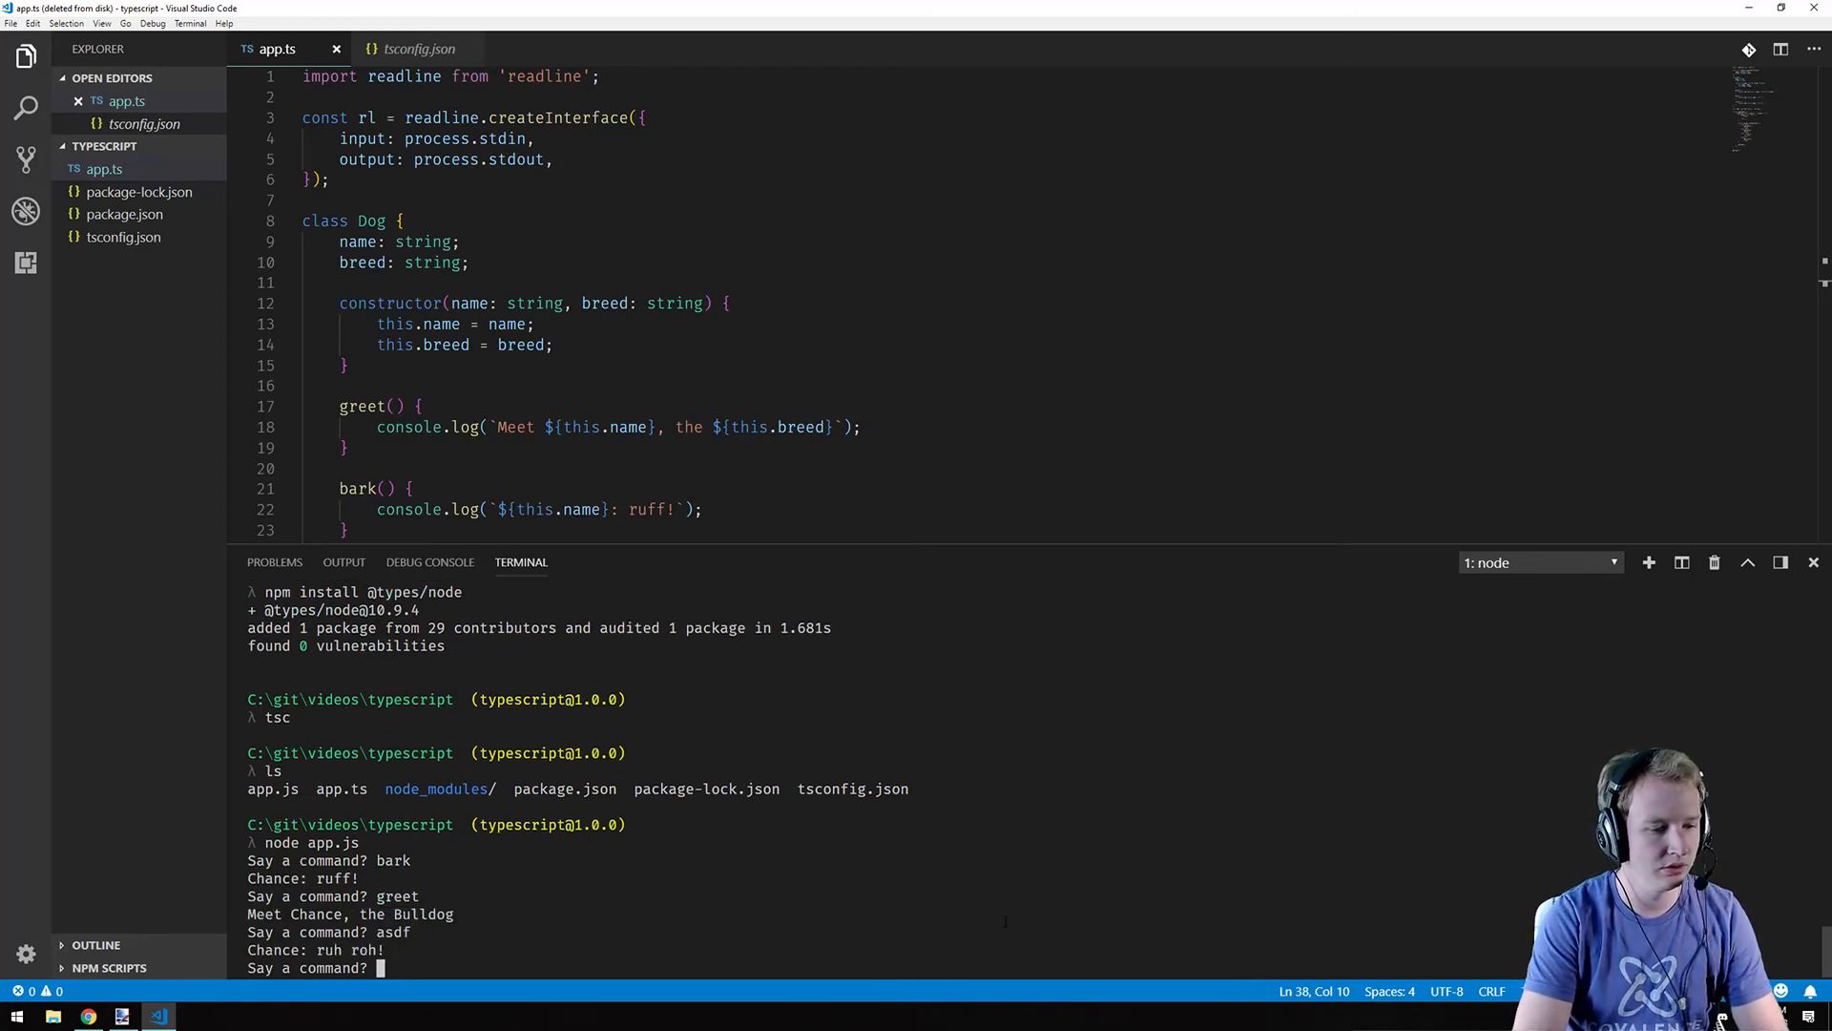
{"action": "type", "text": "close"}
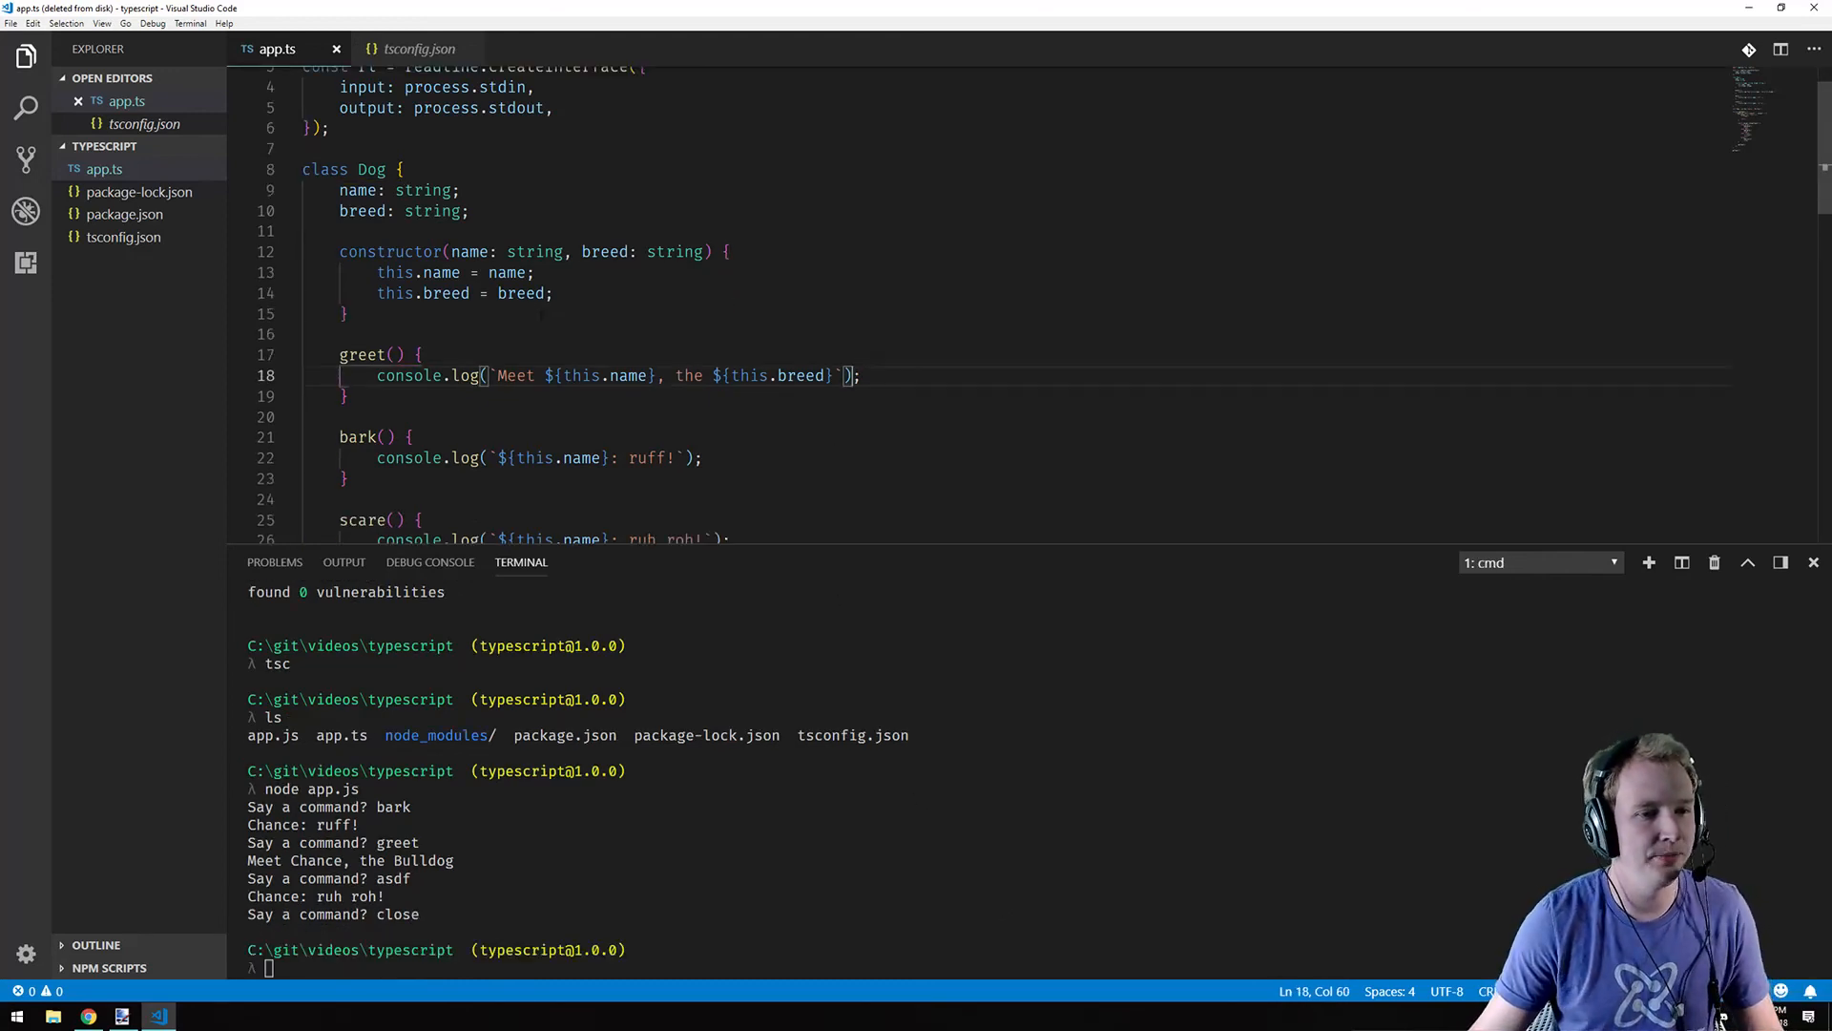
{"action": "double_click", "coordinate": [431, 210]}
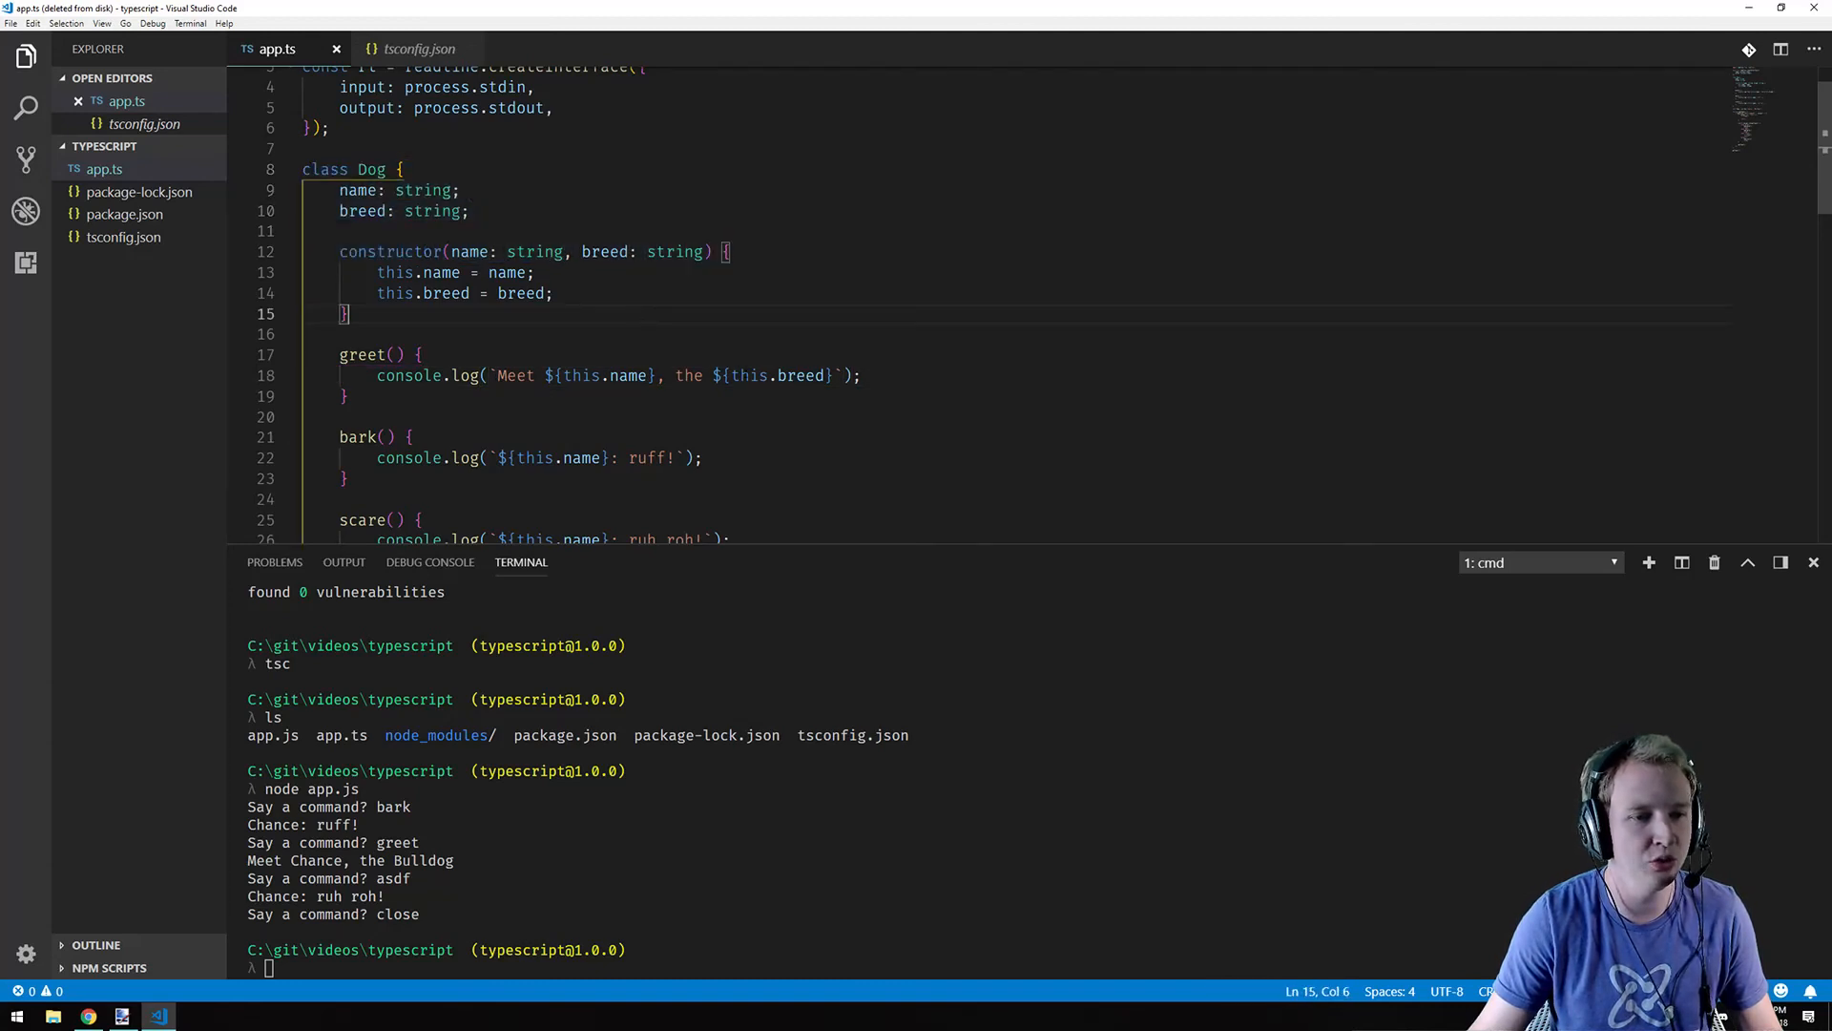
{"action": "scroll", "scroll_direction": "down", "scroll_amount": 3}
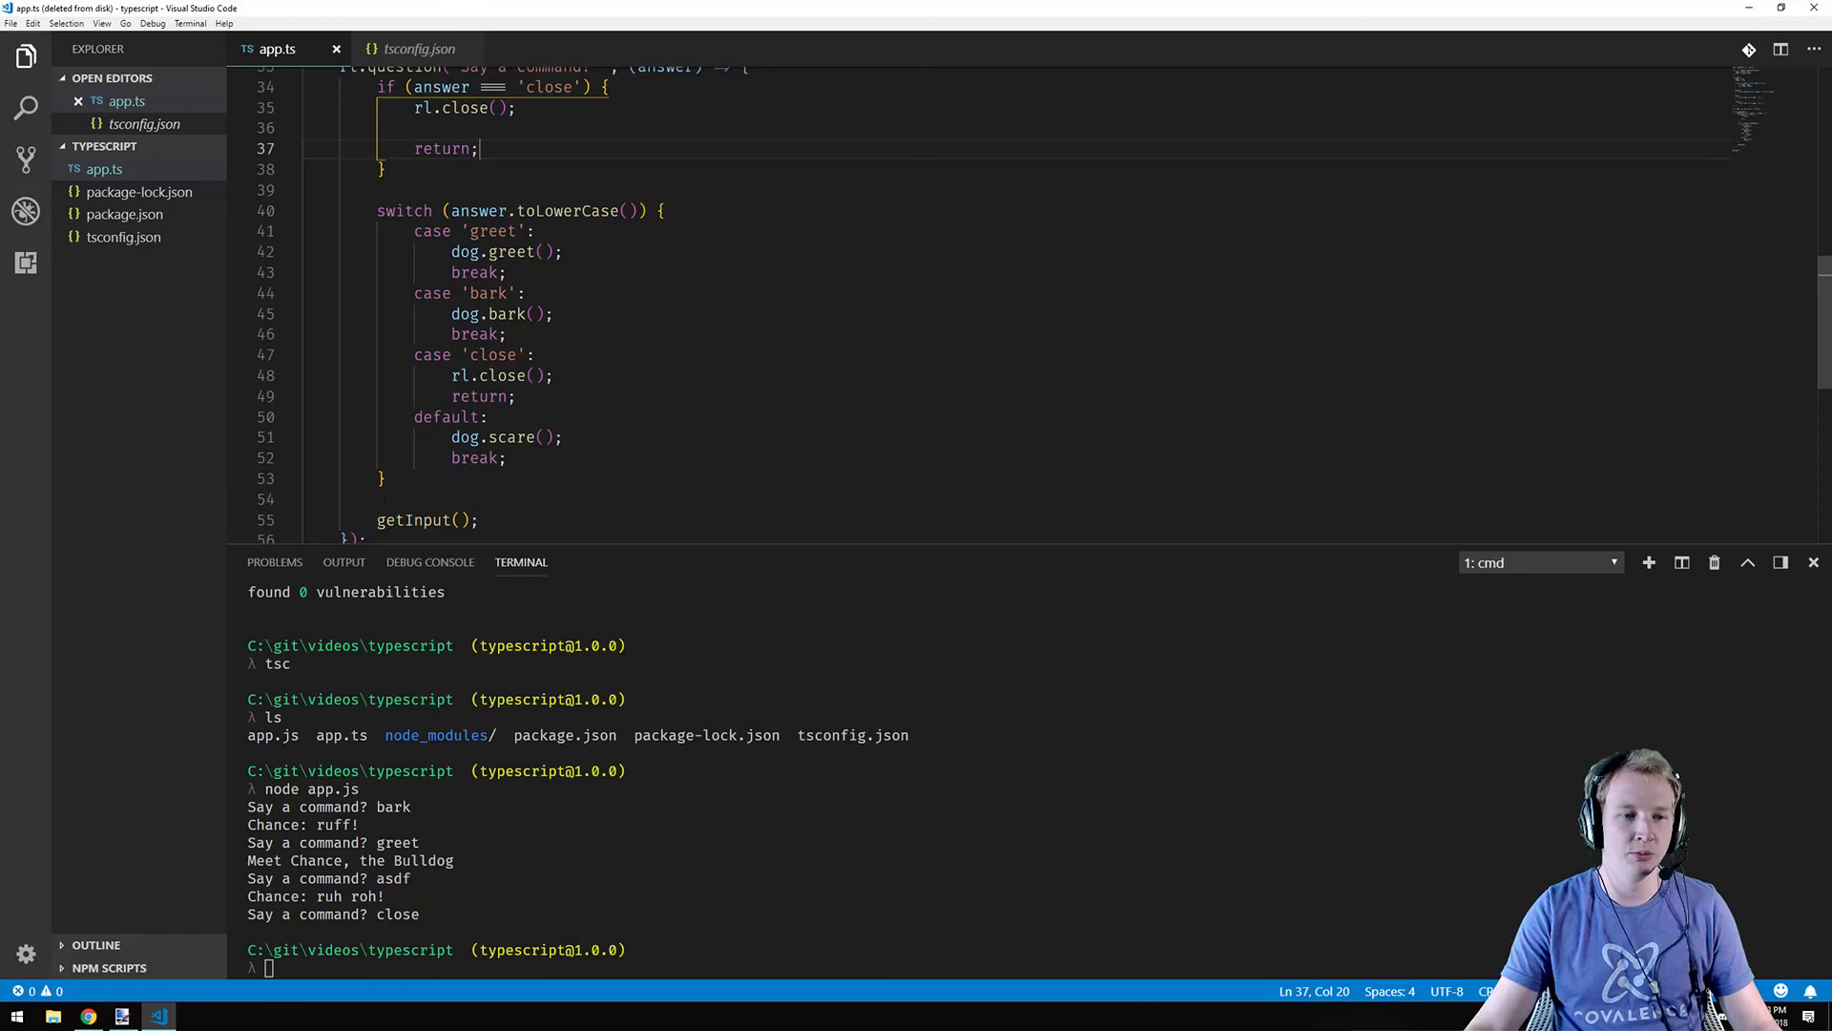
{"action": "left_click", "coordinate": [351, 499]}
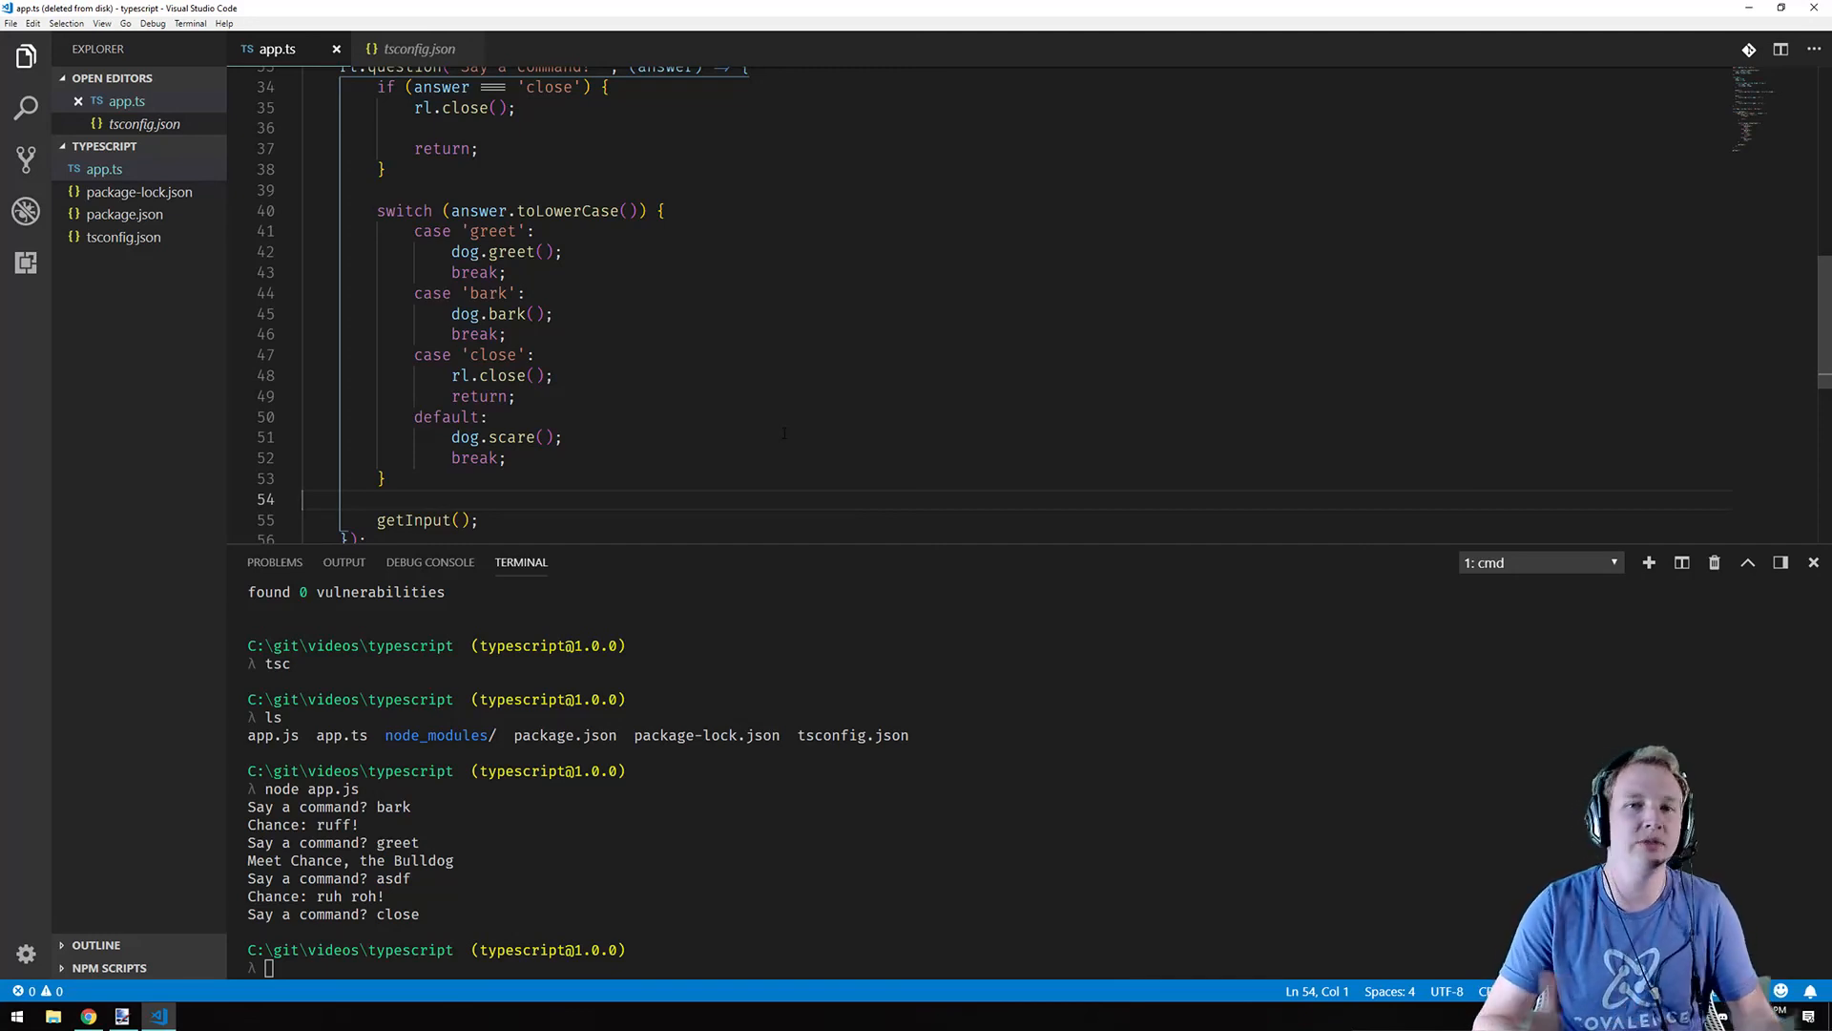
{"action": "left_click", "coordinate": [382, 169]}
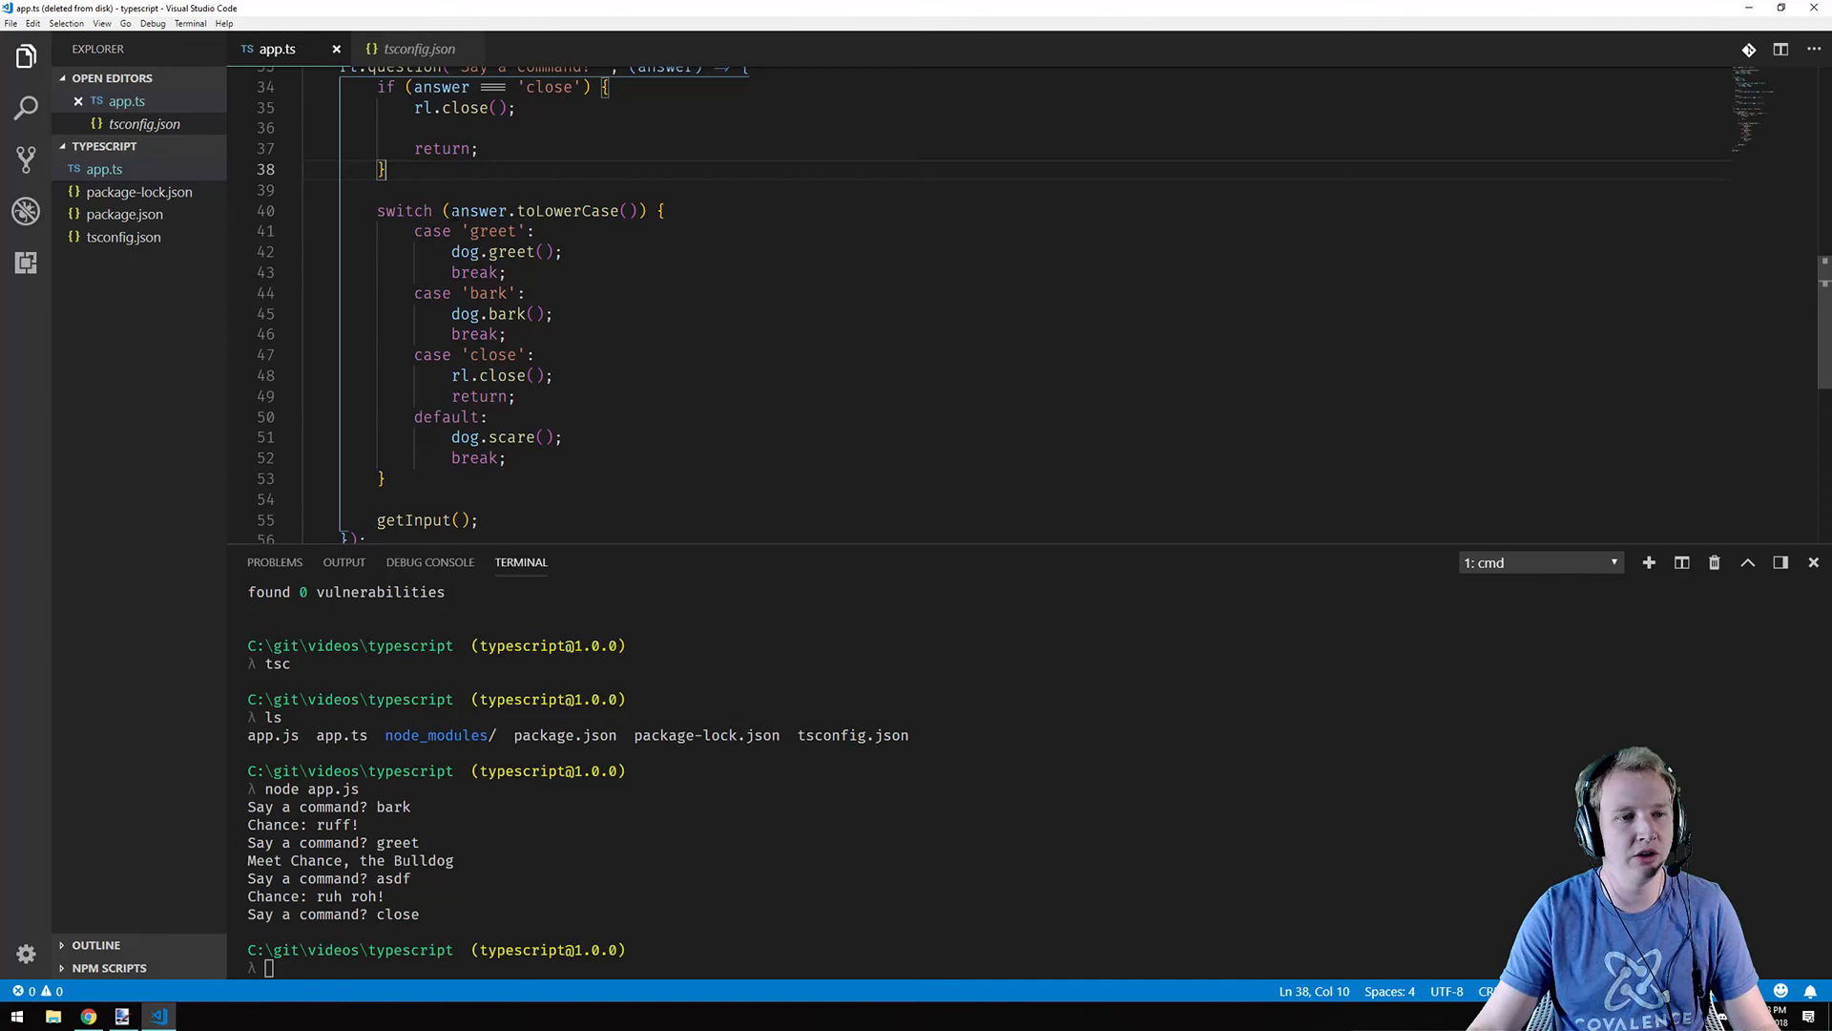